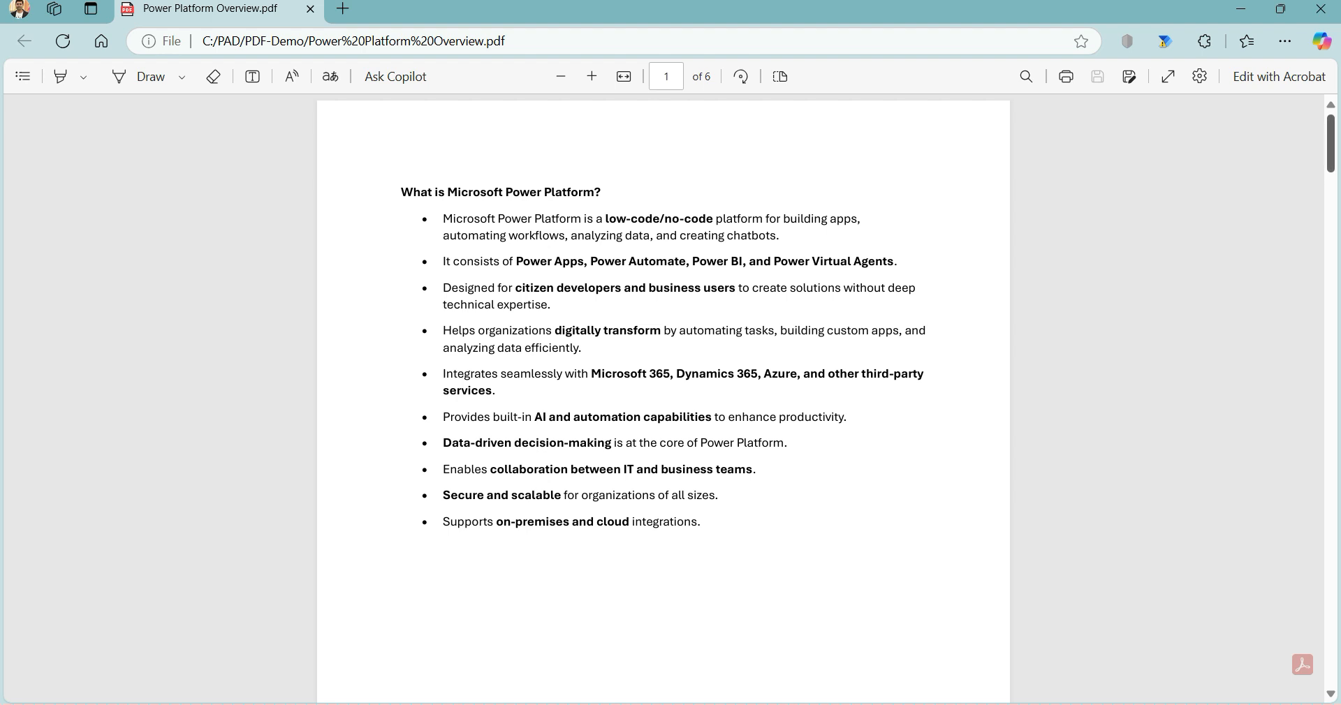
Search the actions for PDF and add Extract text from PDF to the flow
scroll(down, 3)
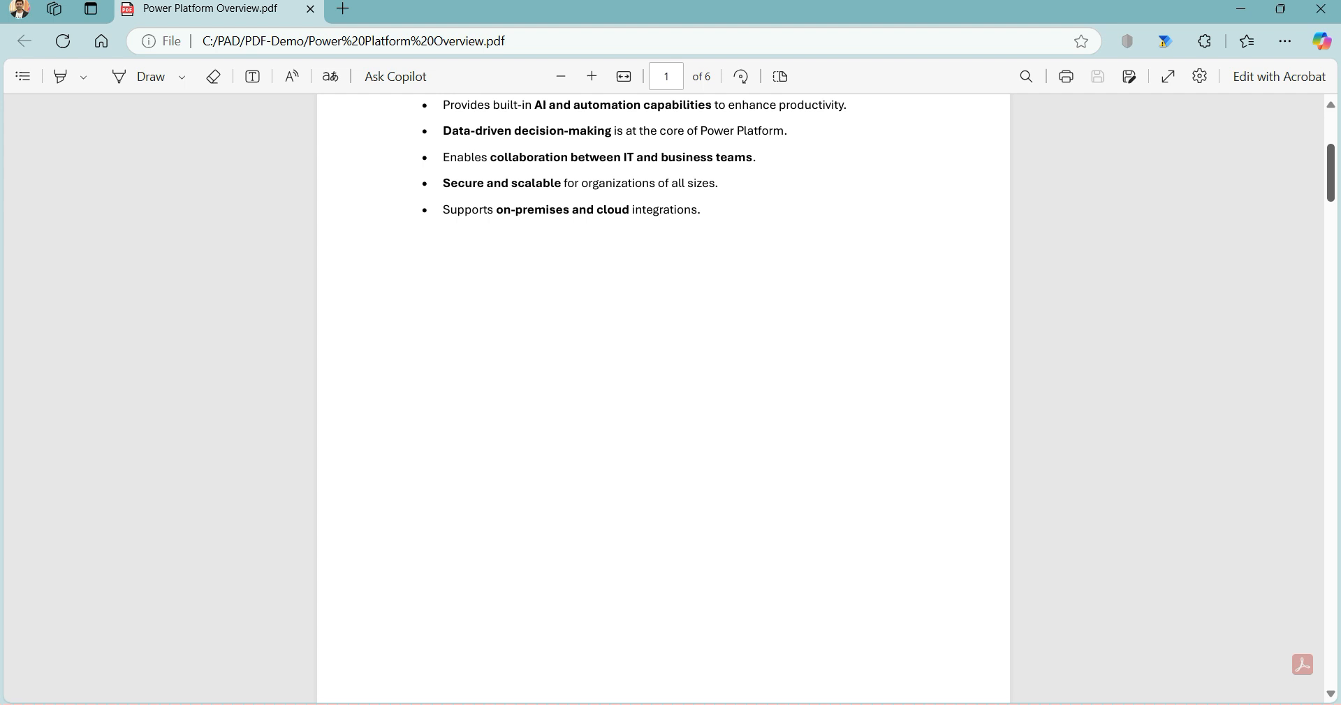
scroll(down, 3)
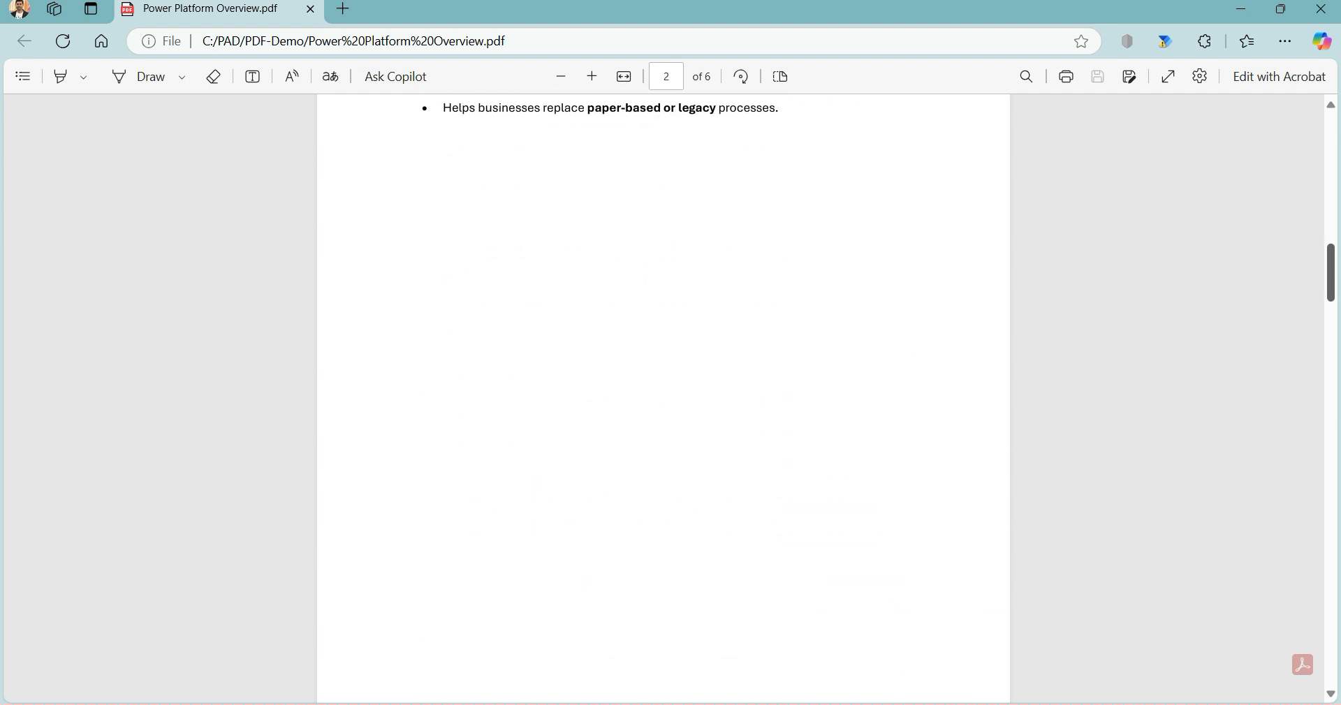
scroll(down, 3)
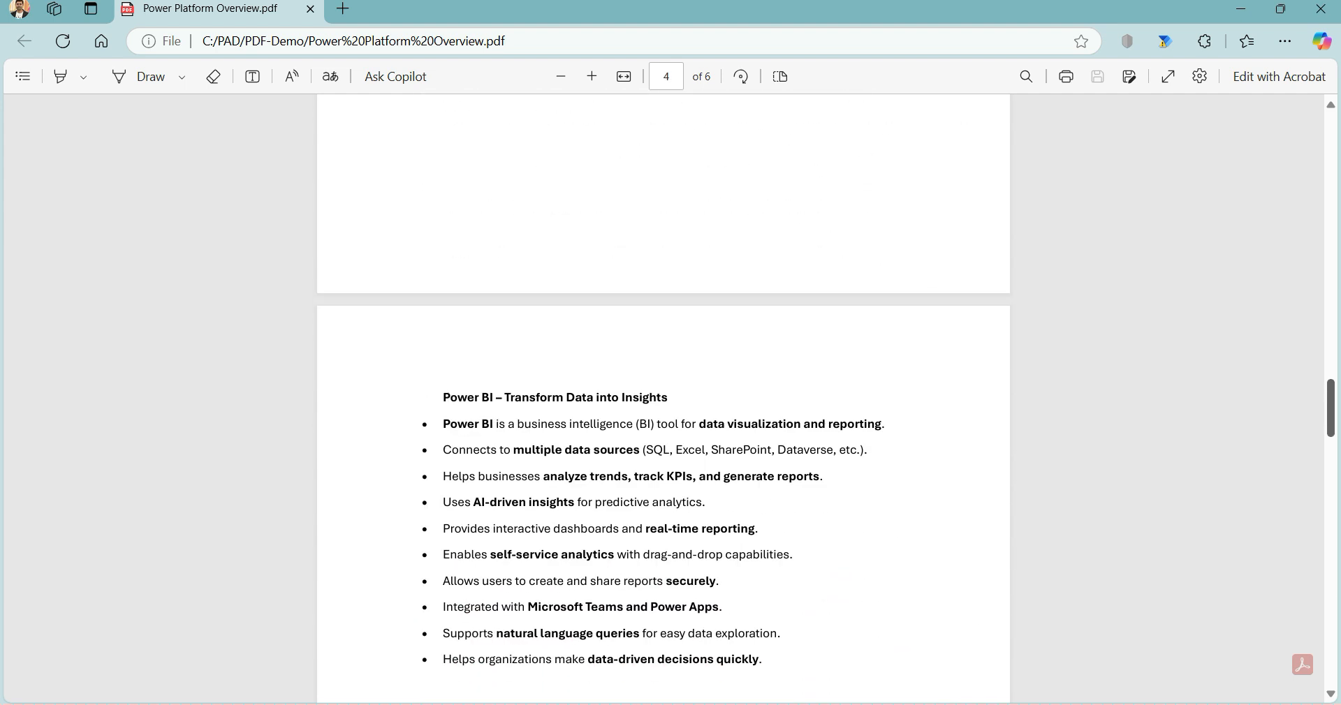
scroll(down, 3)
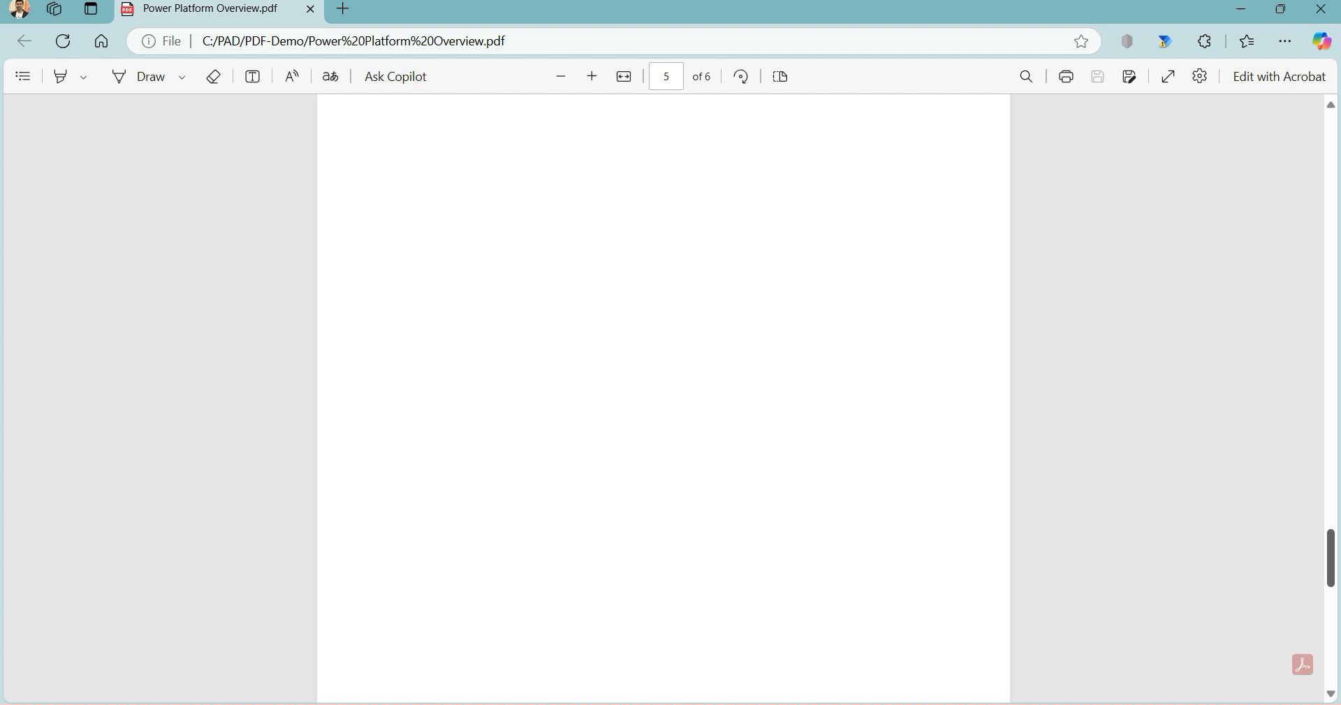
scroll(down, 3)
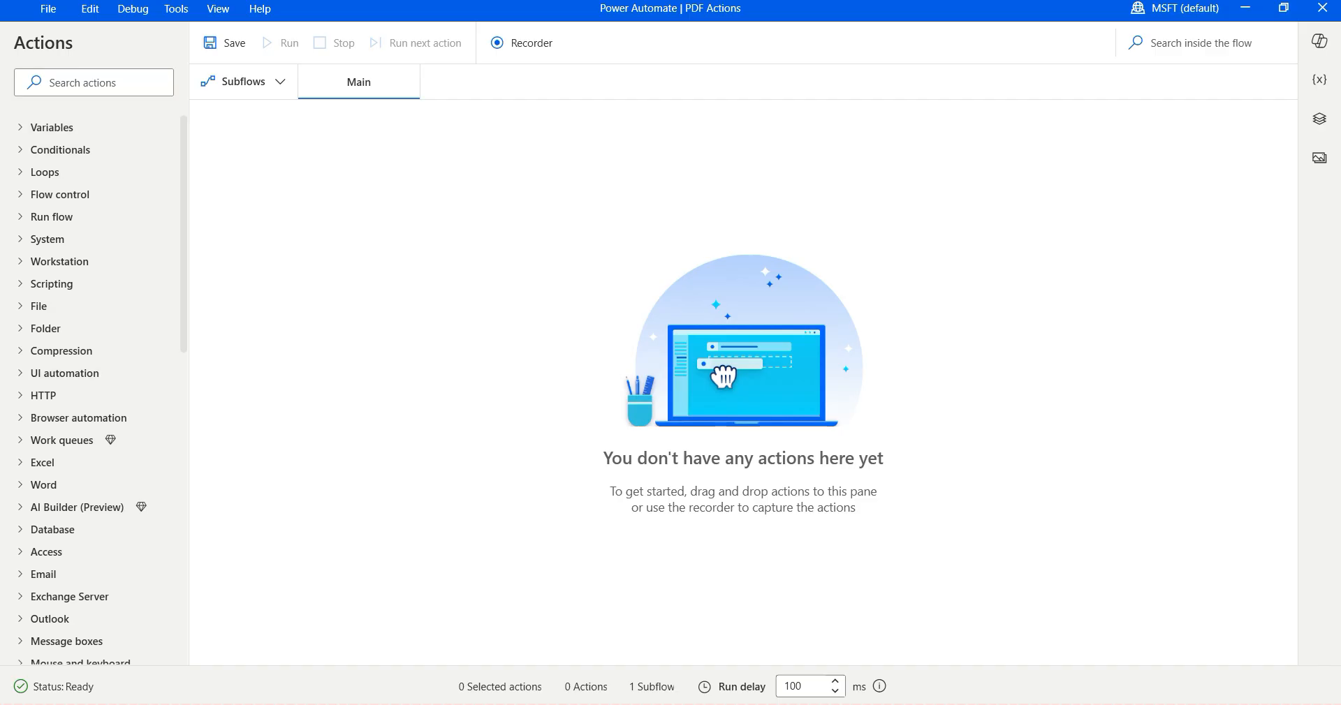
text(P)
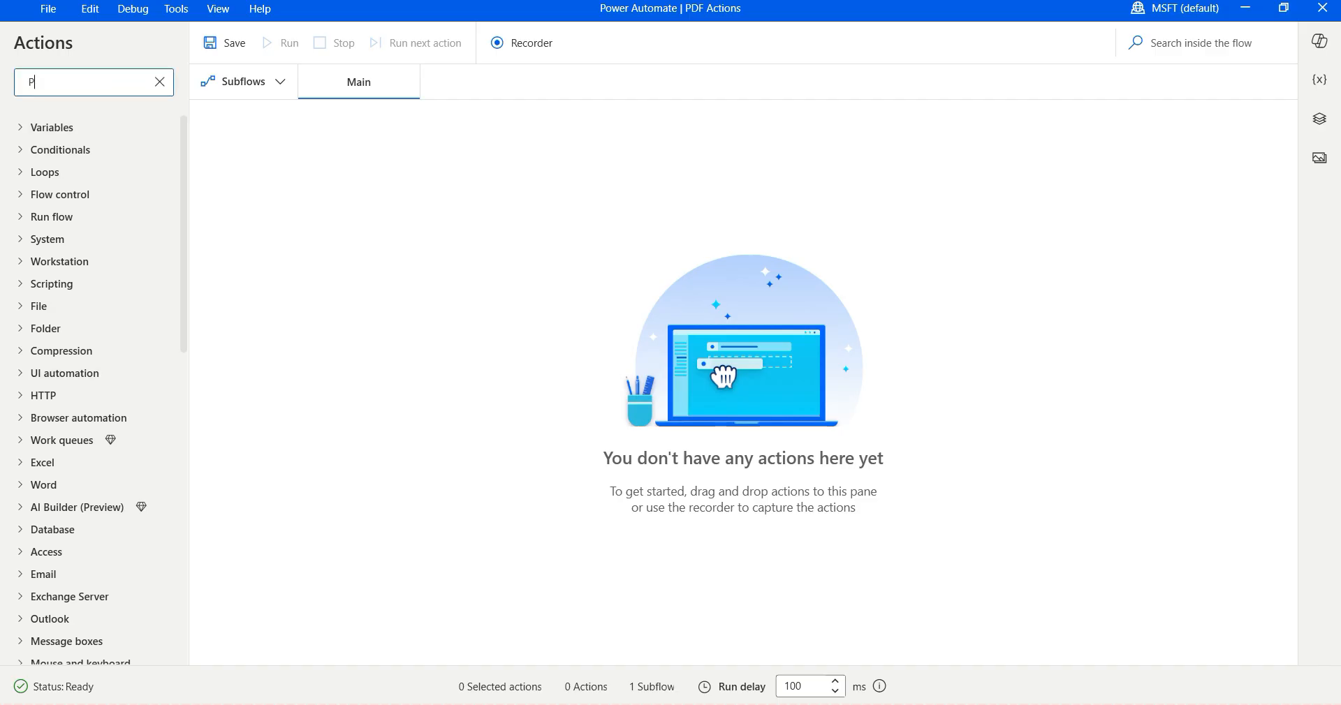
text(DF)
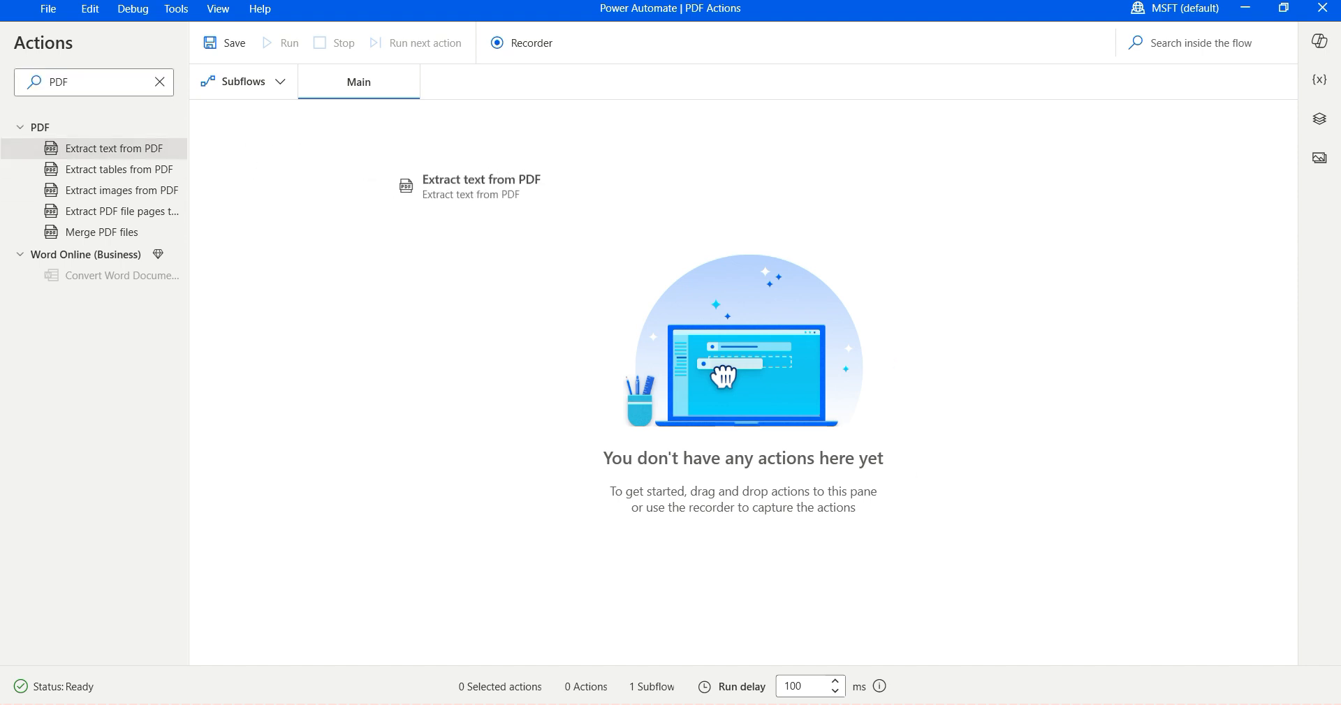
double_click(112, 148)
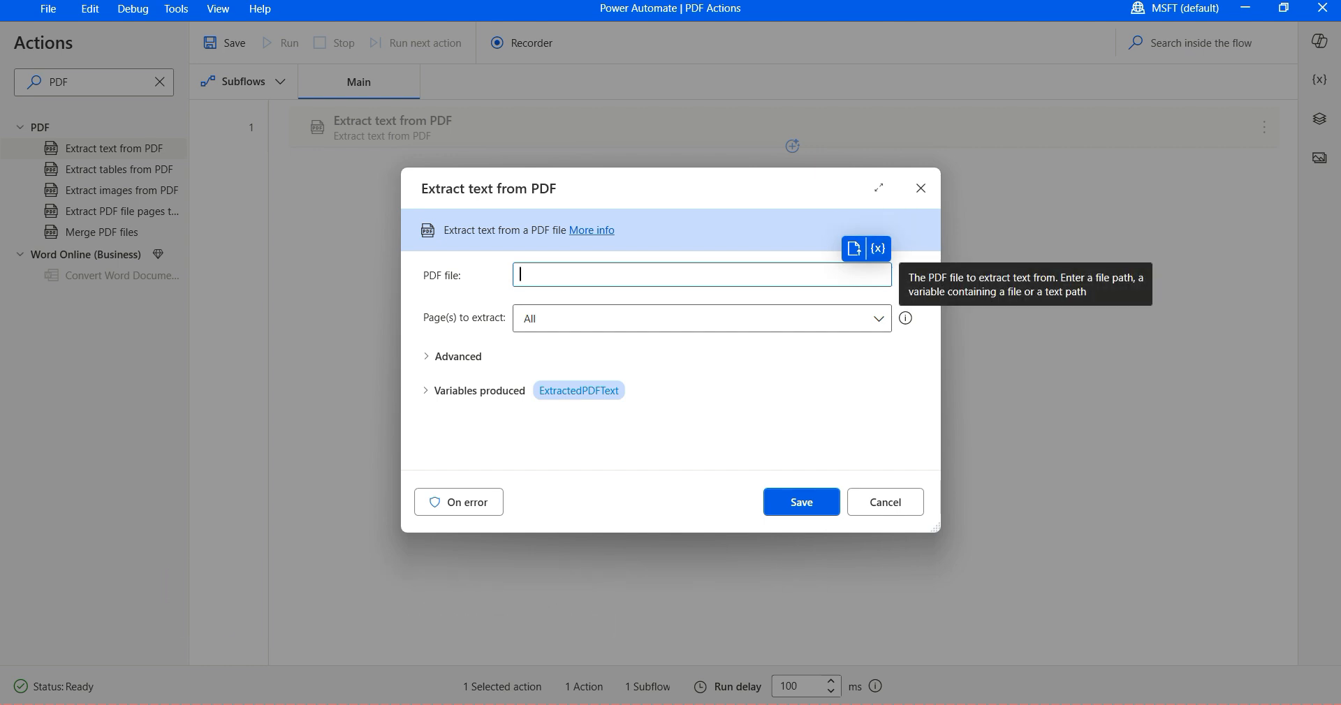
Enter C:\PAD\PDF-Demo\Power Platform Overview.pdf as the PDF file path
text(C)
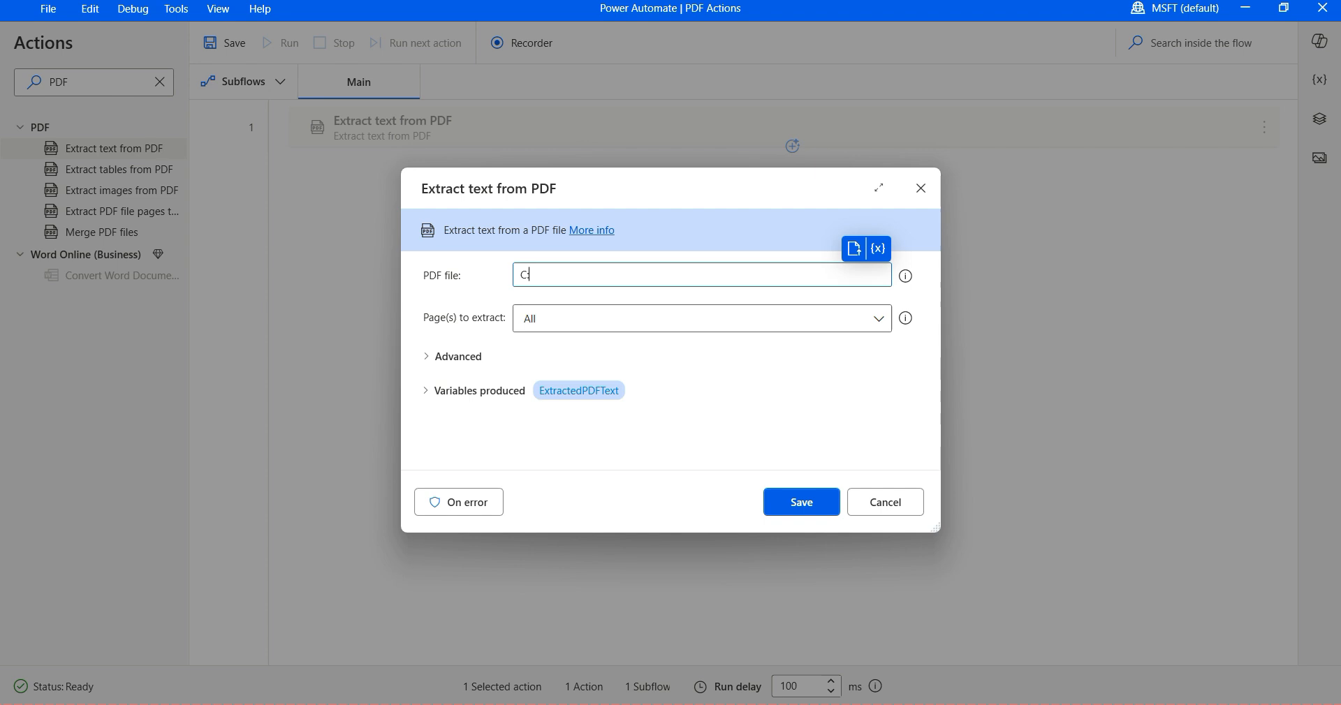
text(:\)
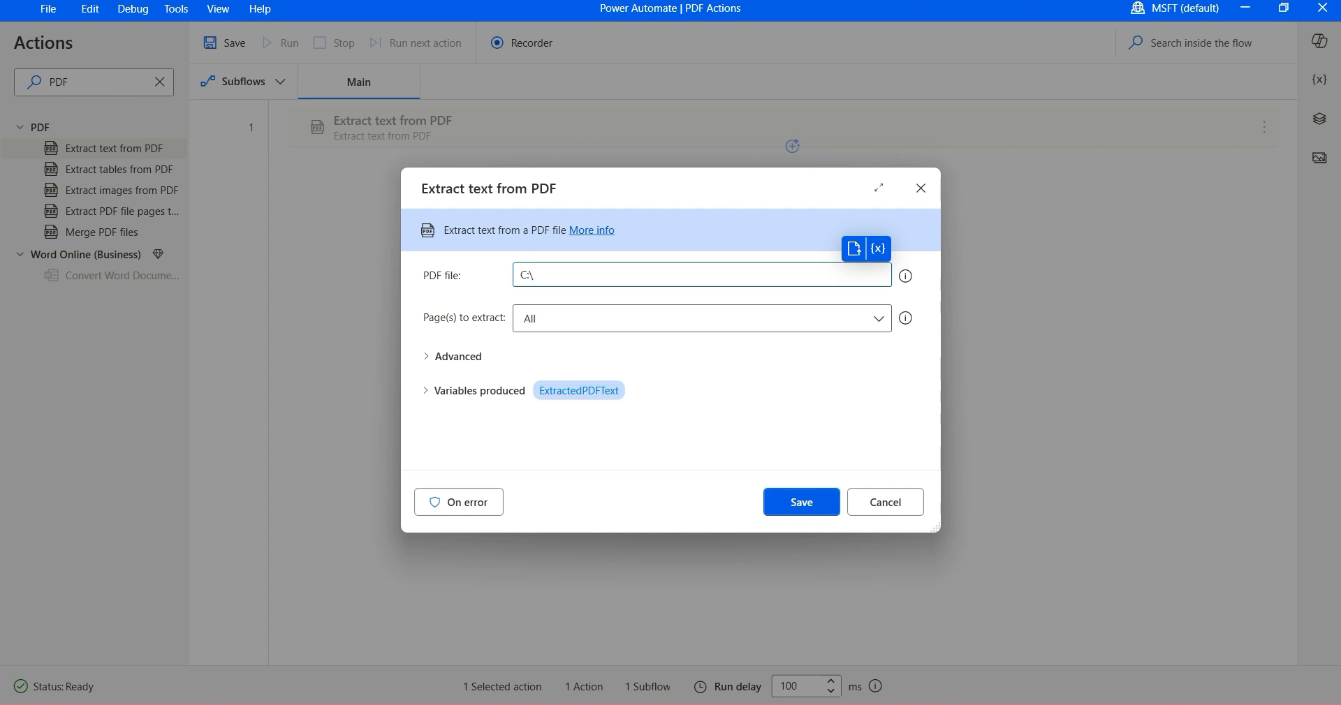
text(PAD\P)
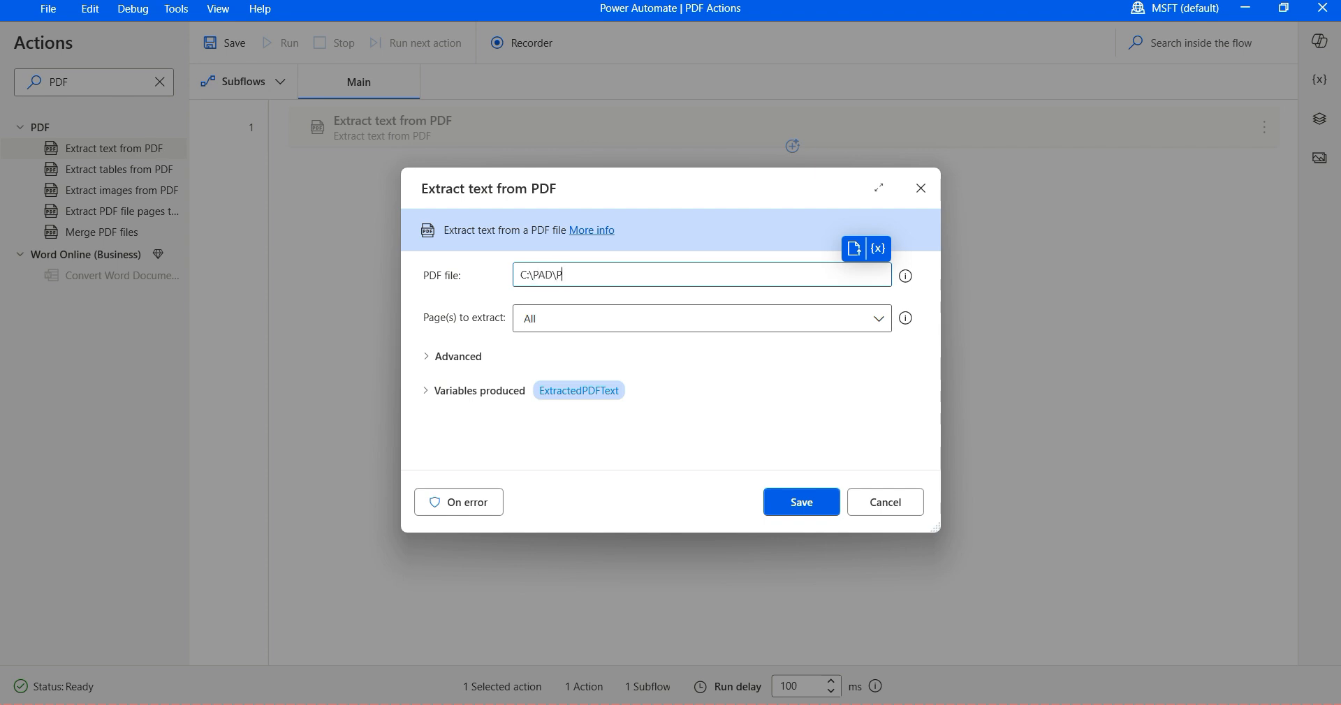
text(DF-Demo\P)
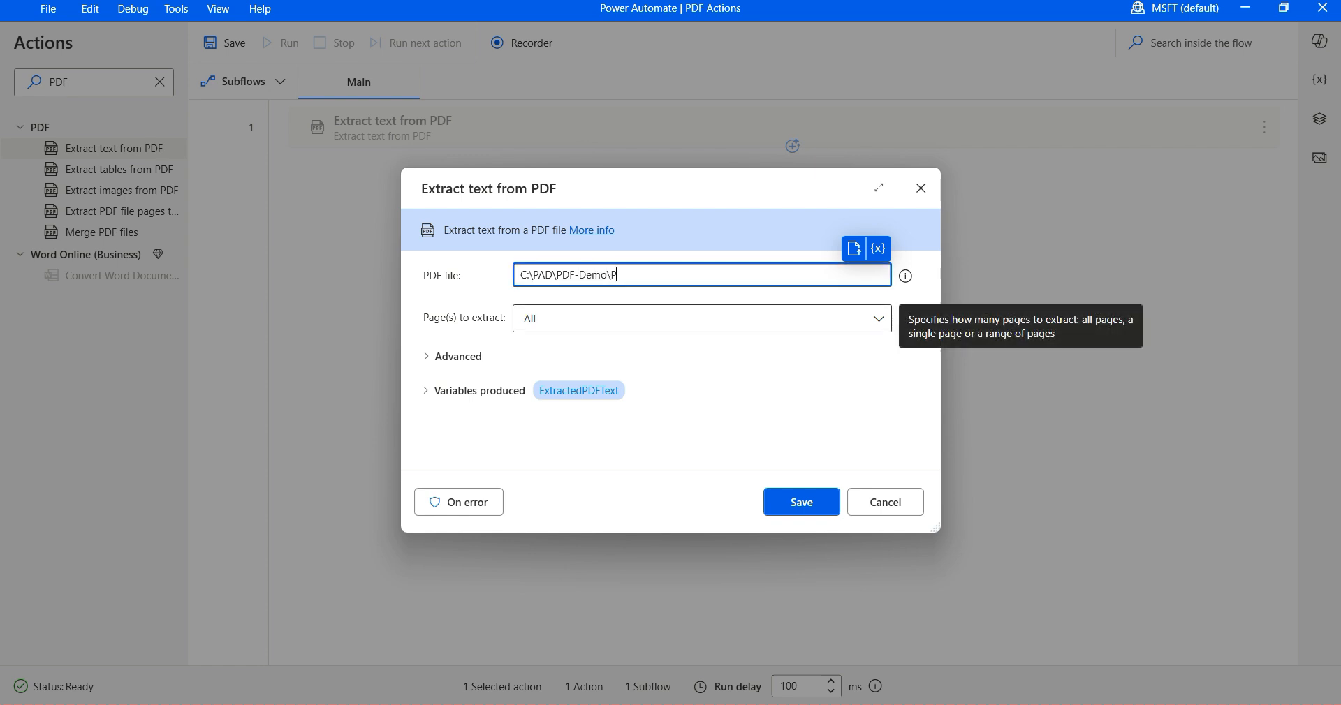
text(ower Platform)
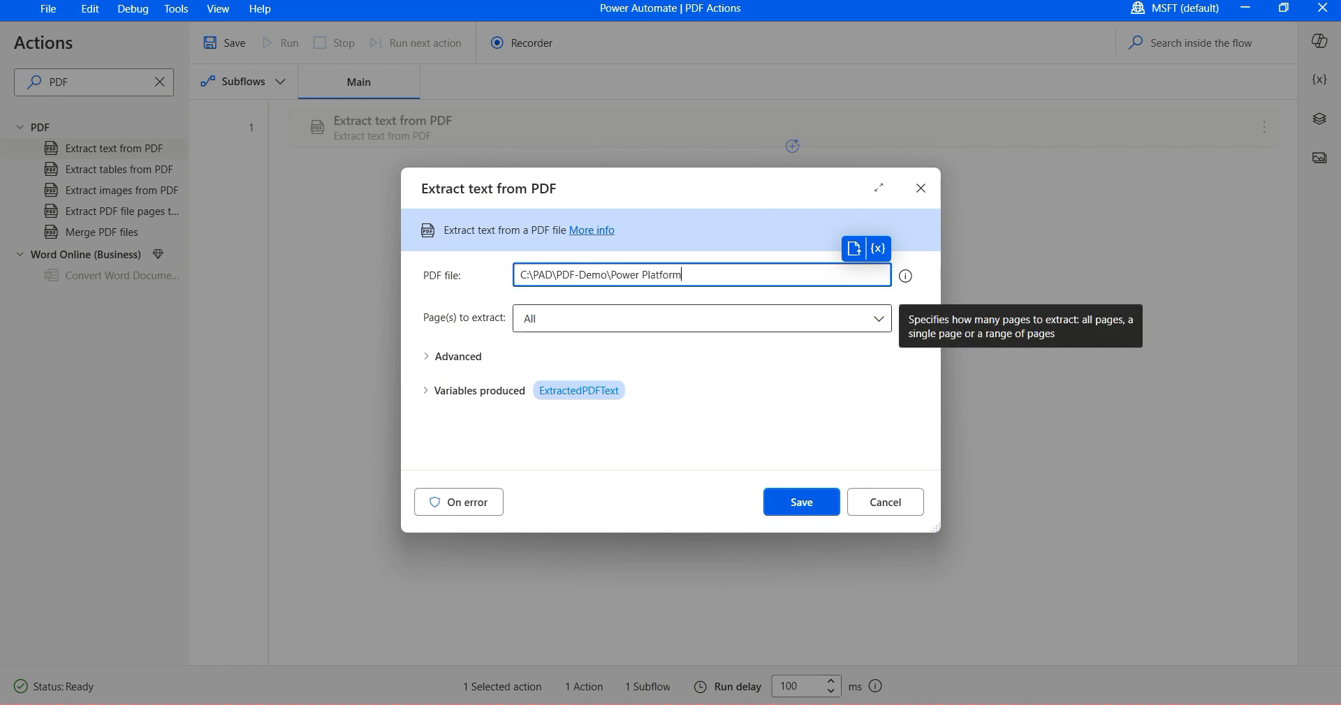
text(Overview.pdf)
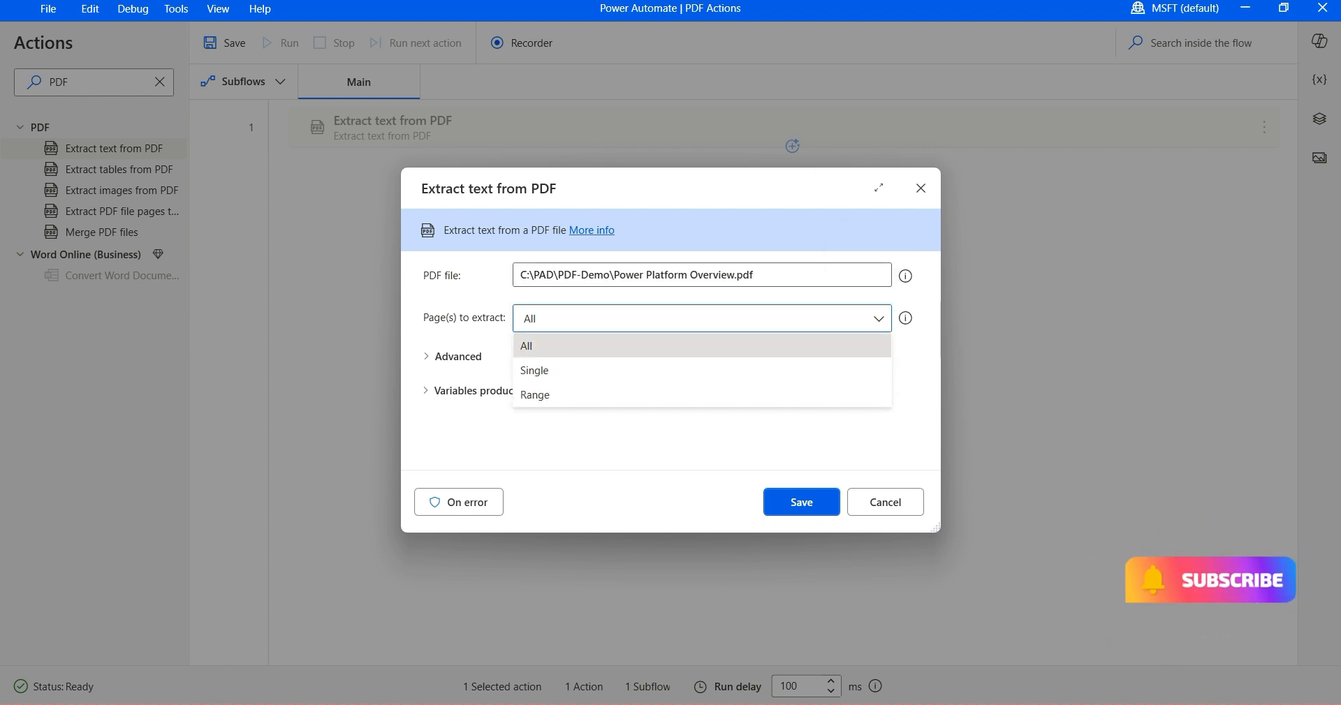
Extract a page range from 1 to 3, glance at Advanced, then collapse it
click(534, 370)
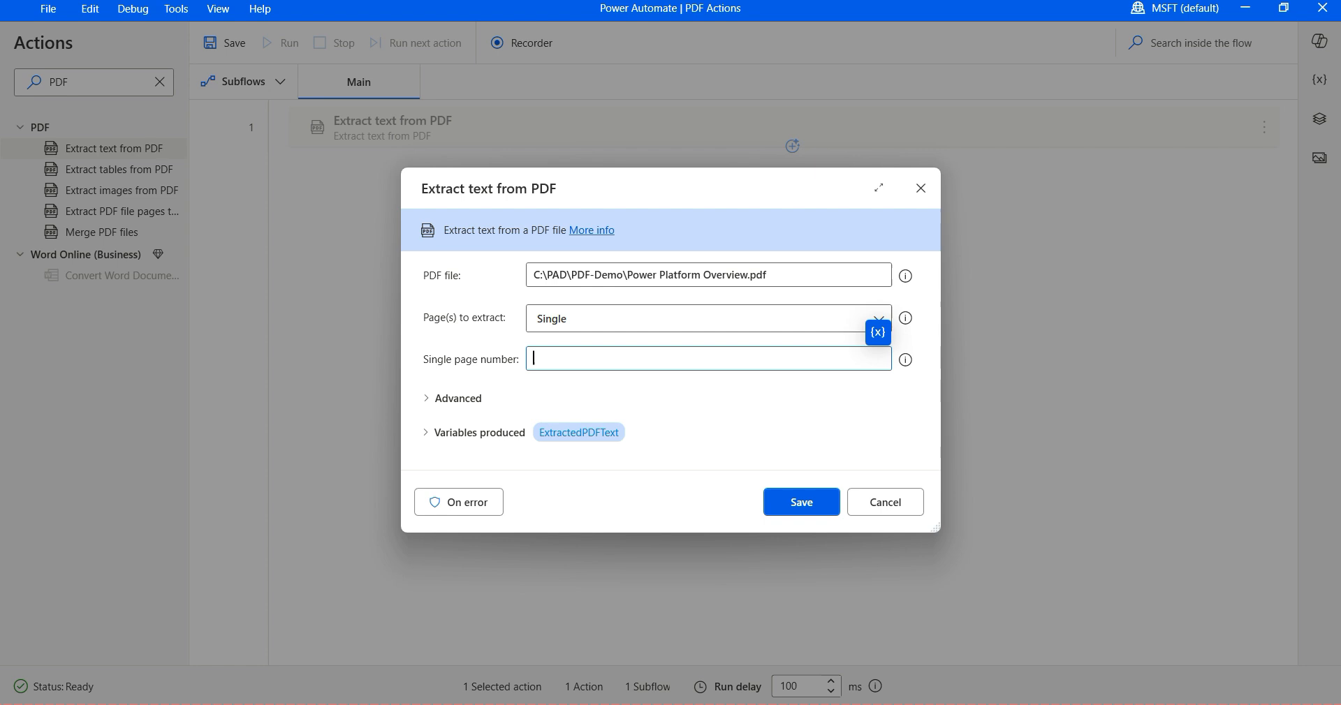
click(709, 319)
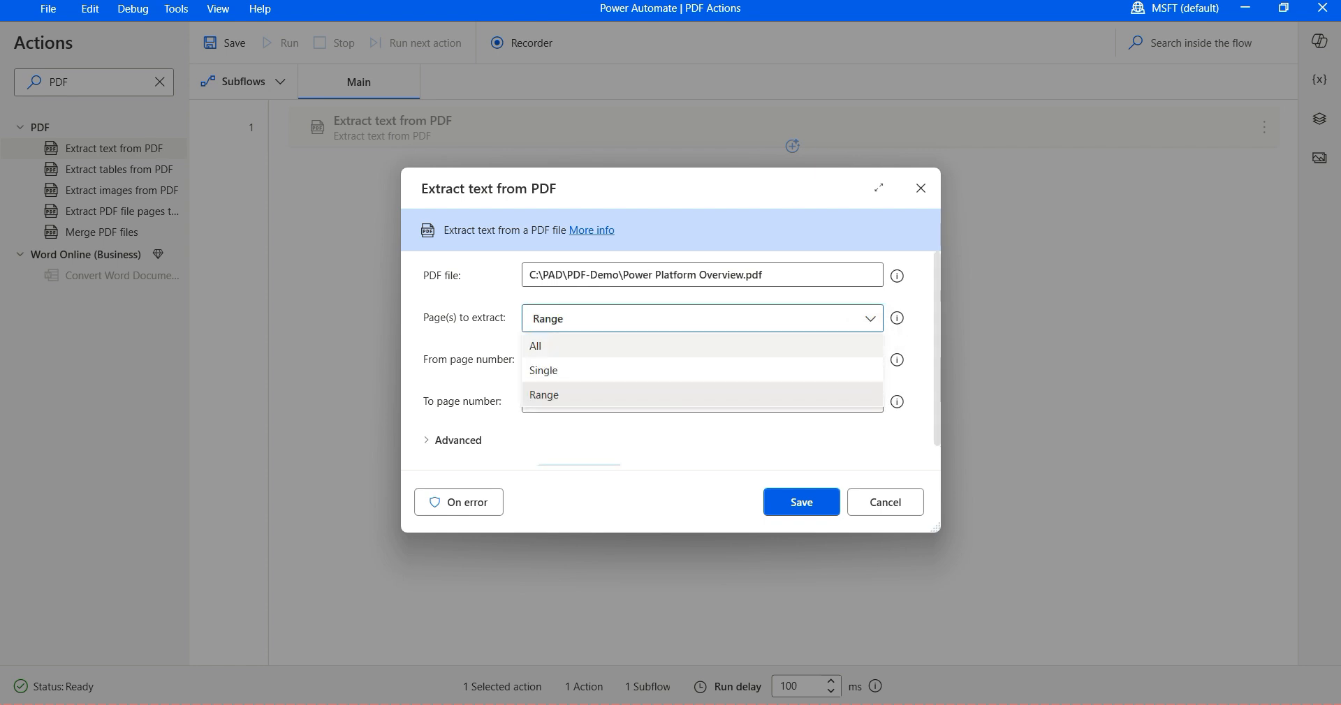
click(543, 394)
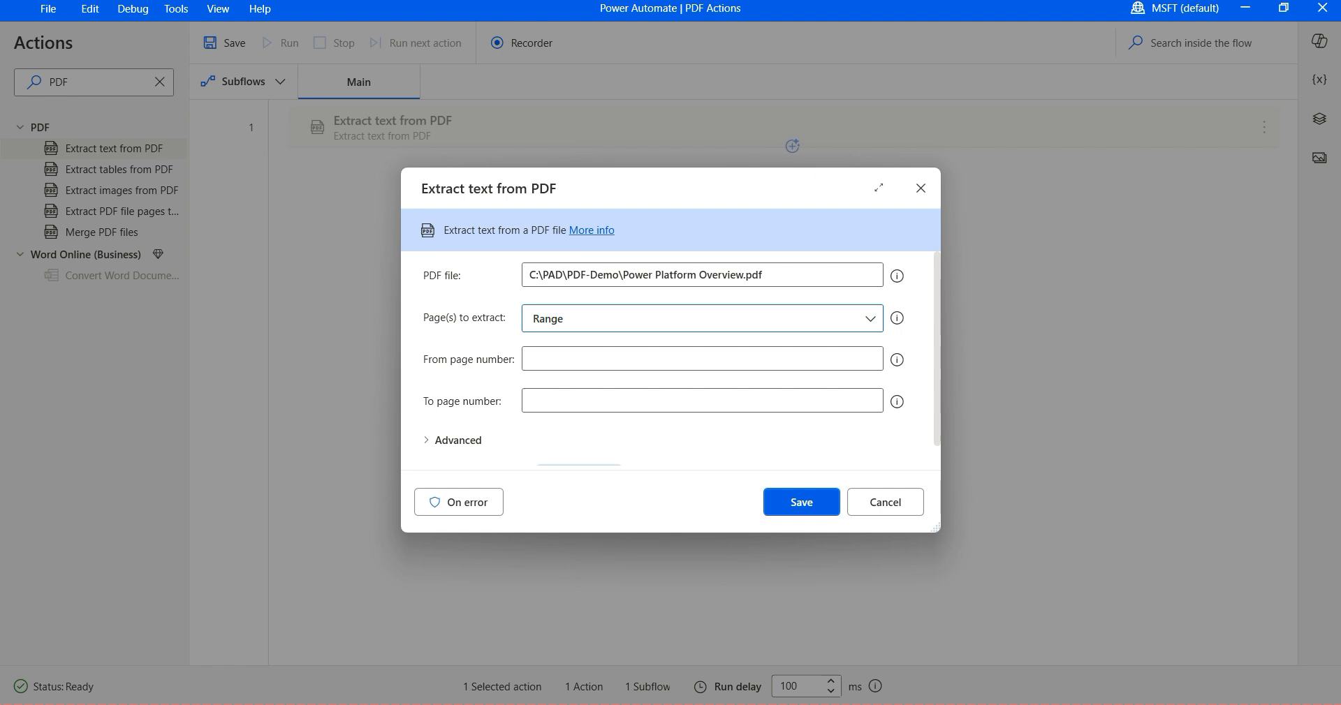
click(703, 319)
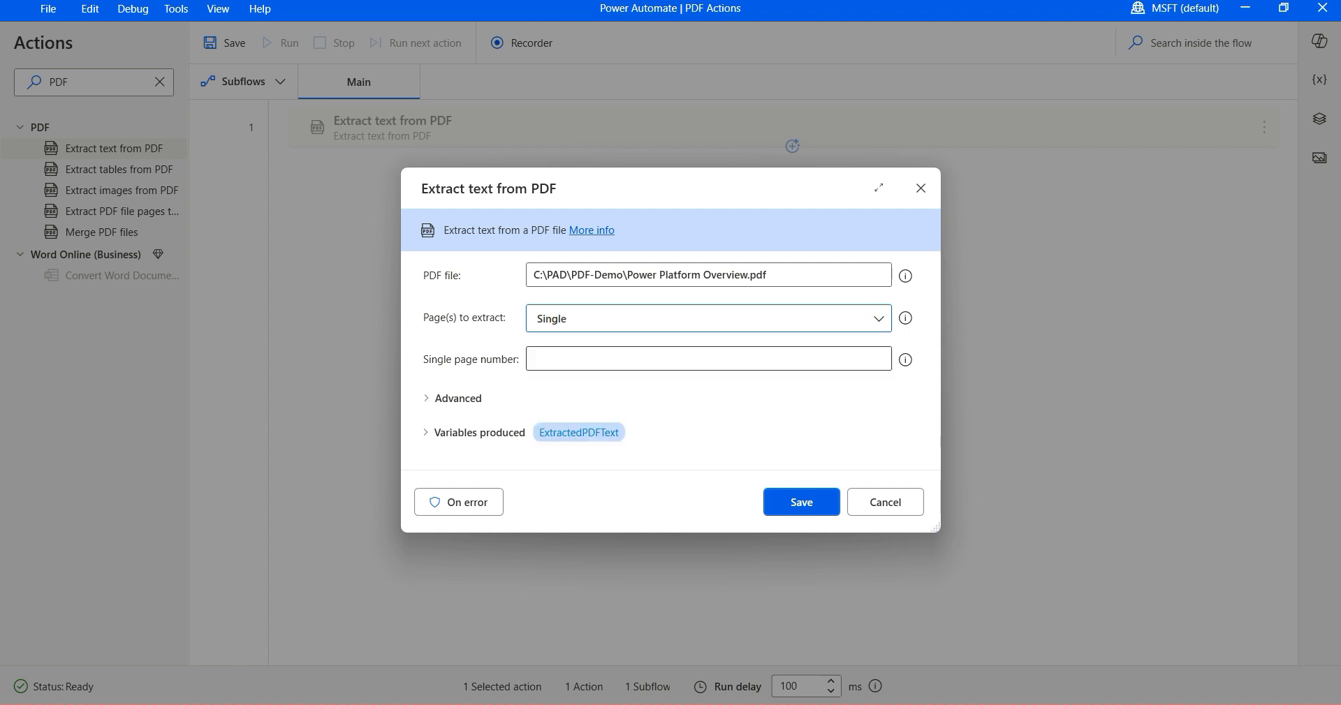
mouse_move(904, 360)
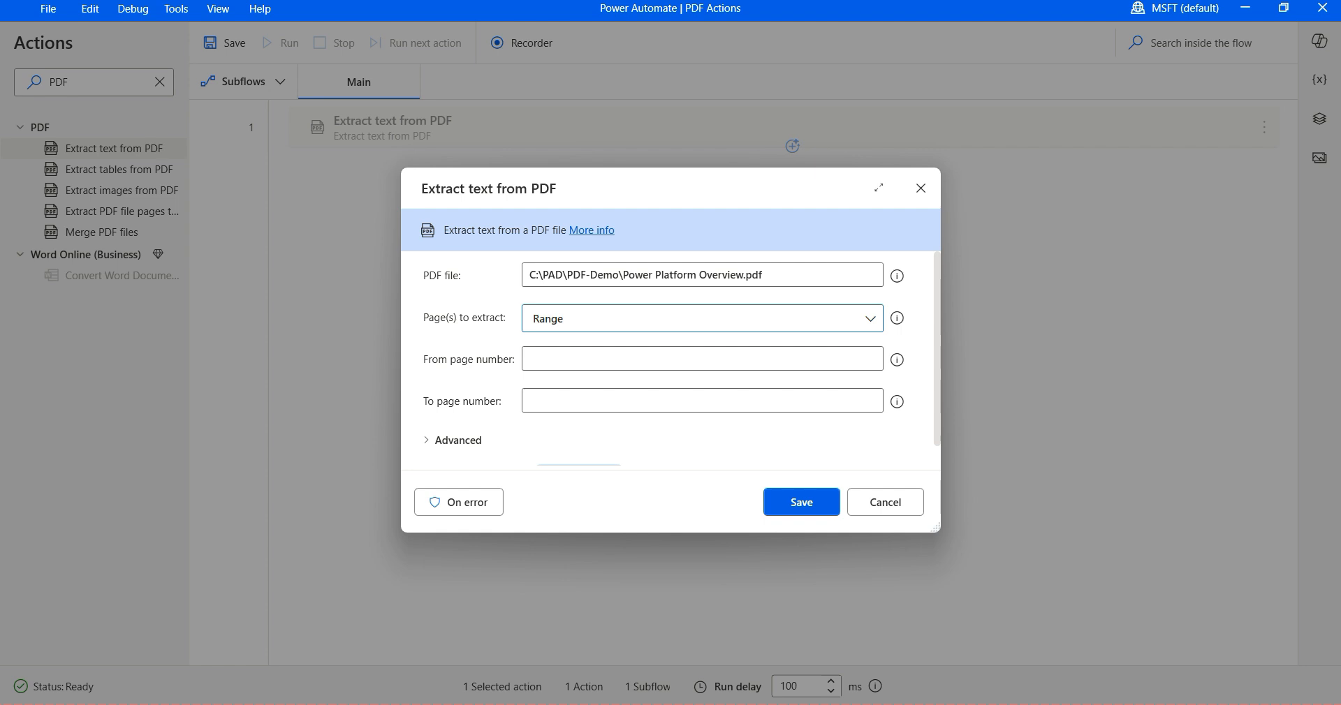
mouse_move(896, 359)
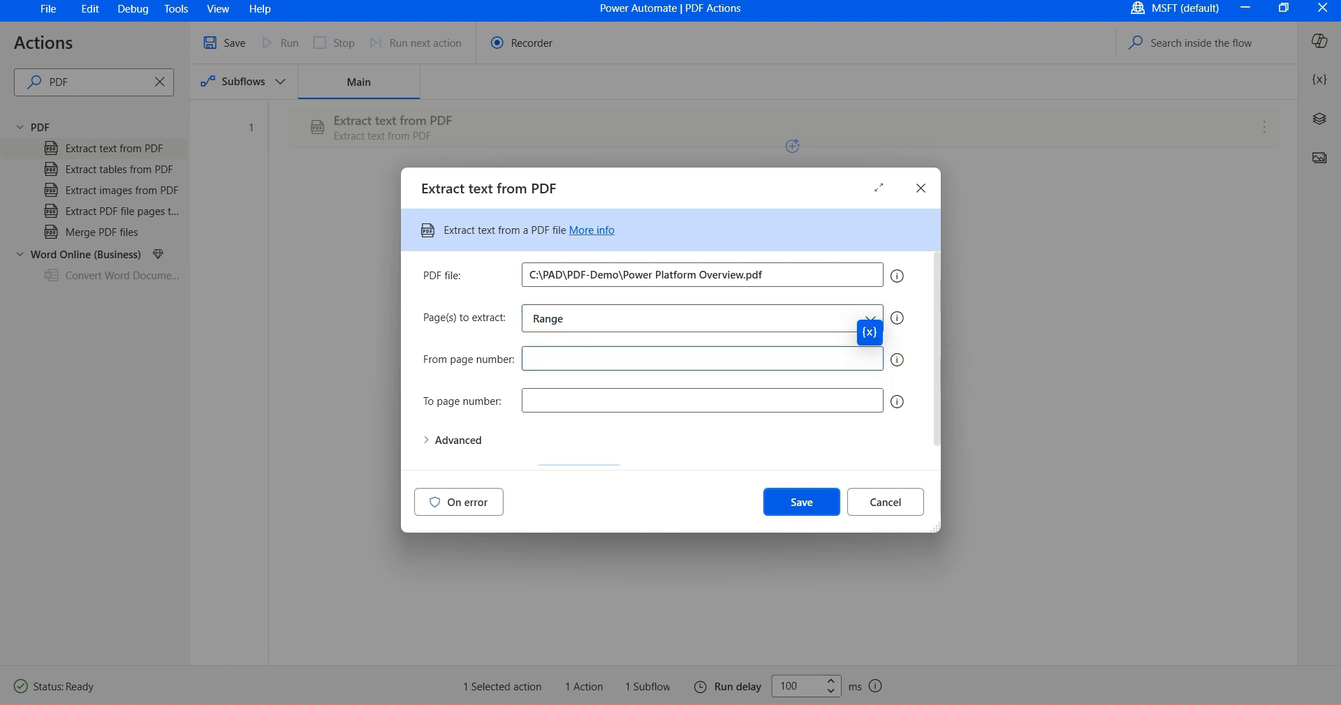
text(1)
click(702, 401)
text(3)
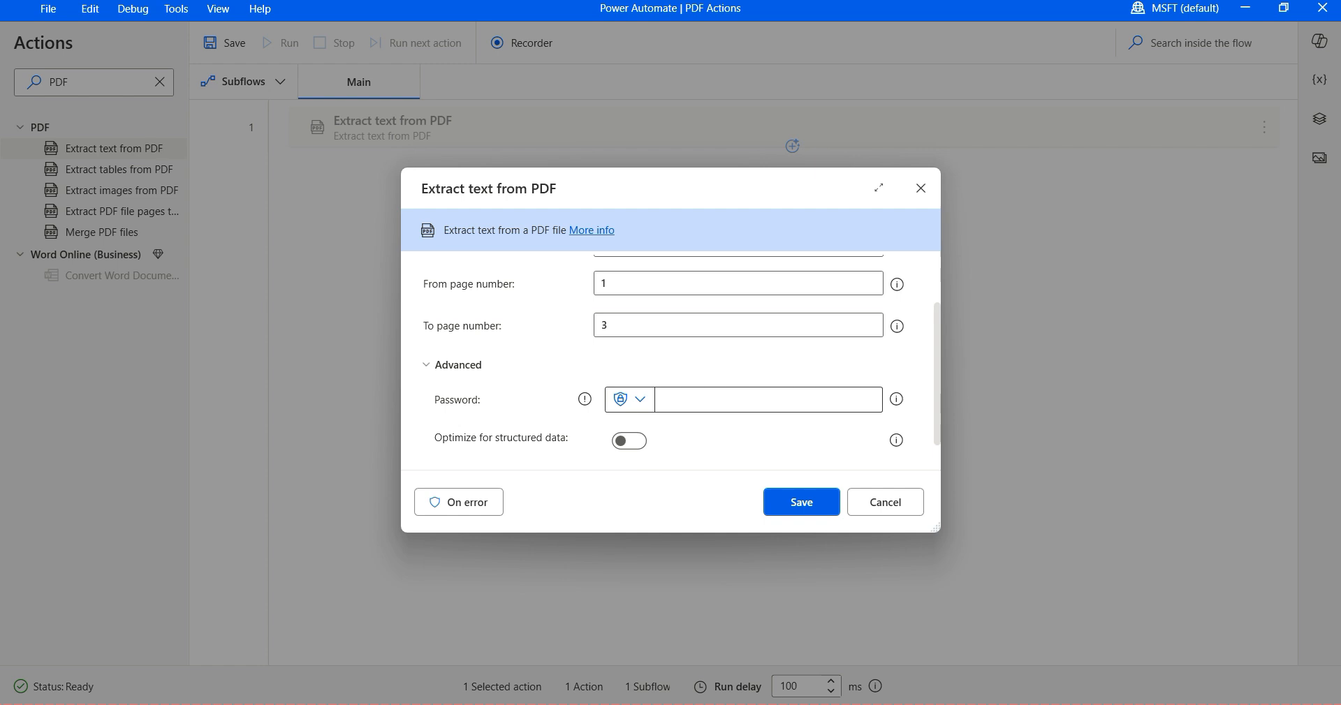
click(764, 400)
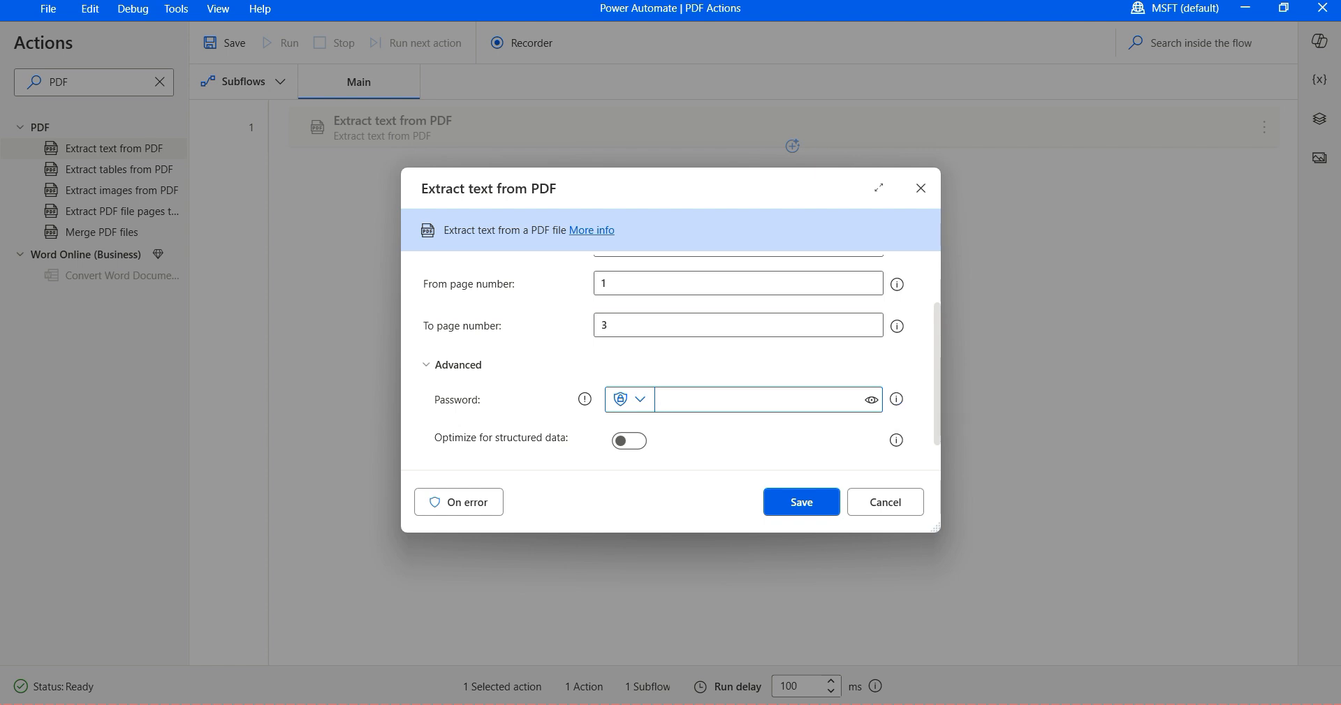
click(761, 400)
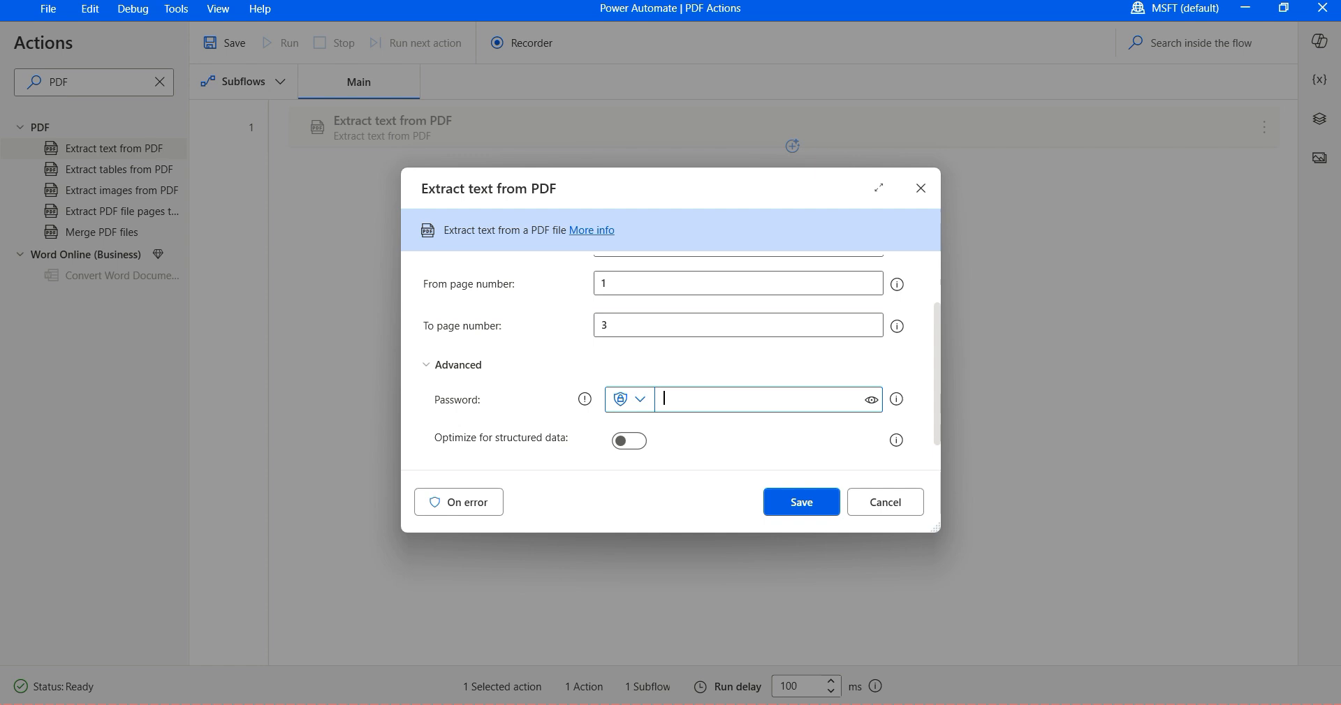
click(456, 365)
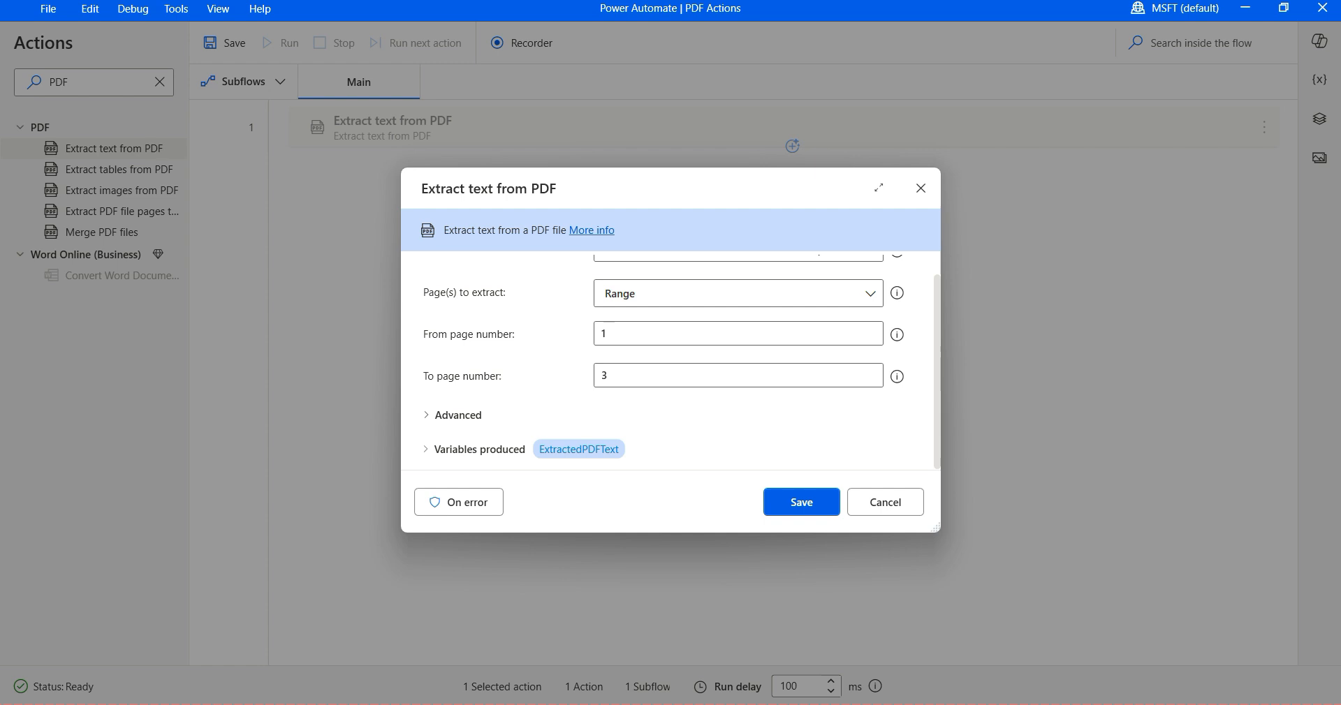
Save the action, run the flow, and view ExtractedPDFText's value before closing it
click(801, 502)
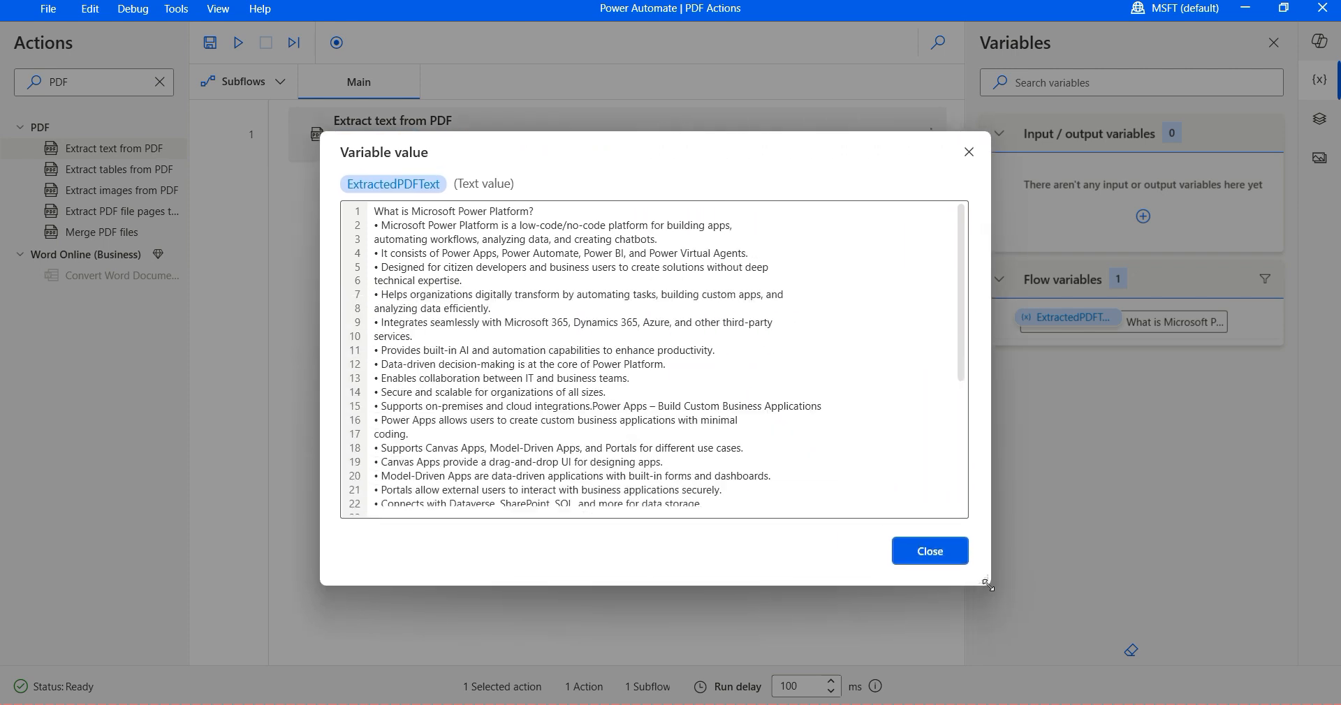
drag(990, 586, 1050, 579)
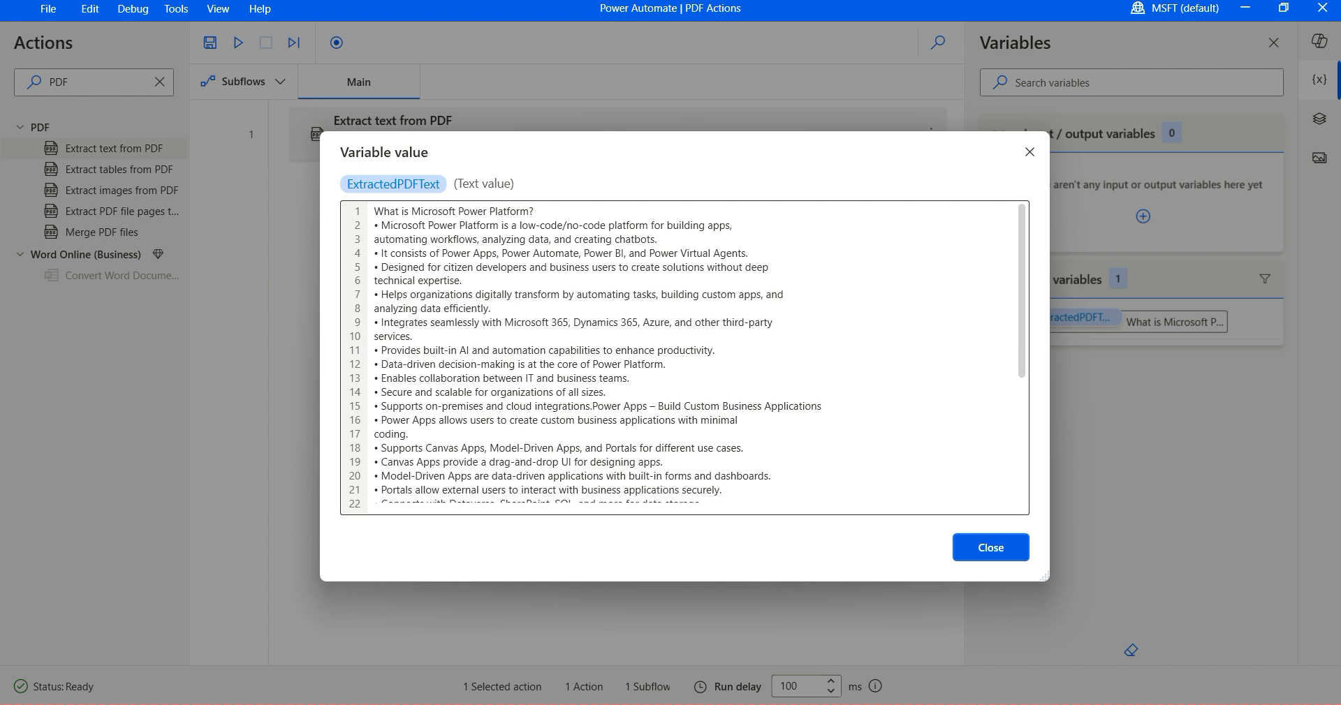
scroll(down, 3)
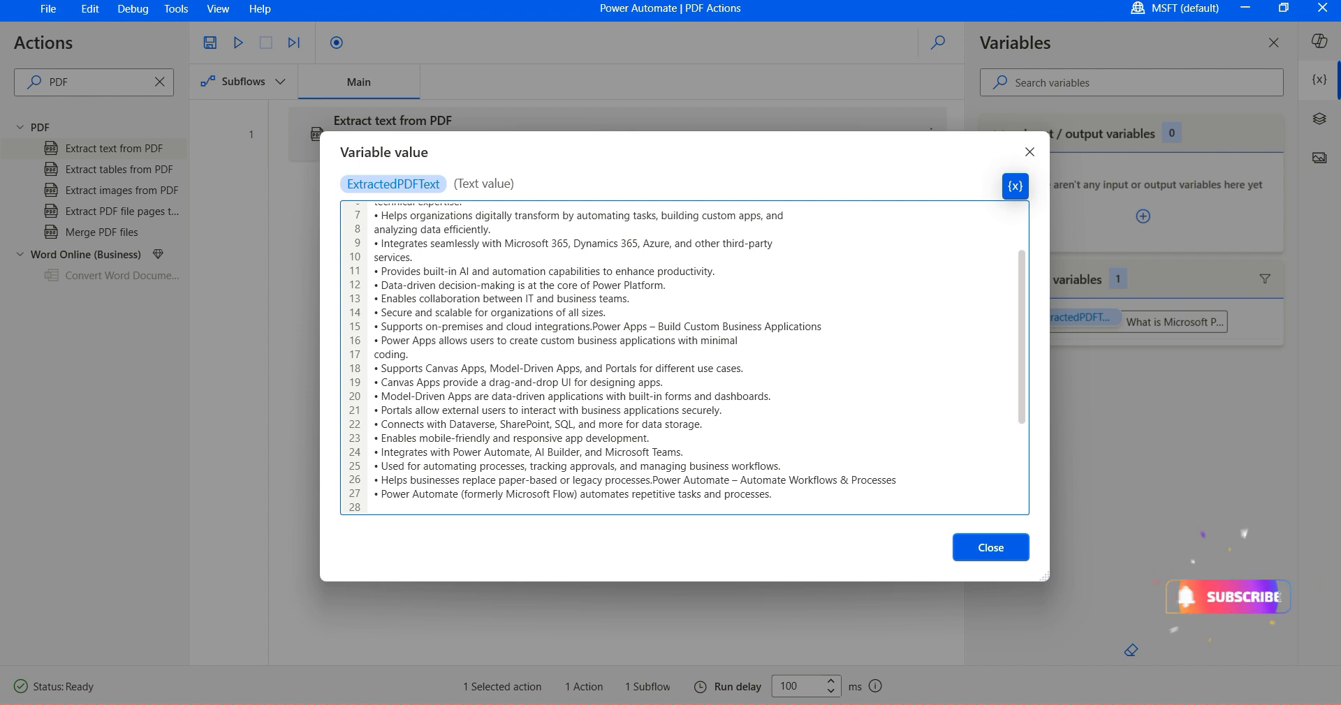
scroll(down, 3)
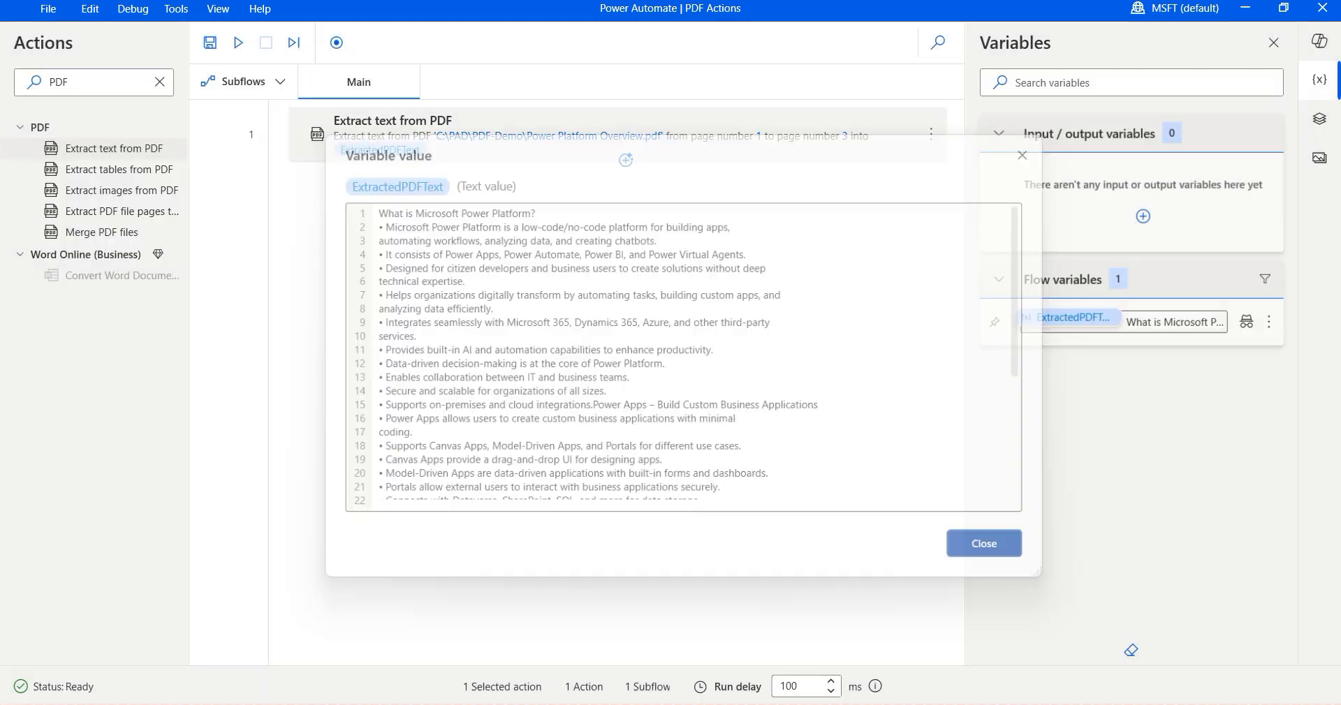
click(983, 543)
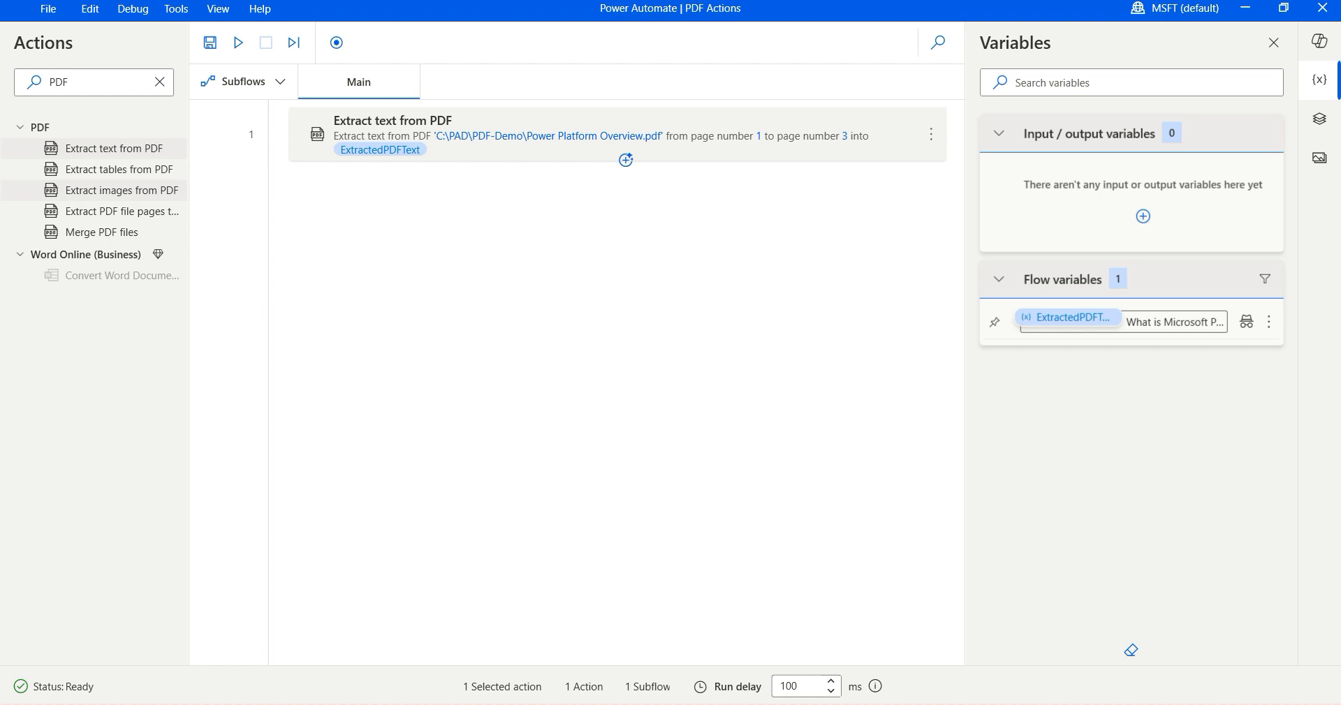
Add Extract tables from PDF with file path C:\PAD\PDF-Demo\Power Platform Overview.pdf
drag(118, 168, 434, 231)
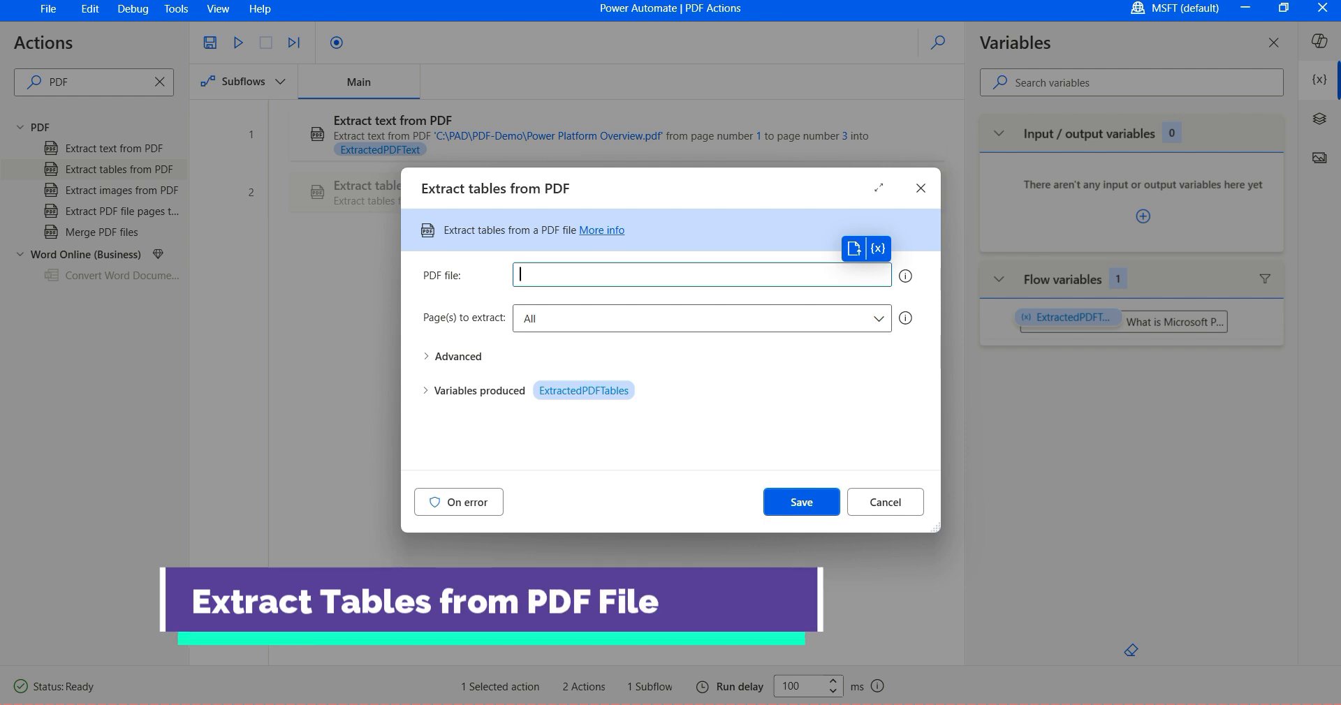
click(457, 356)
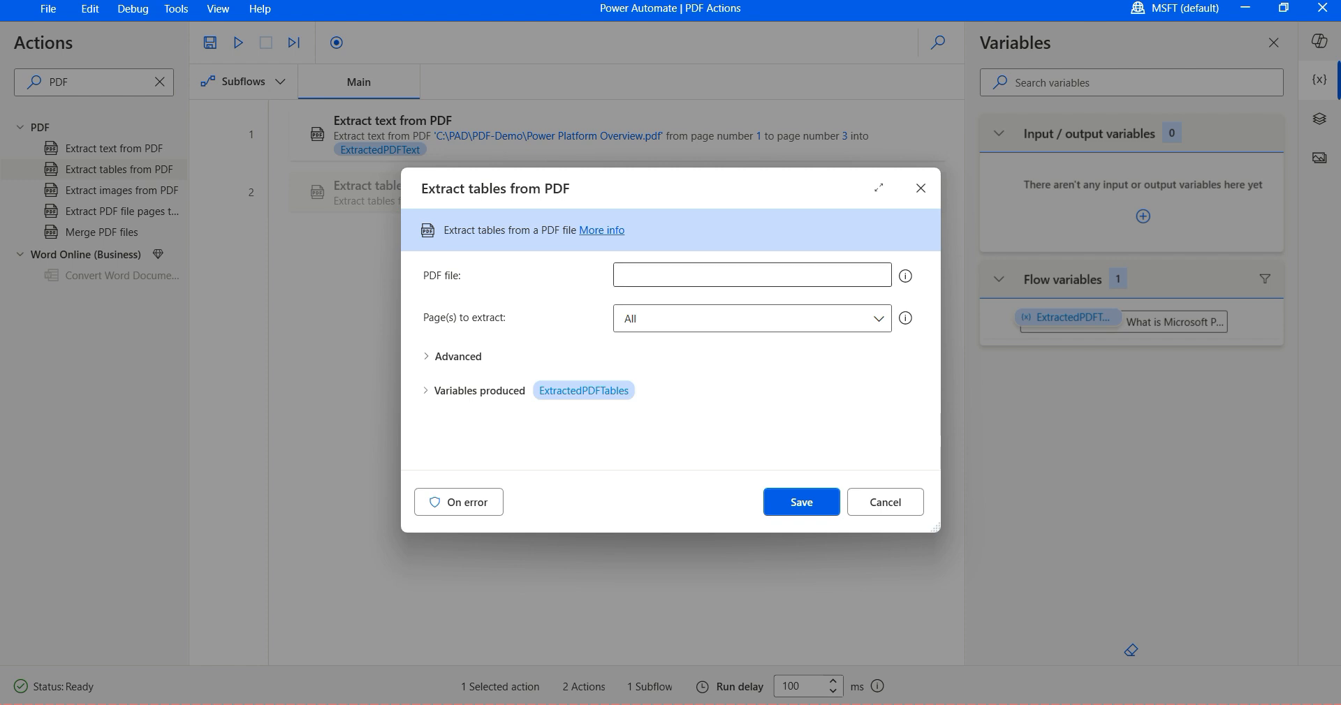
click(752, 274)
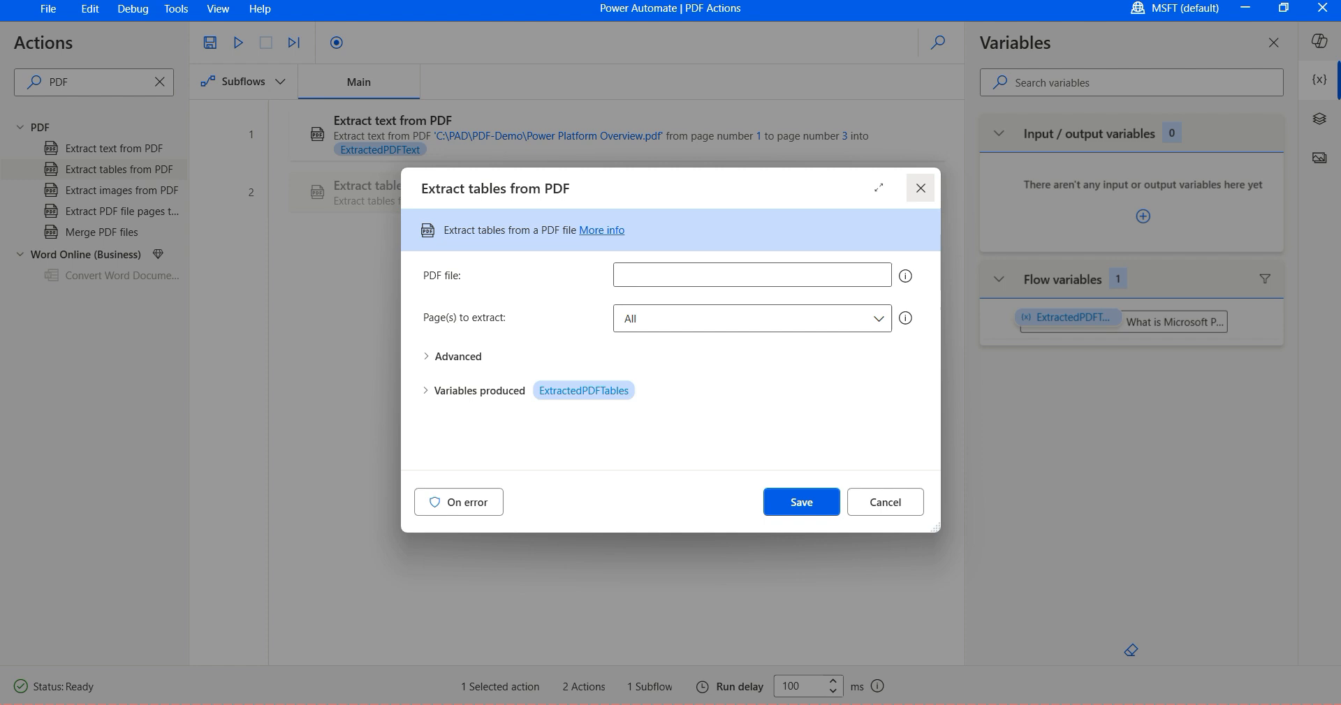
text(C:\PAD\PDF-Demo\Power Platform Overview.pdf)
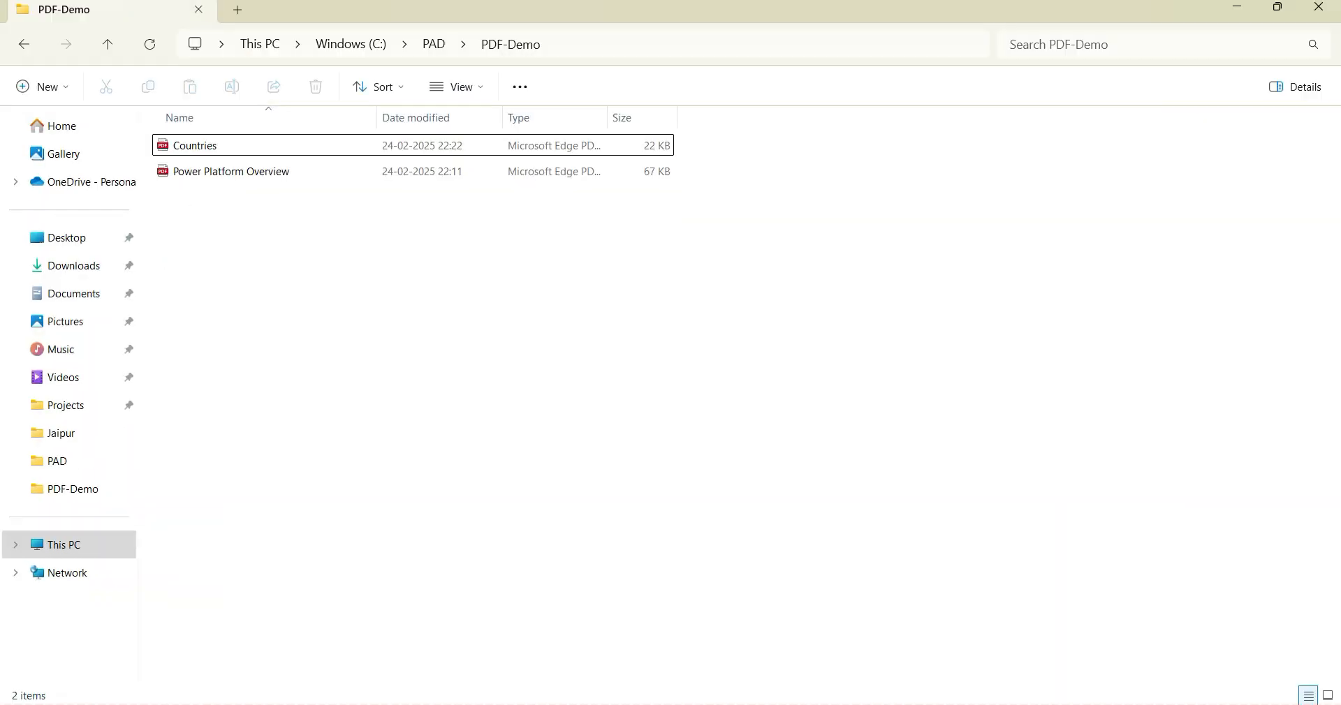
Open Countries.pdf from the PDF-Demo folder in File Explorer
double_click(199, 145)
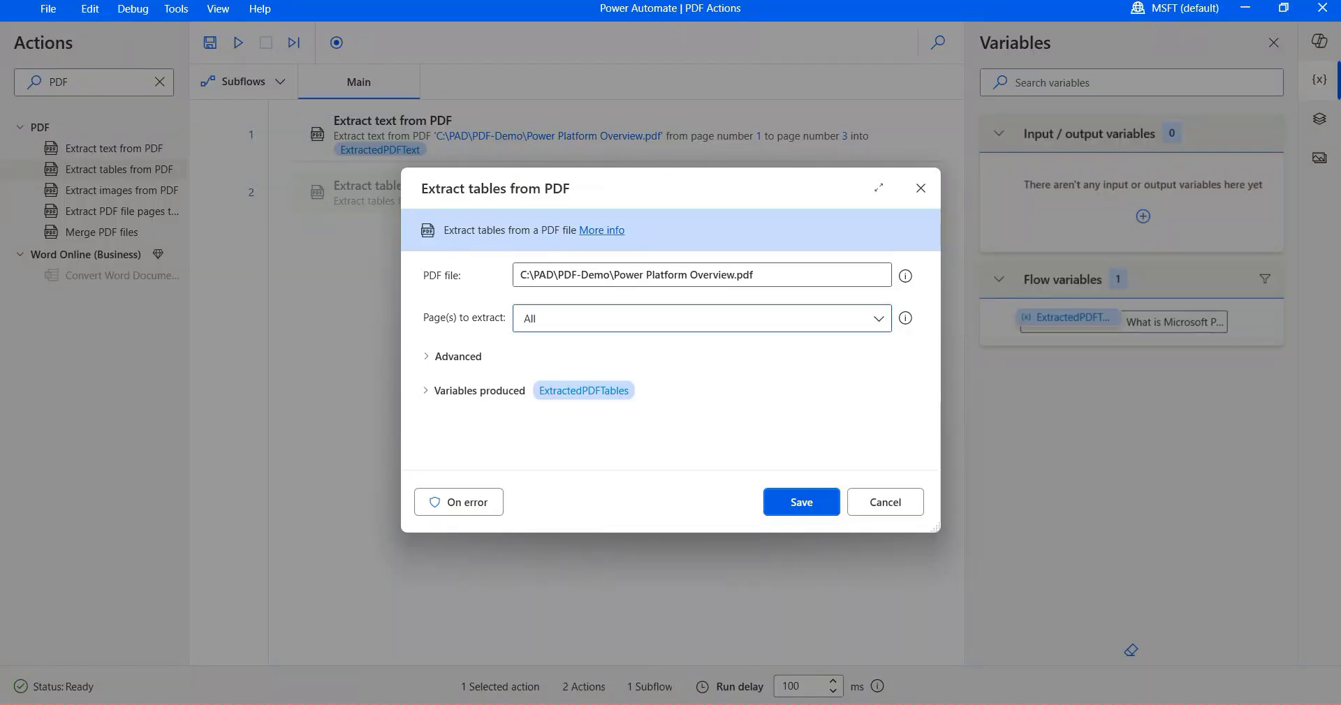
Point the table extraction at Countries.pdf, review Advanced options, then save and run the flow
double_click(711, 276)
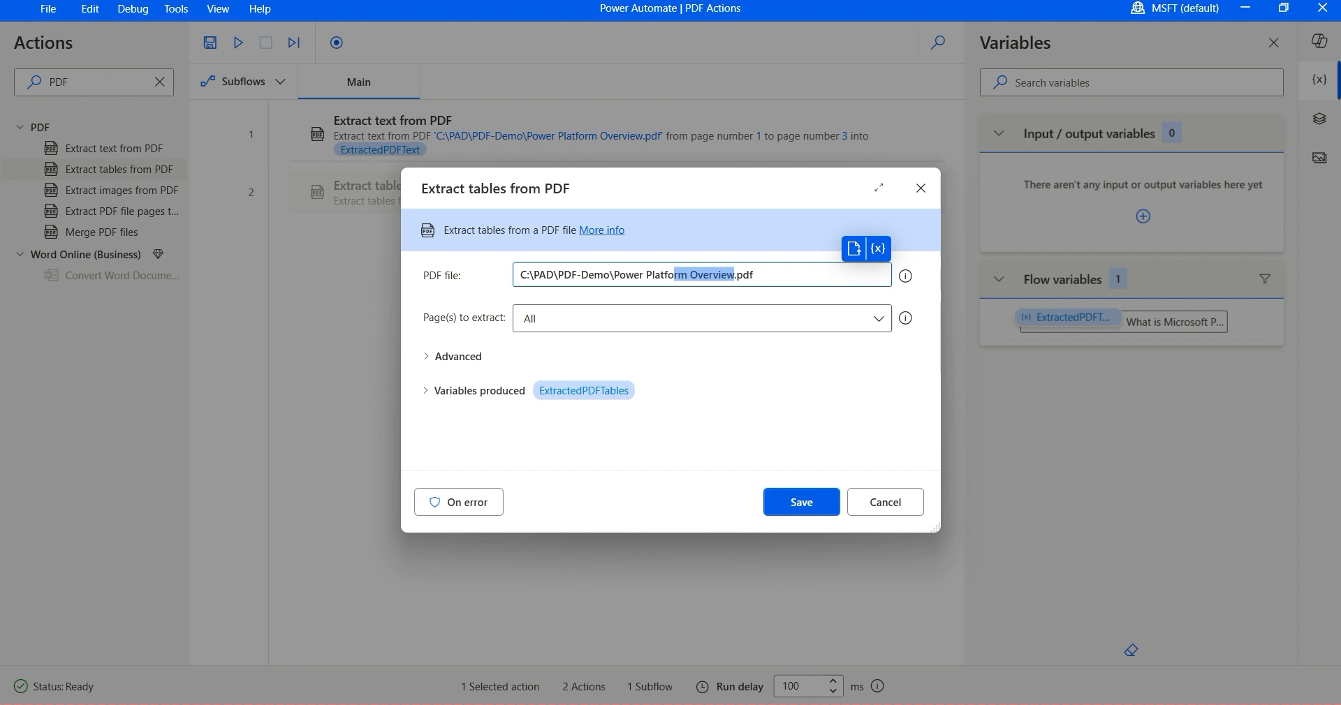
drag(701, 274, 592, 275)
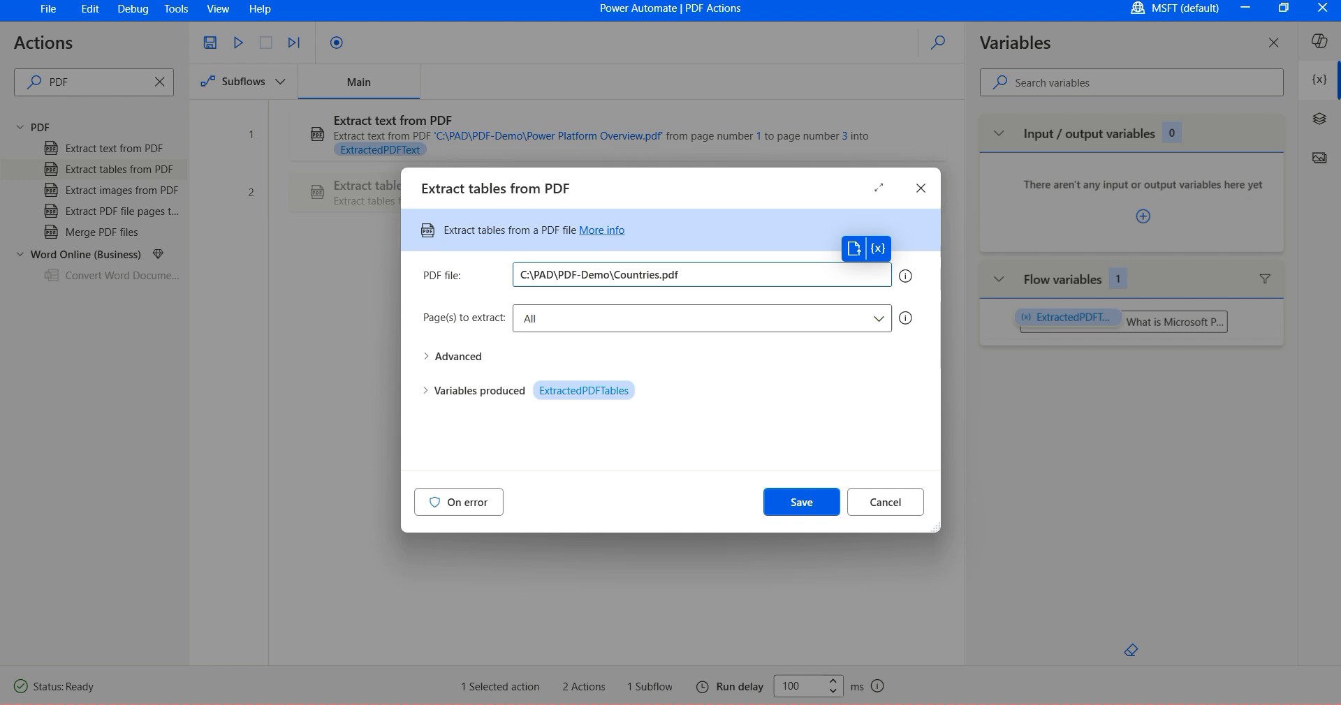
click(702, 319)
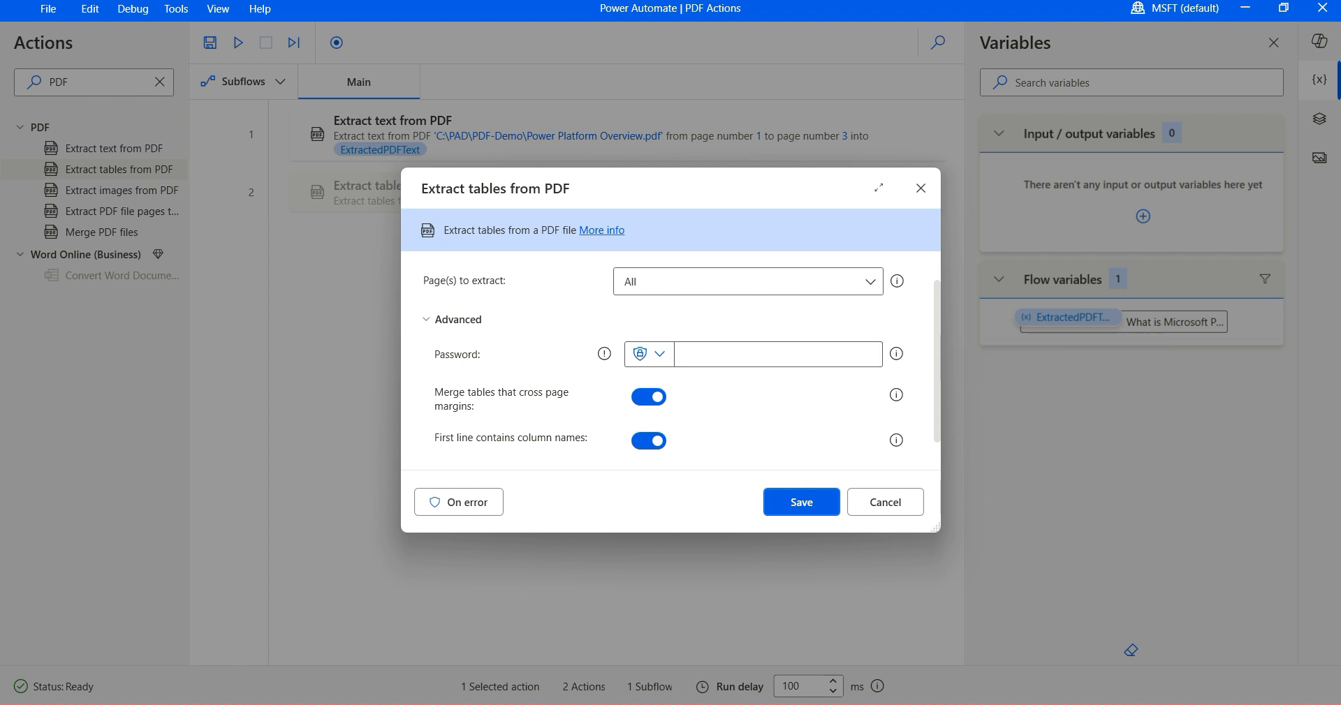
scroll(down, 3)
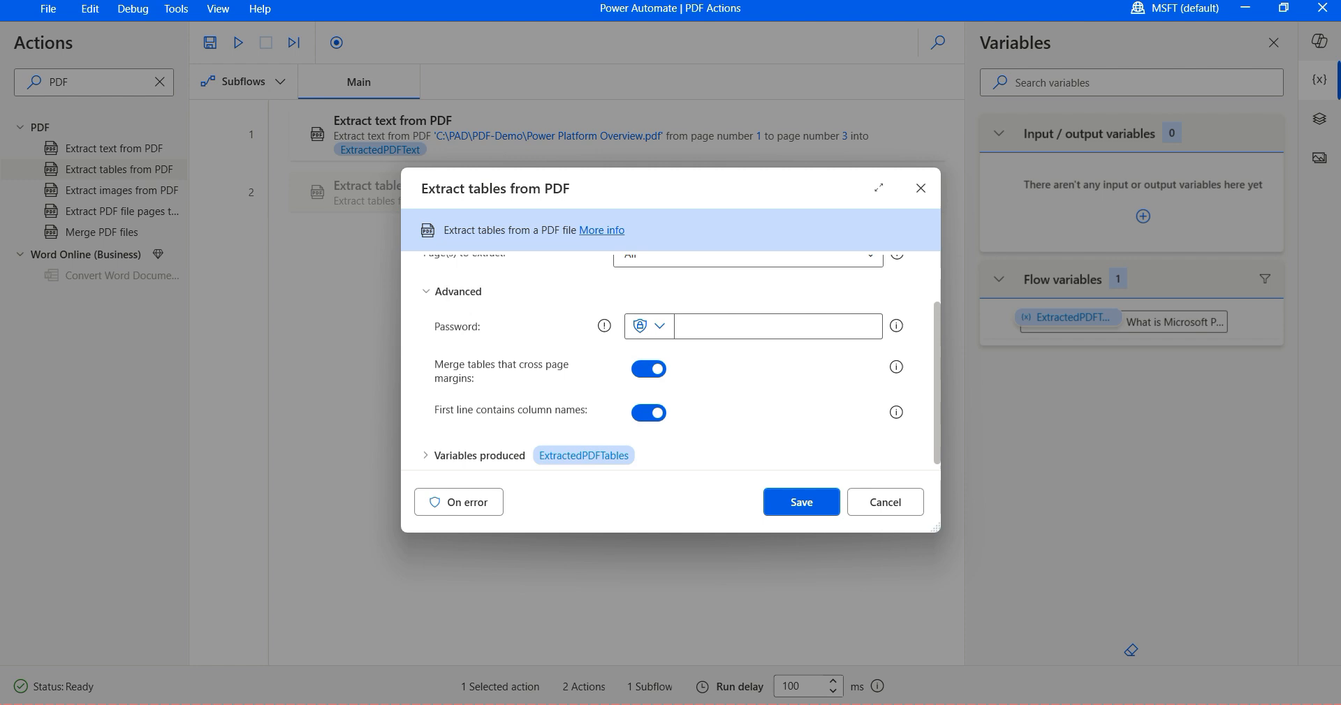
scroll(down, 3)
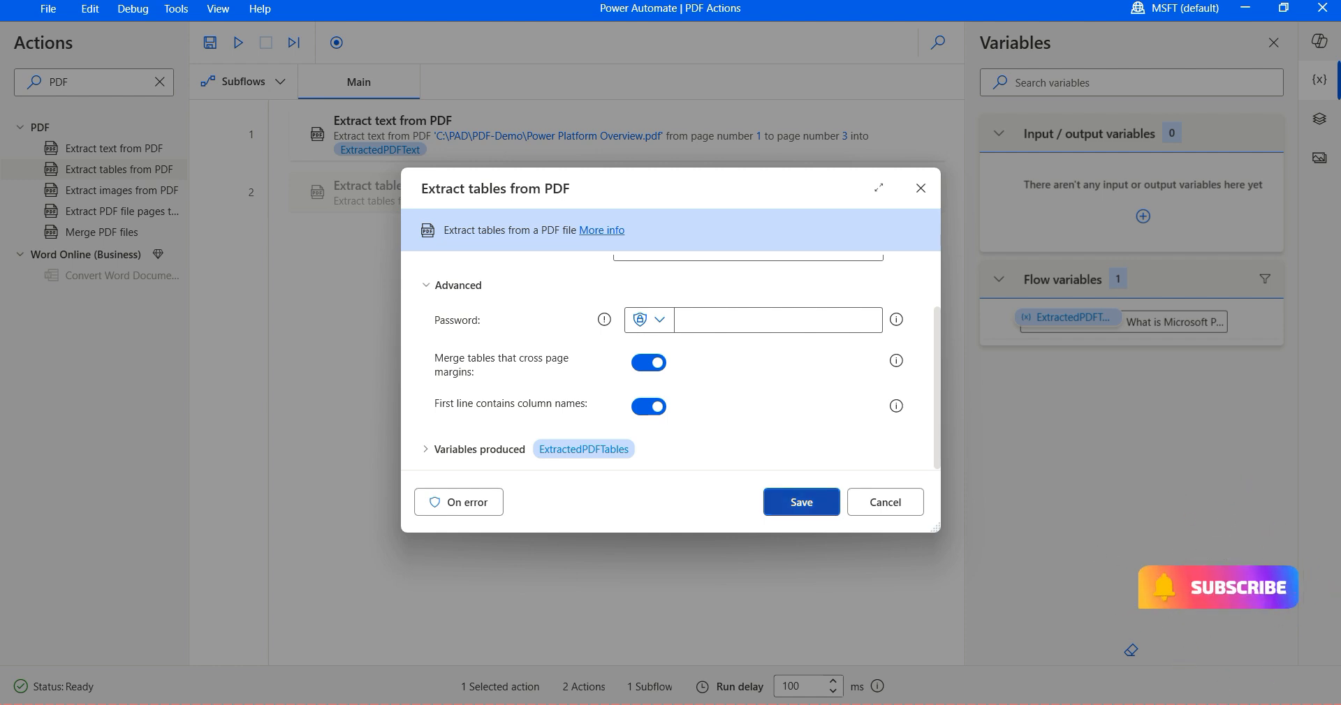
click(801, 502)
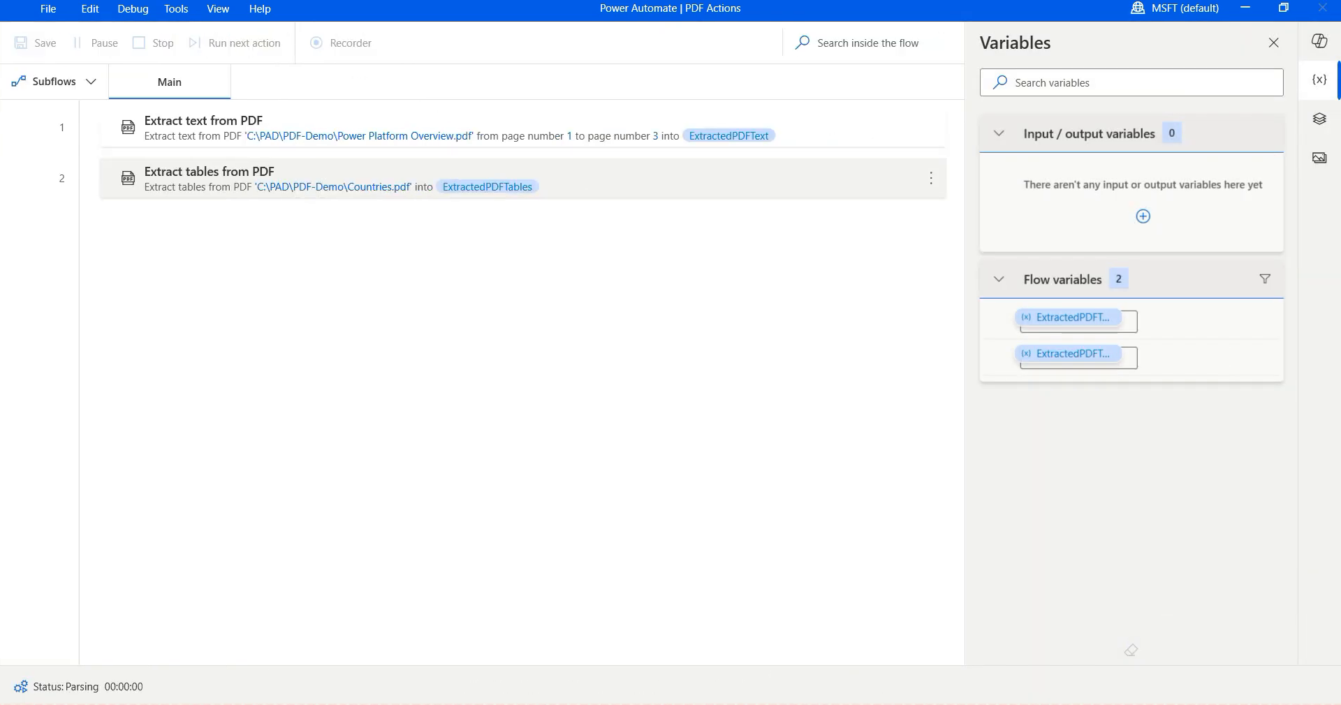
click(244, 43)
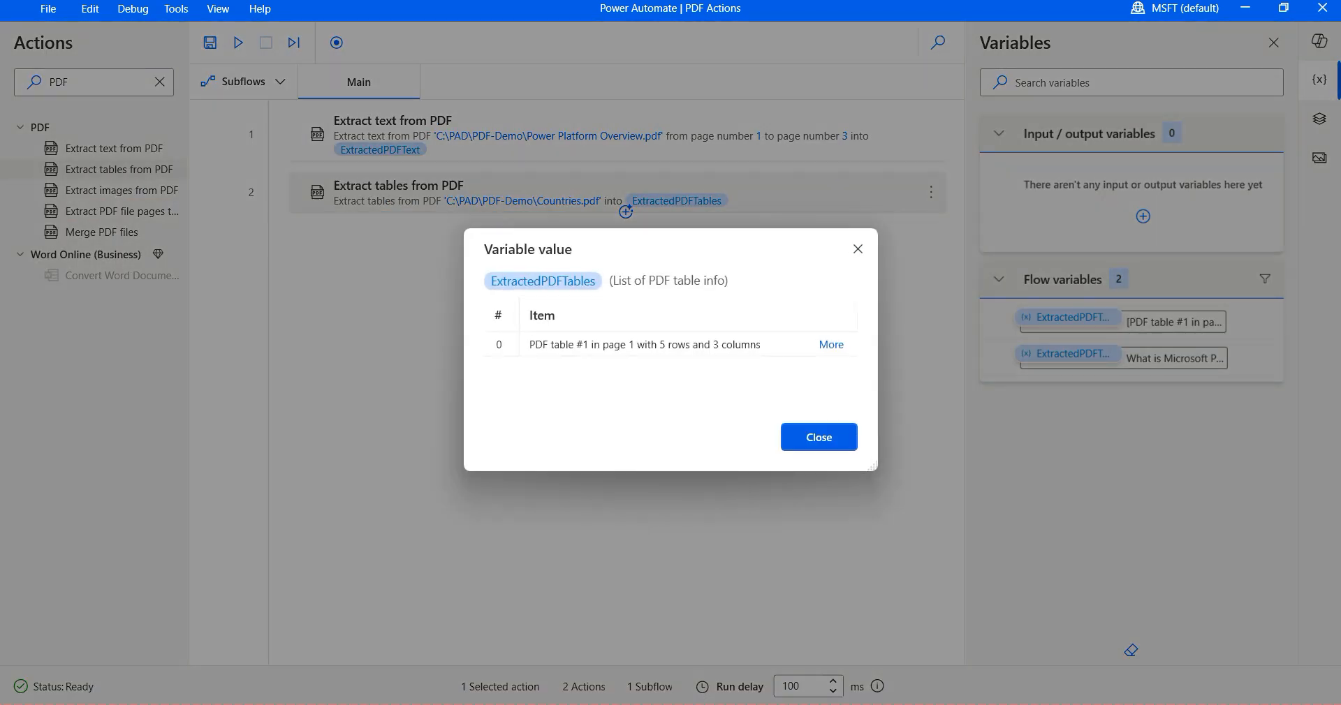
click(831, 345)
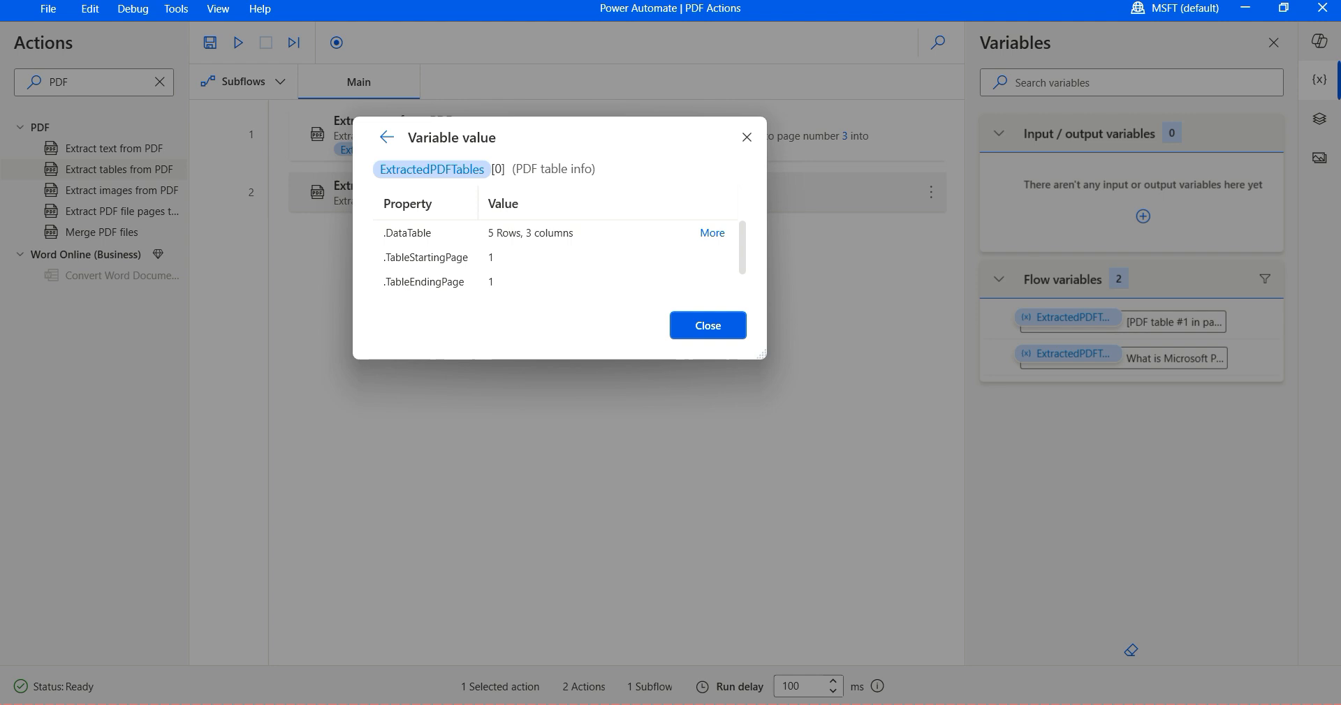
drag(759, 354, 939, 544)
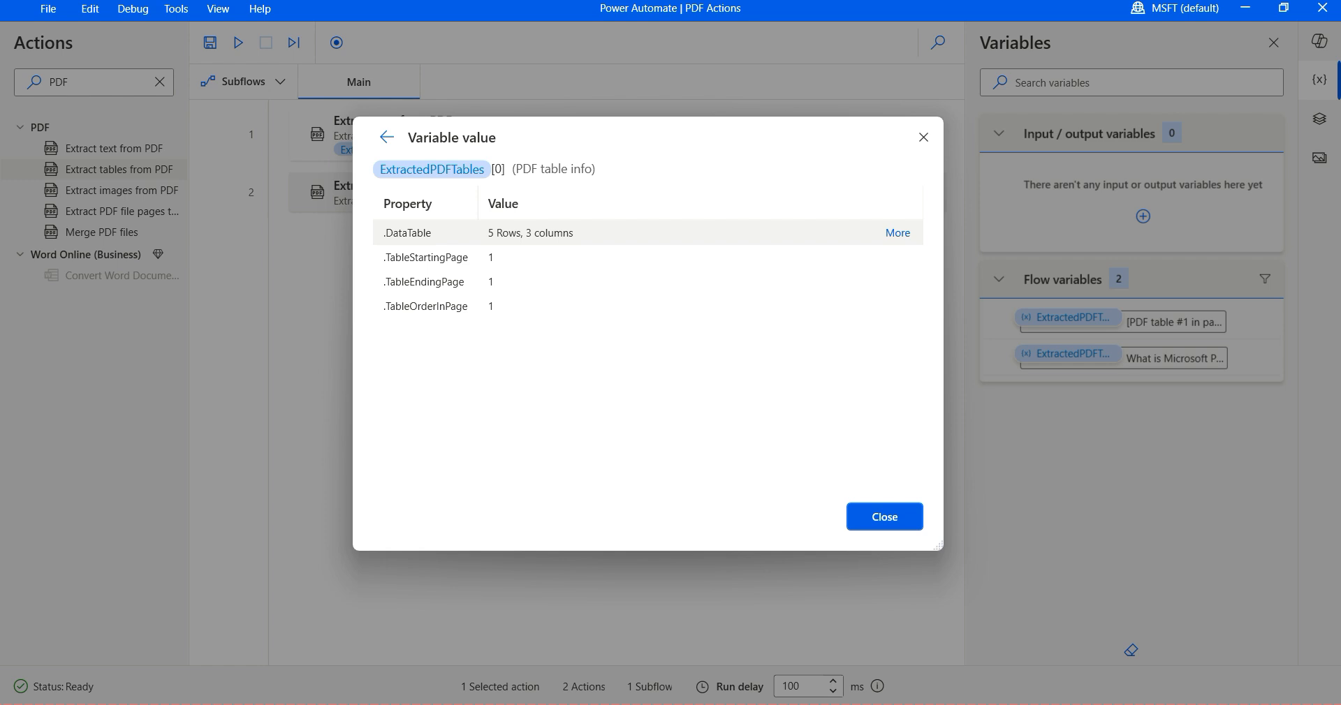
click(897, 232)
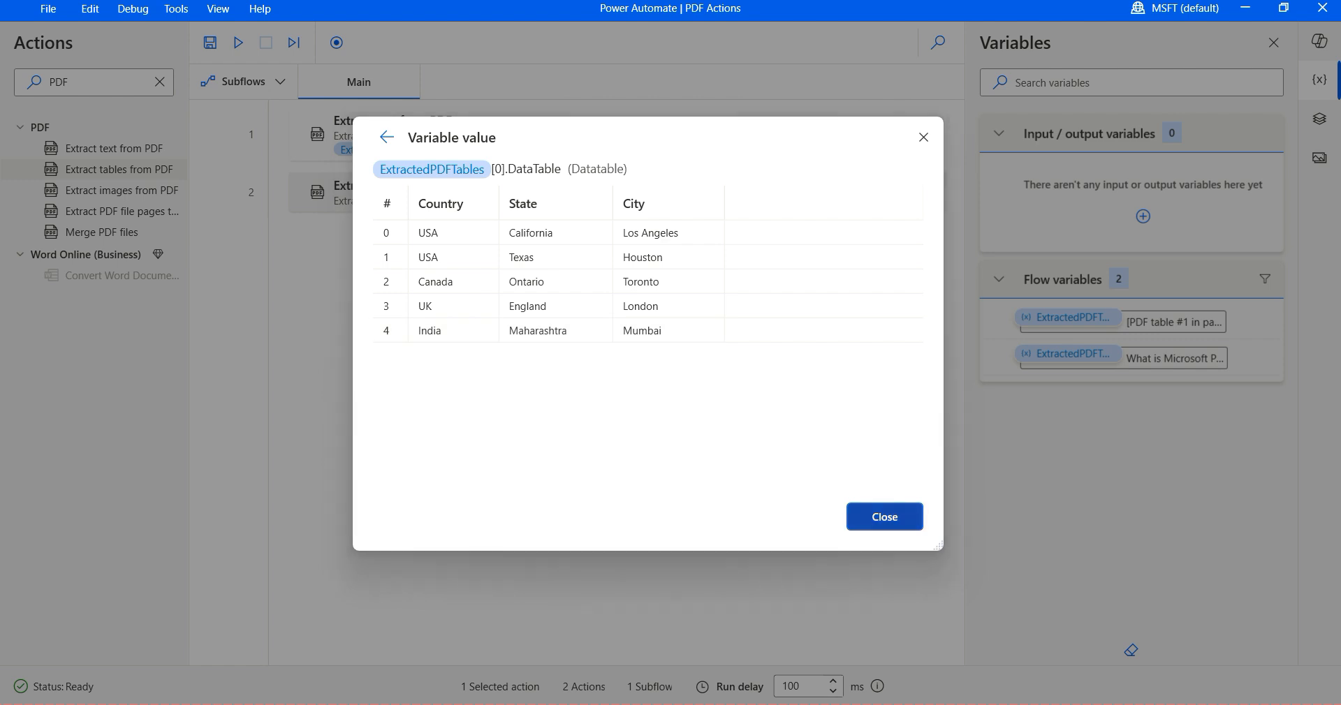
click(884, 517)
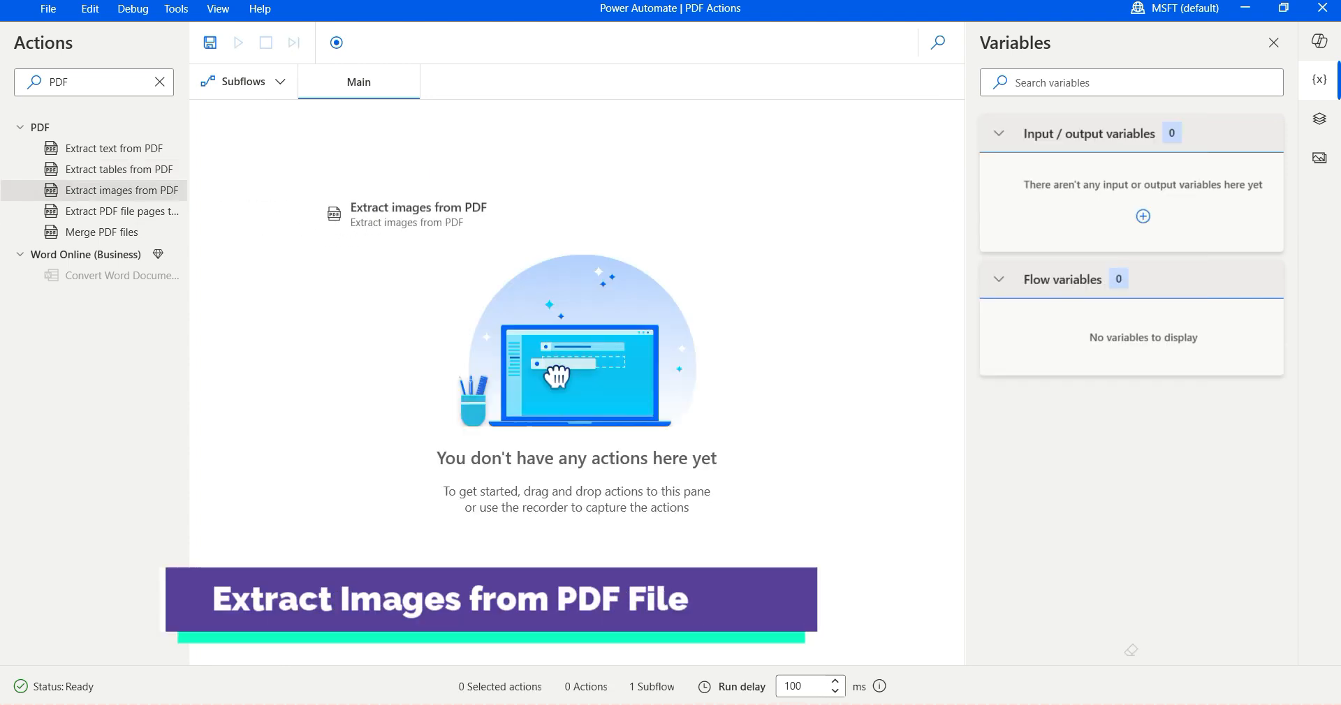
Add Extract images from PDF and begin its file path with C:\PAD\PDF-Demo\
double_click(121, 190)
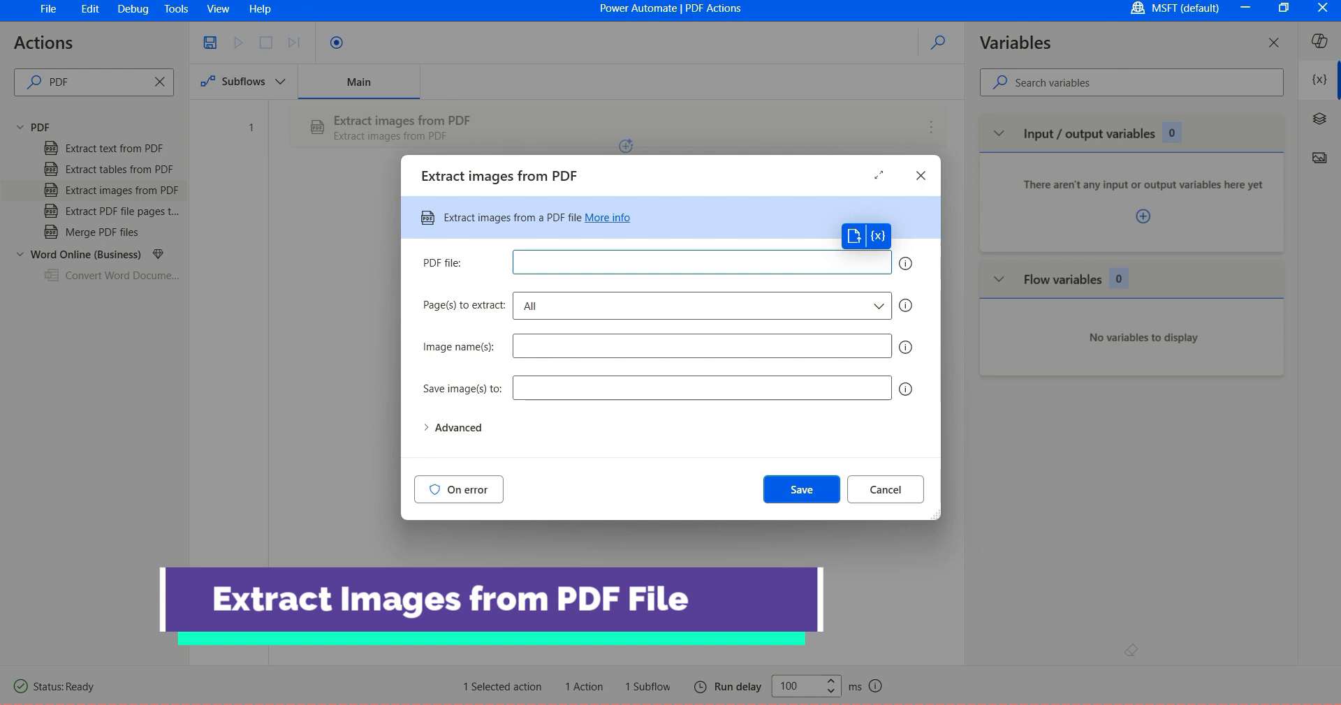
click(702, 262)
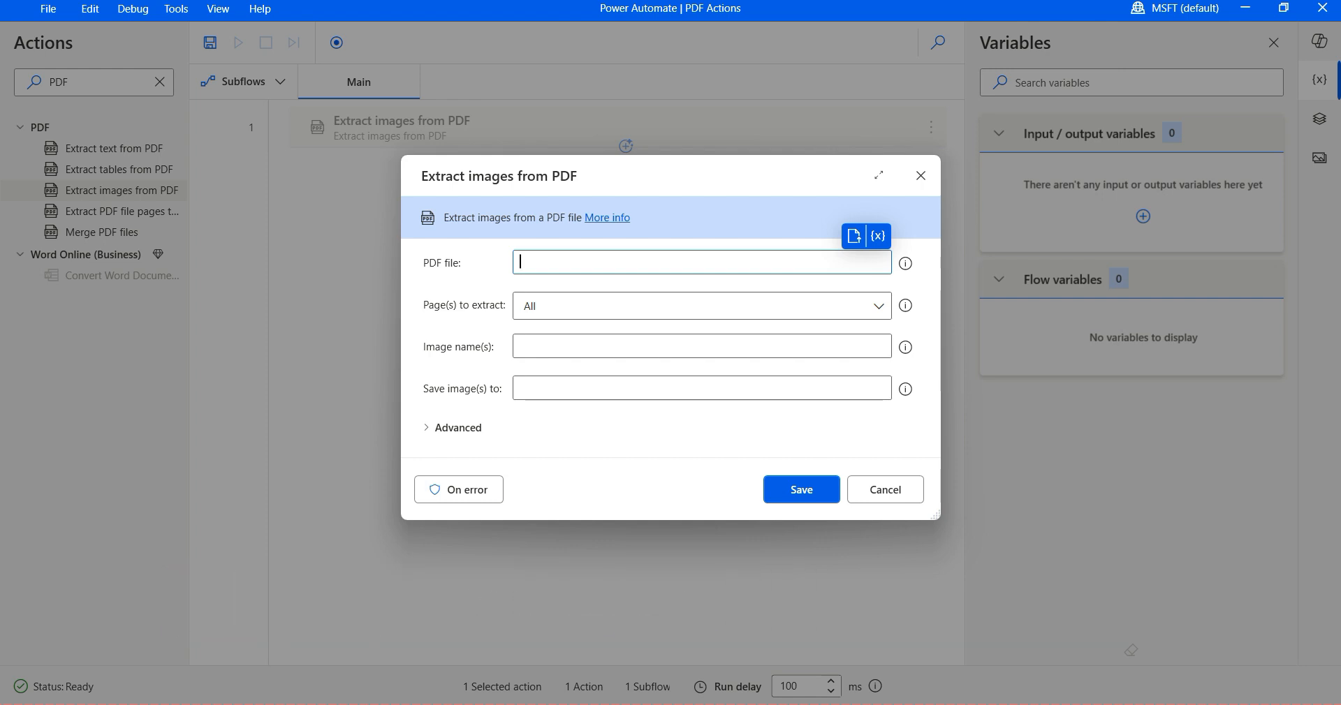
text(C:\PAD\PDF-Demo\)
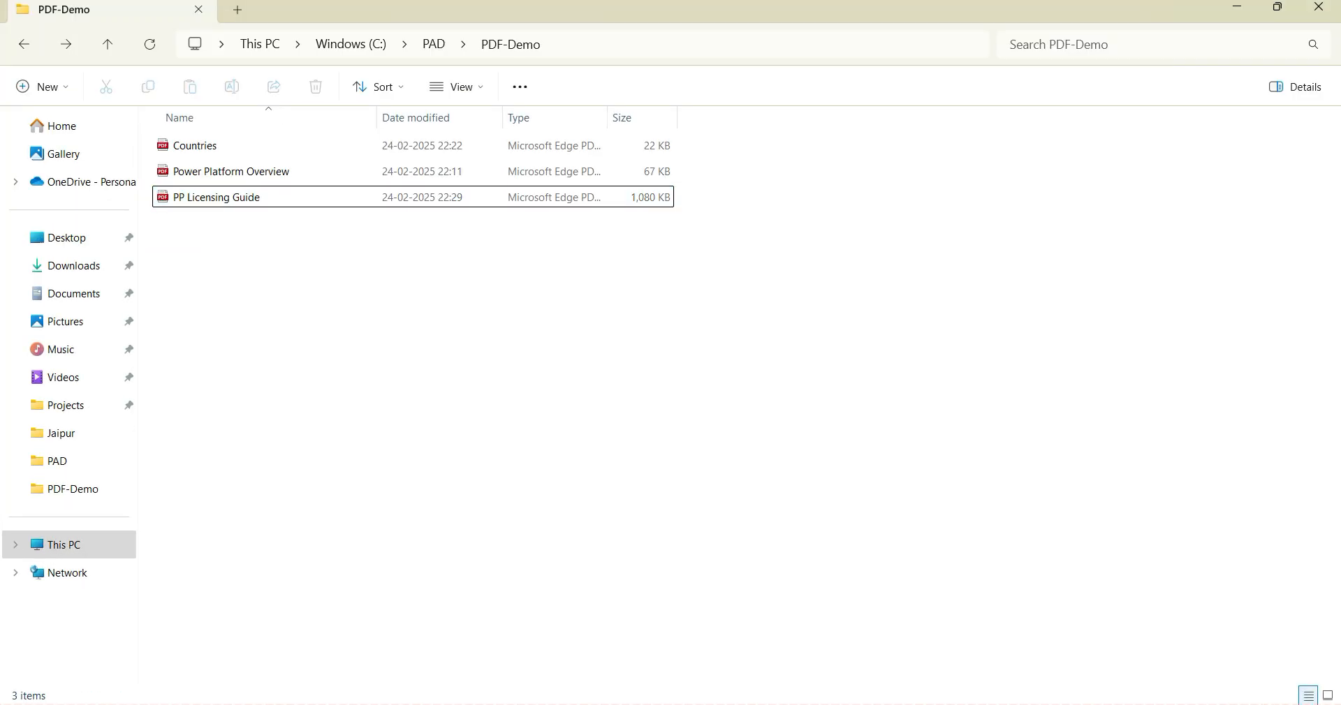
Open PP Licensing Guide.pdf in Edge and scroll through its pages
double_click(218, 197)
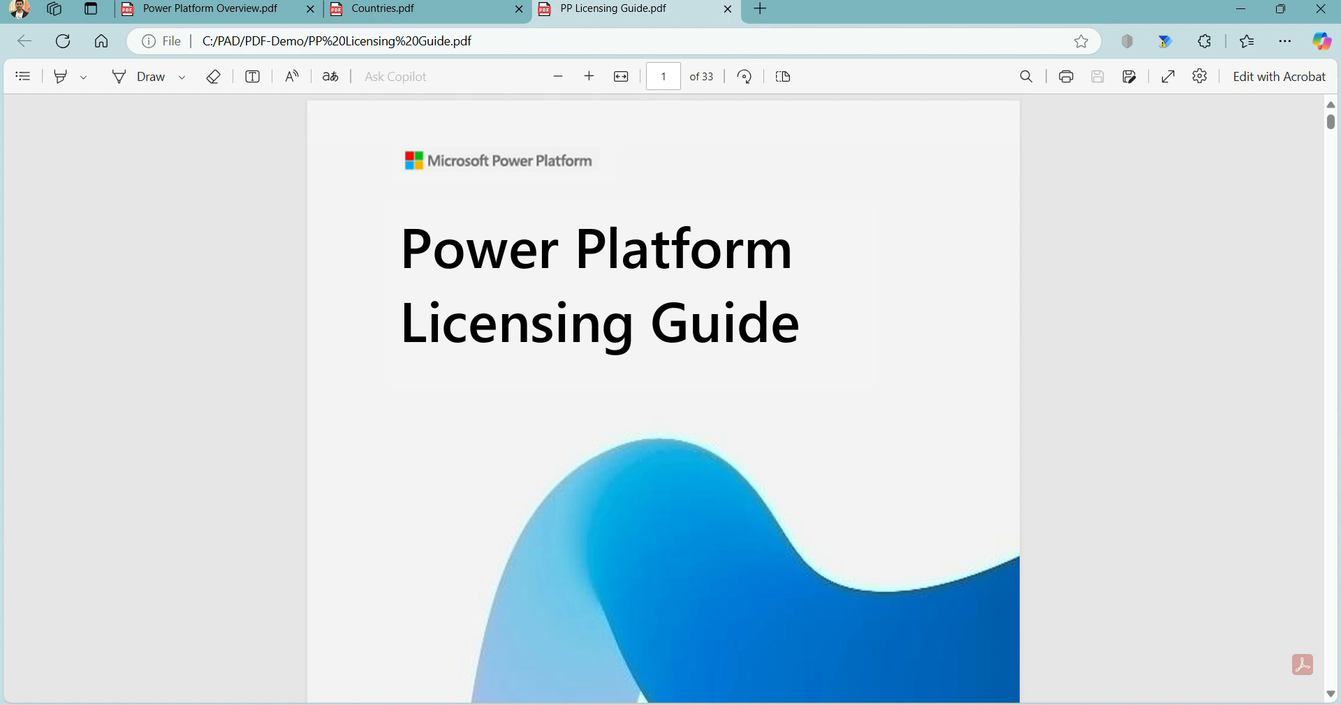
scroll(down, 3)
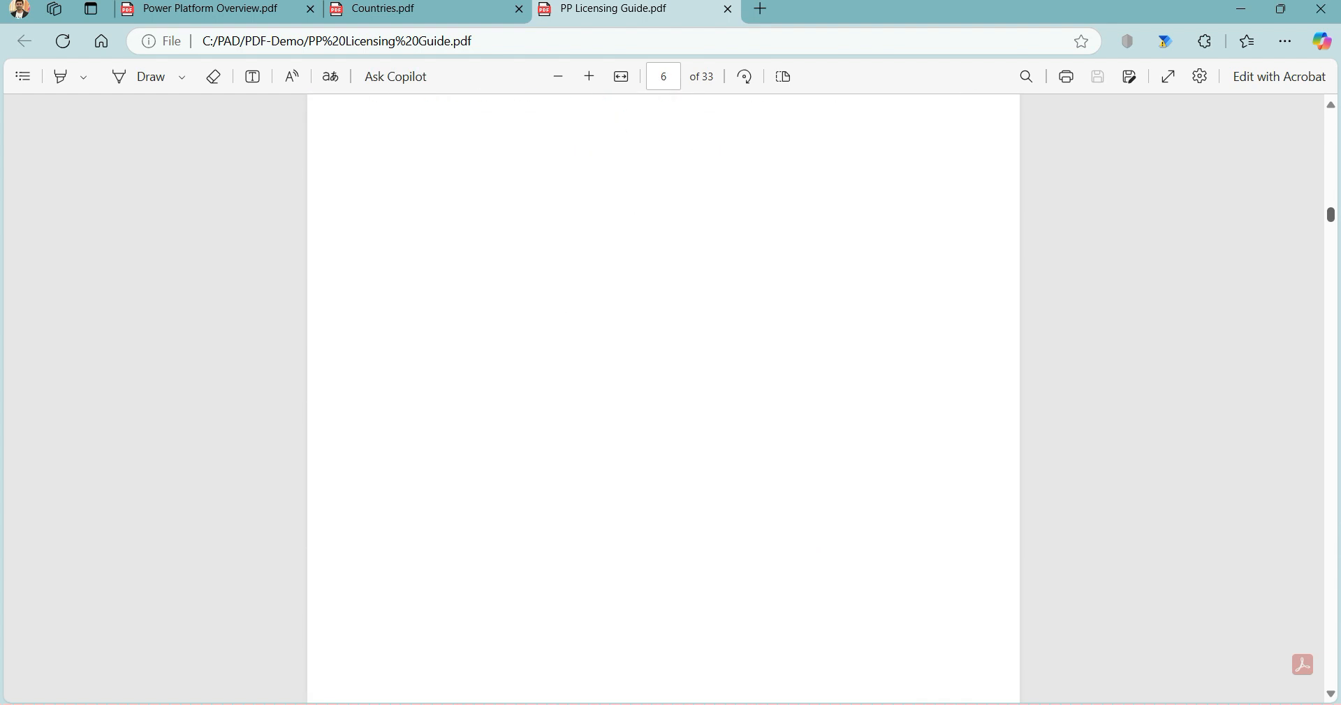
scroll(down, 3)
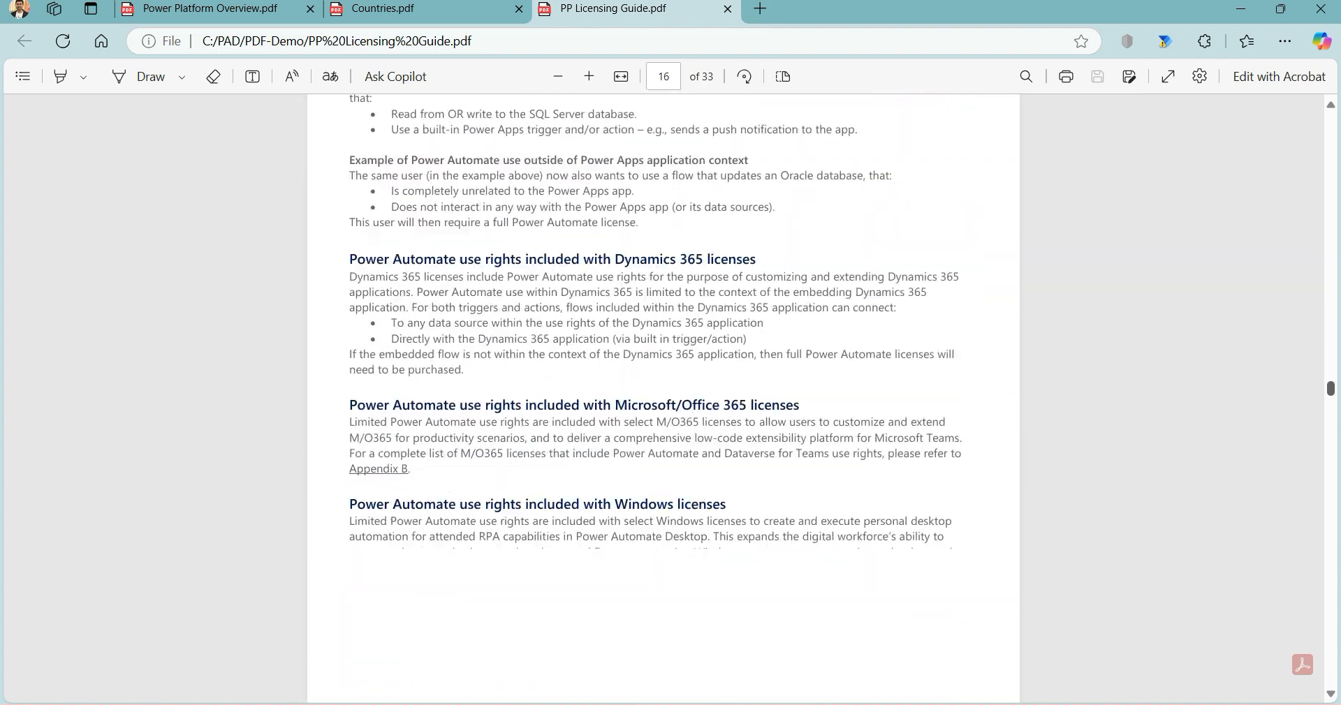
scroll(down, 3)
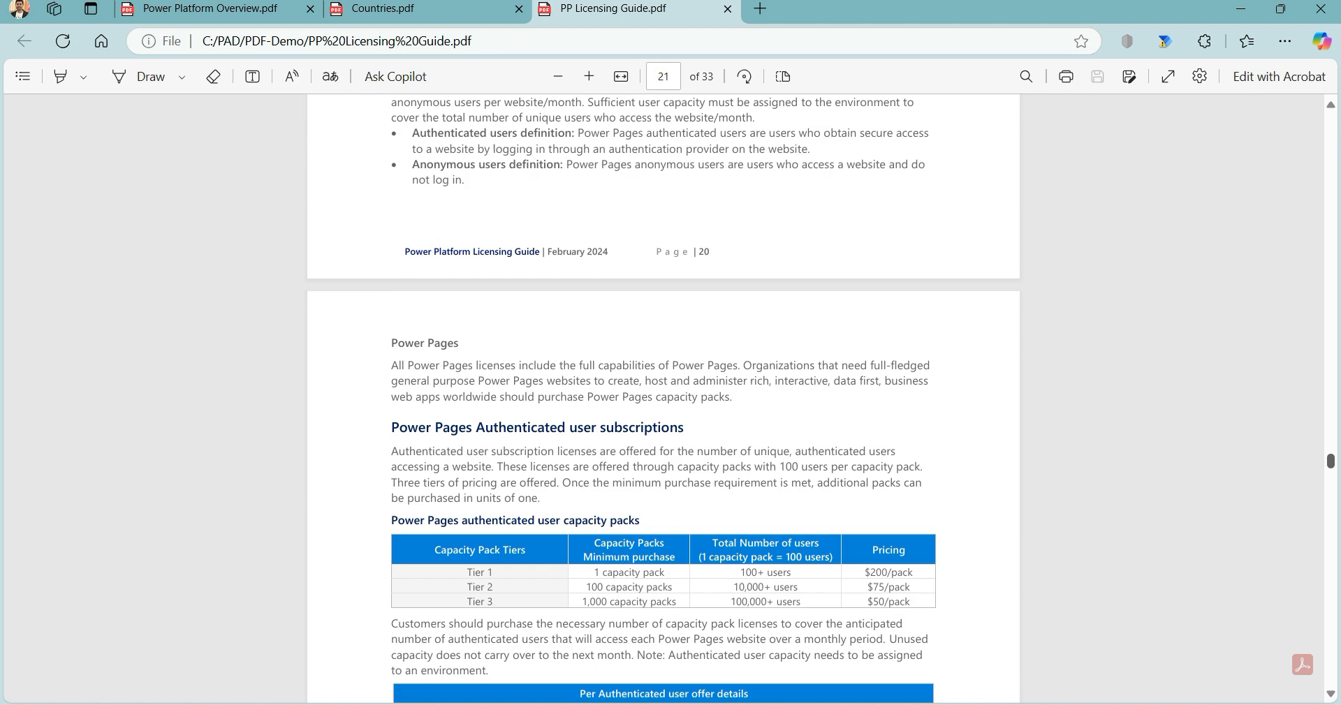
scroll(down, 3)
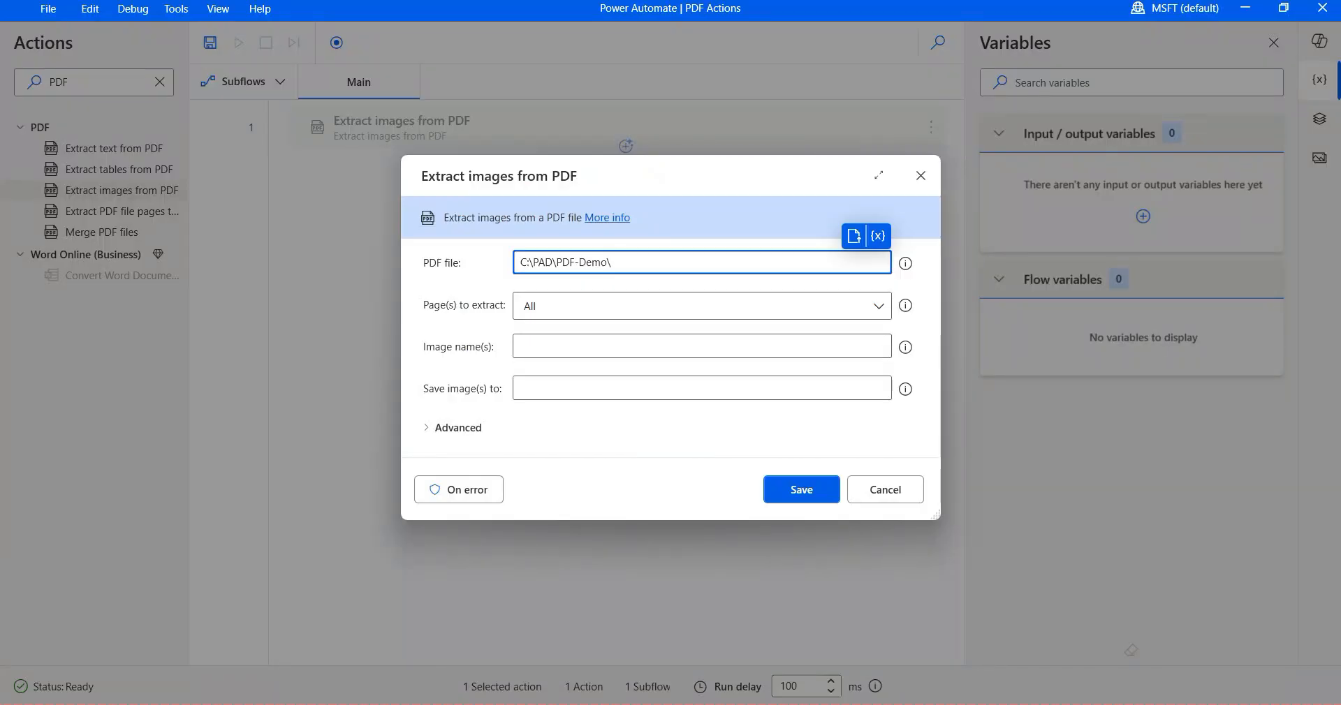
mouse_move(904, 262)
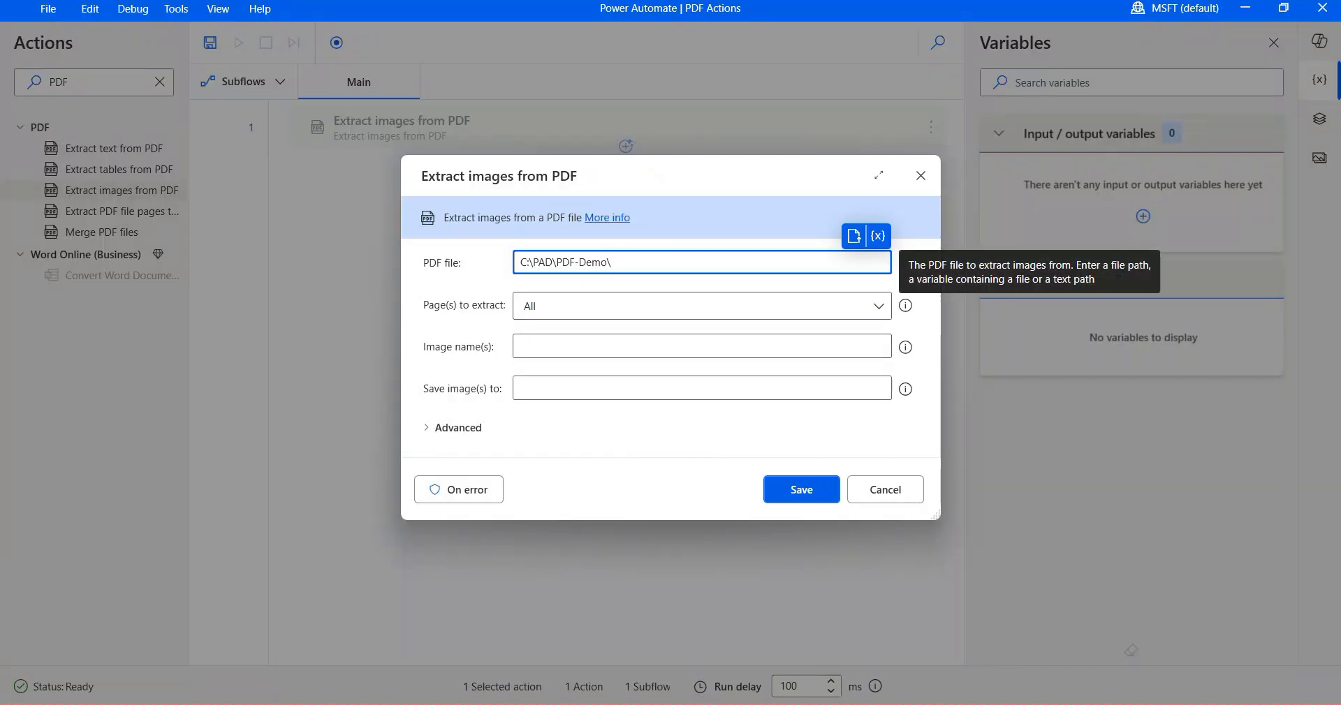
Complete the path with PP Licensing Guide.pdf and extract pages 1 to 5
text(PP)
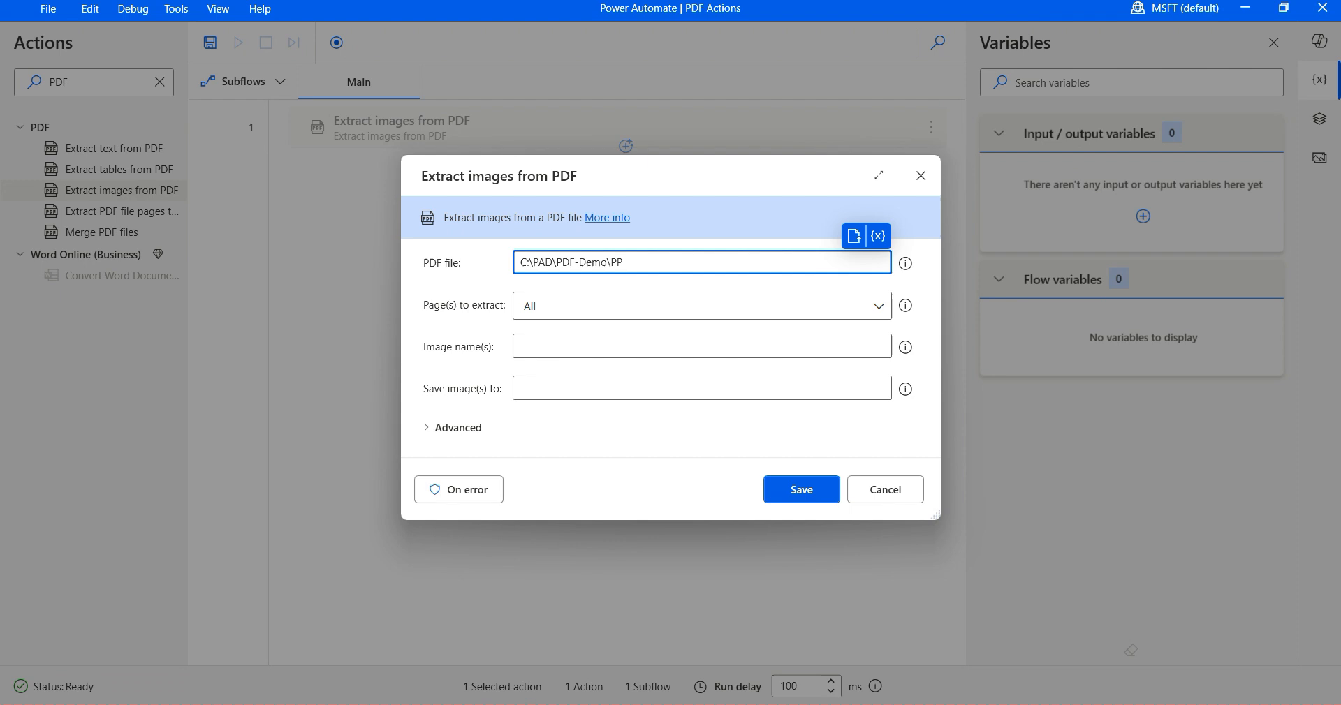
text(Licensing Gui)
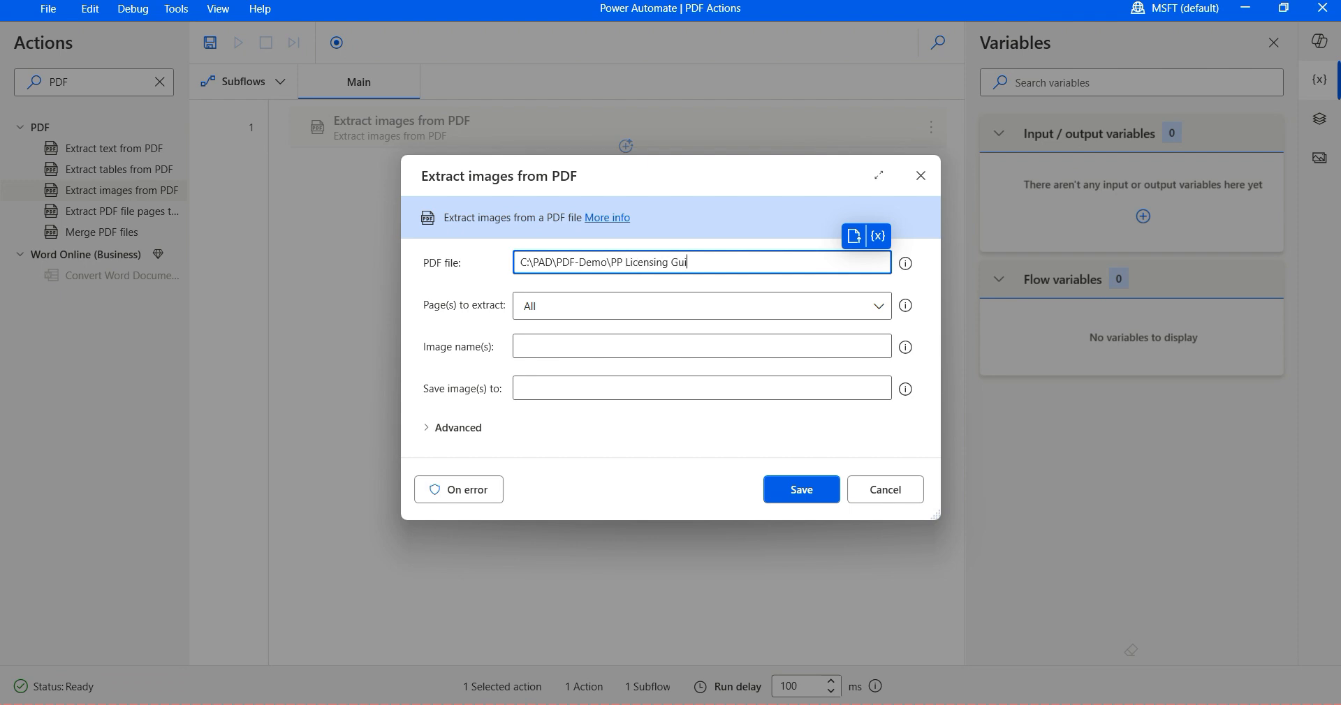
text(de.pdf)
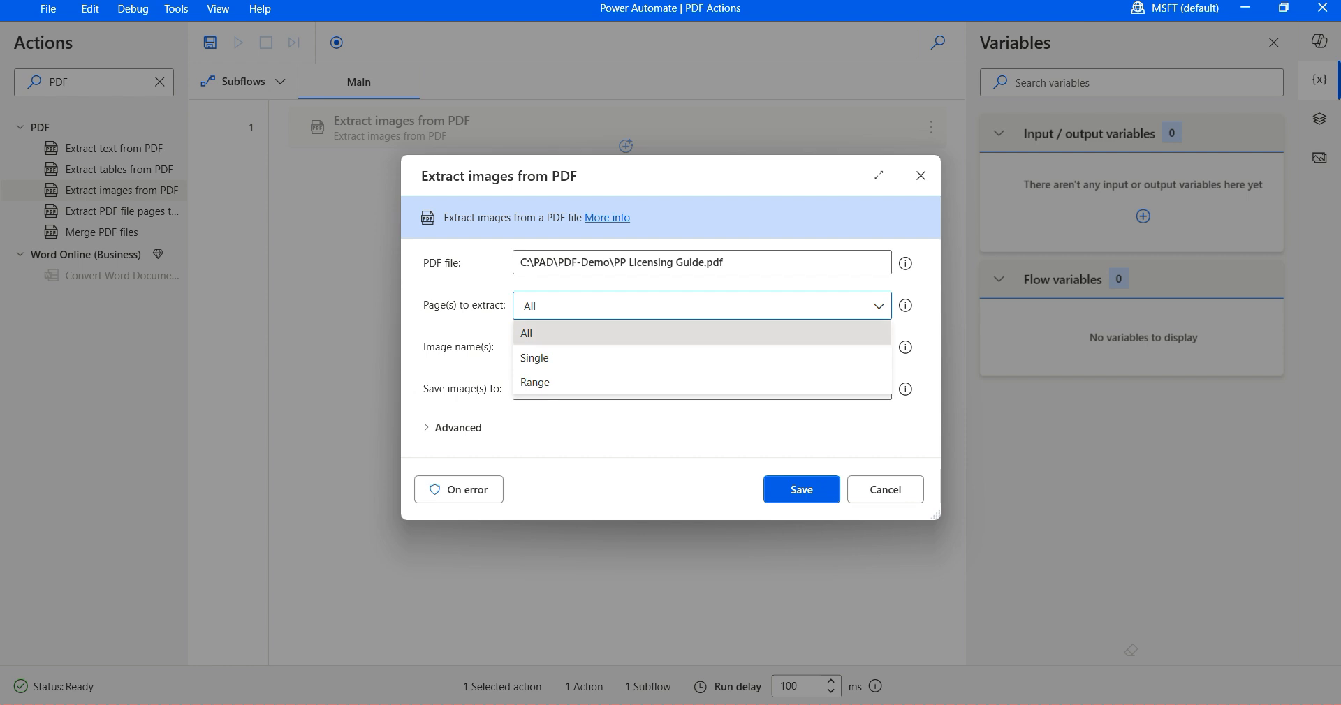
click(535, 382)
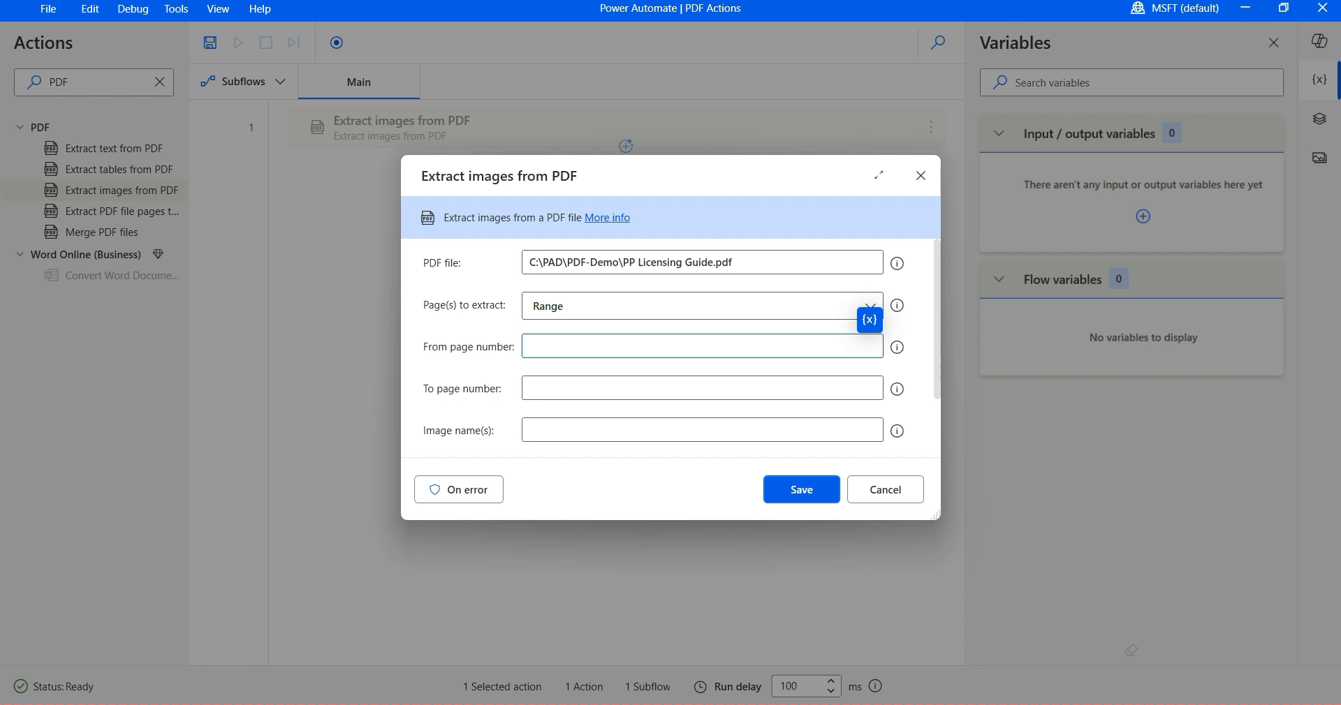
text(1)
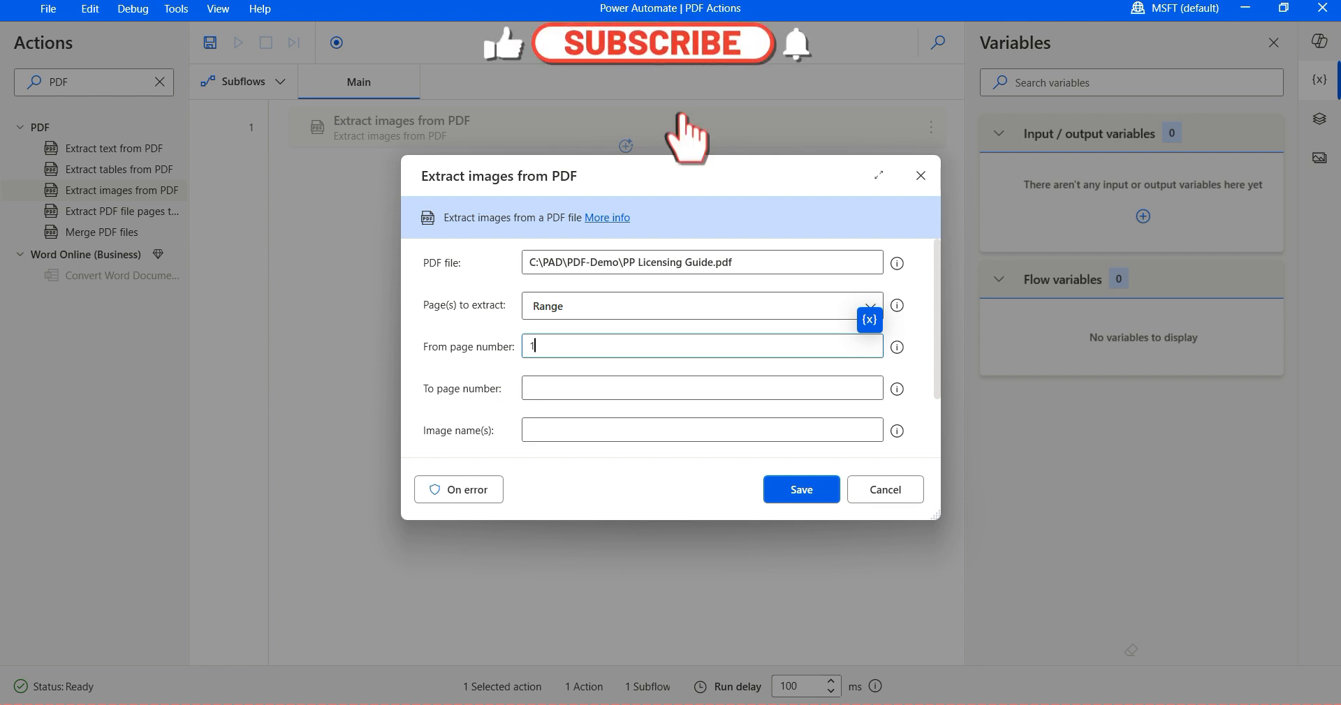
click(702, 388)
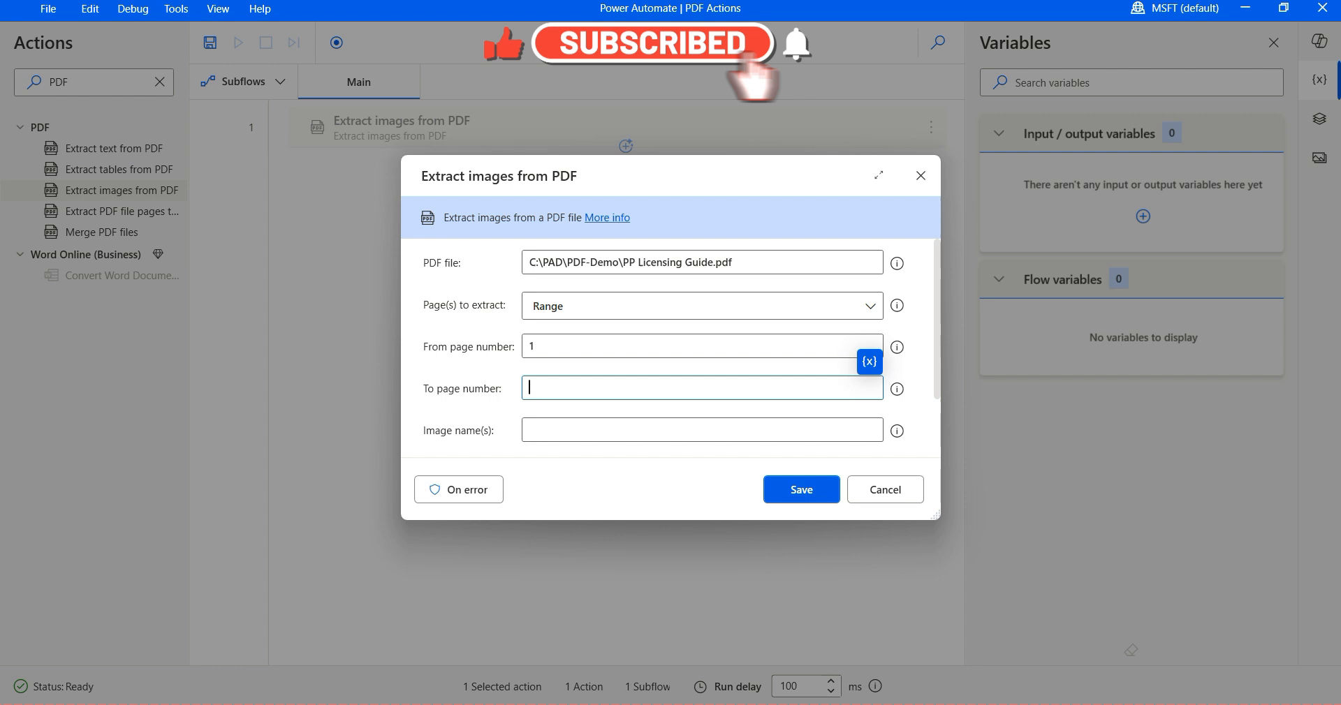
text(5)
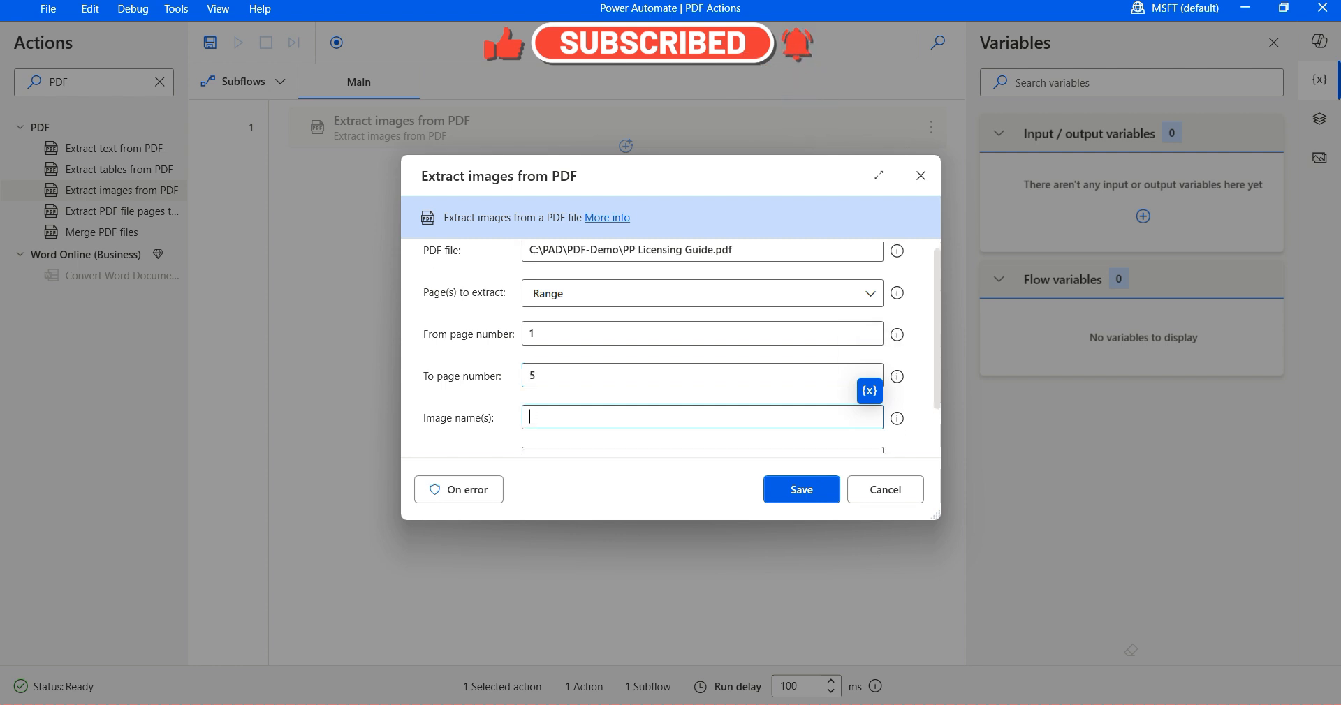
scroll(down, 3)
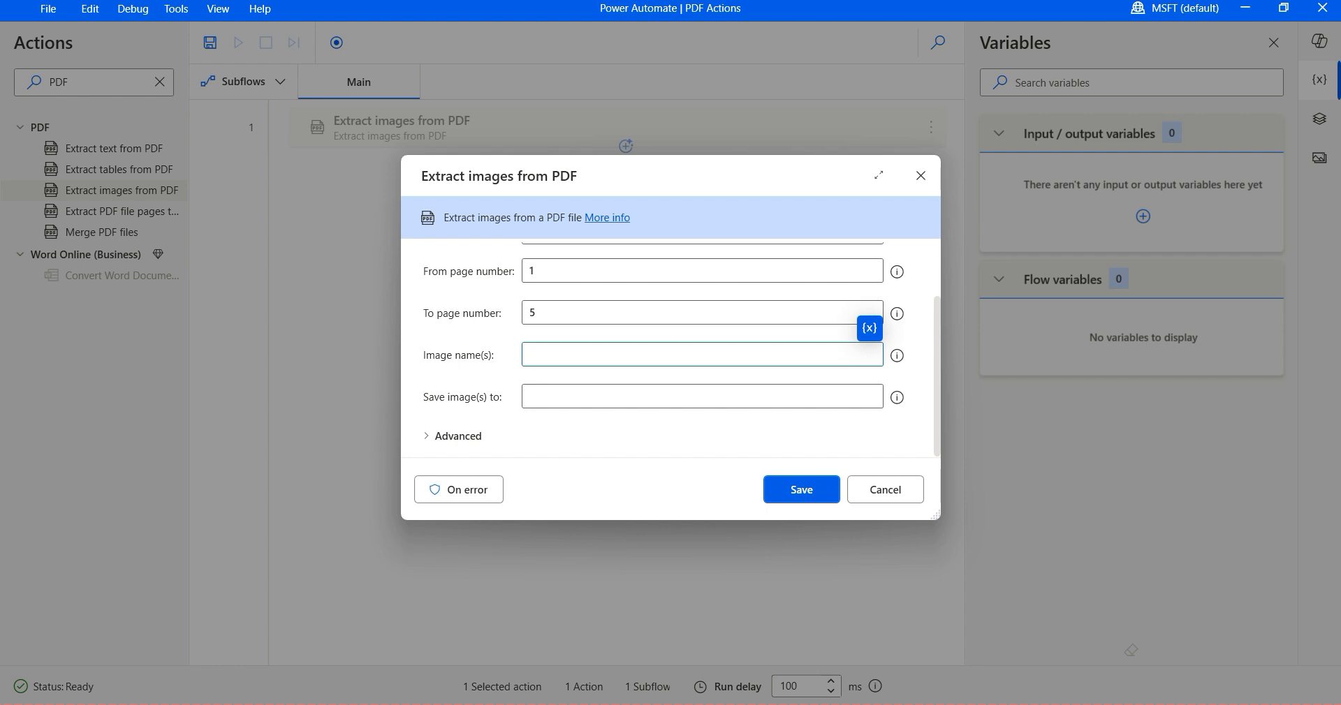
Name images PP-Licensing and save them to C:\PAD\PDF-Demo\PP Licensing Guide
click(702, 355)
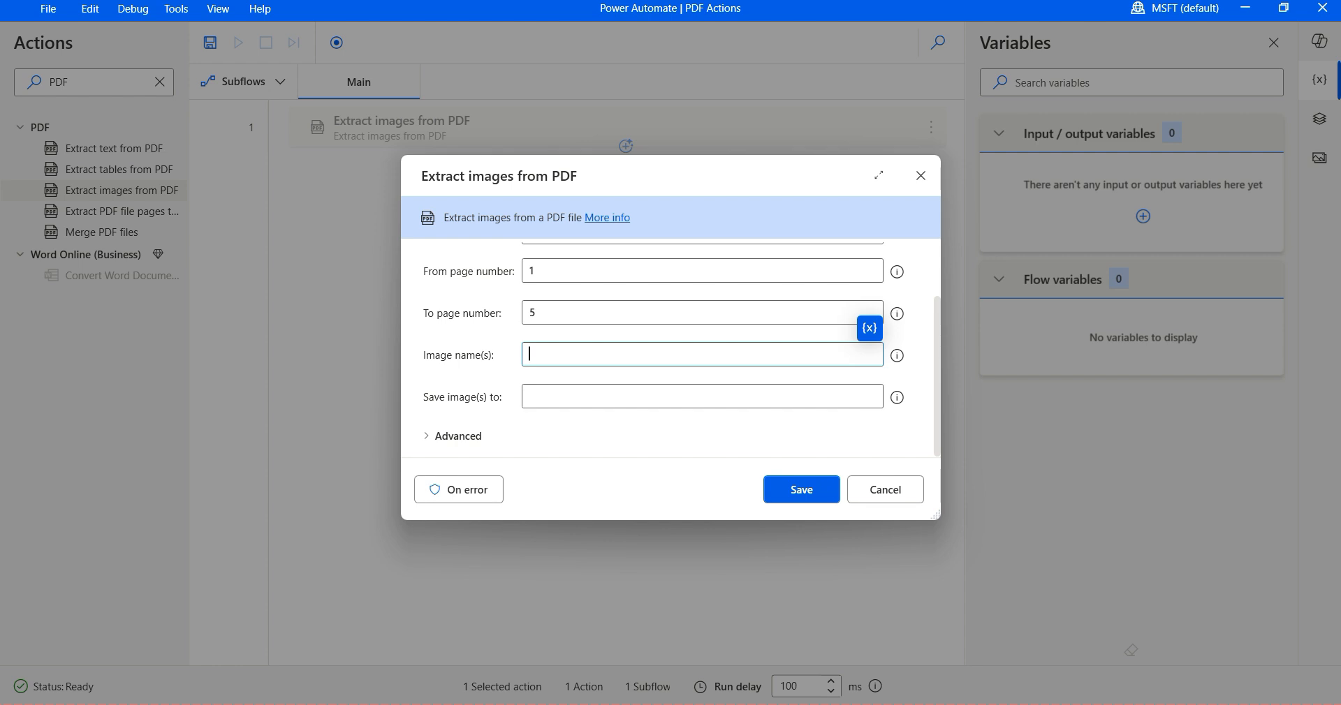
text(PP-)
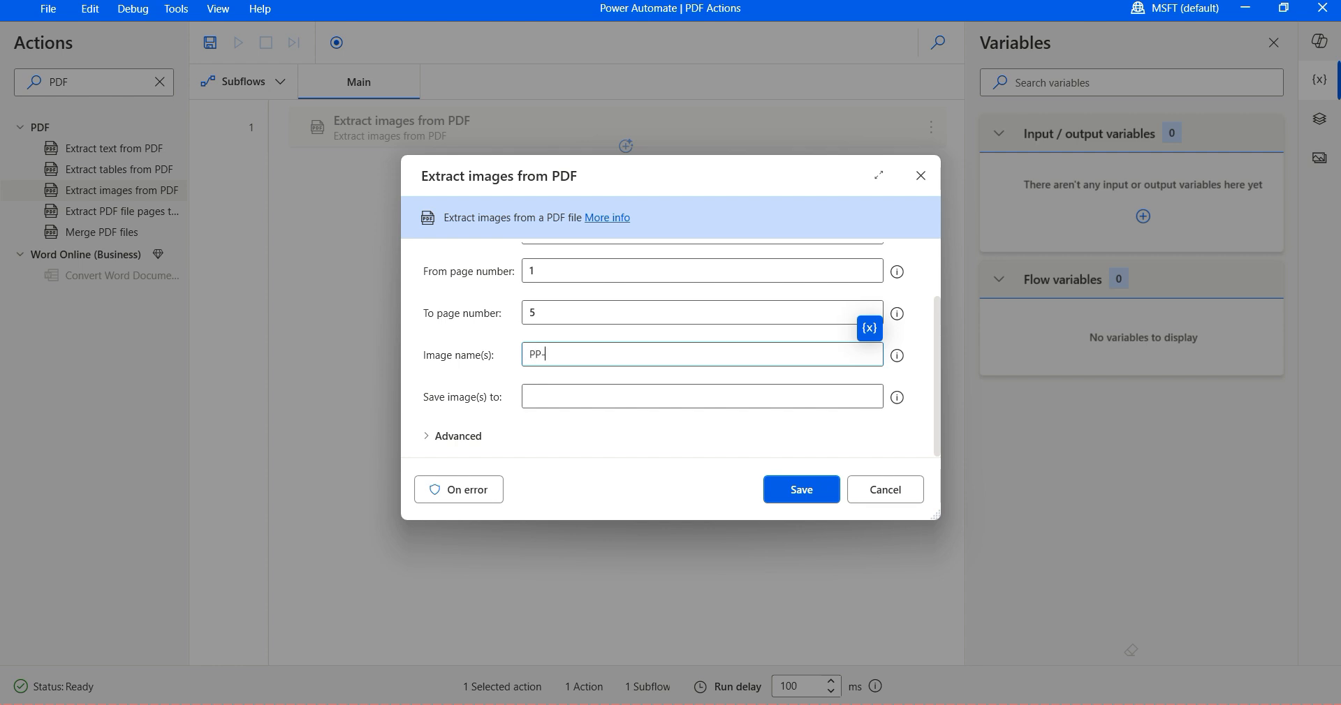
text(Licen)
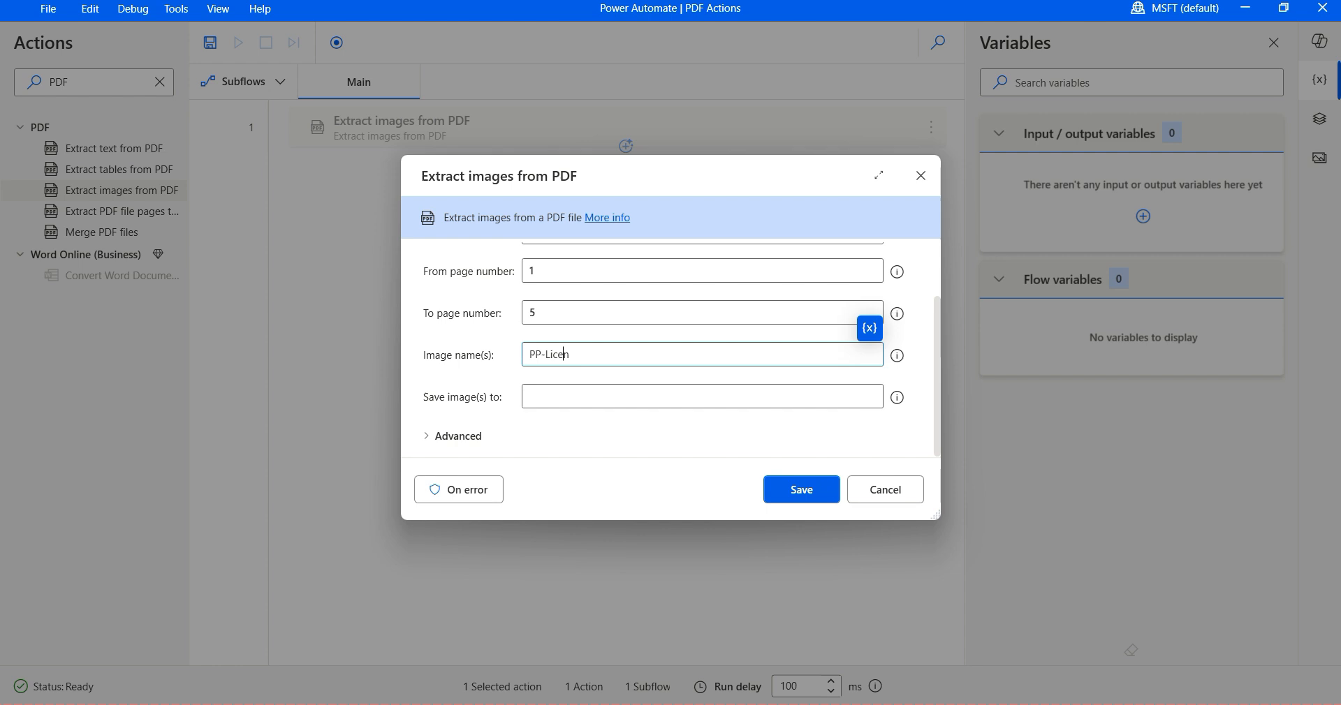
text(sing)
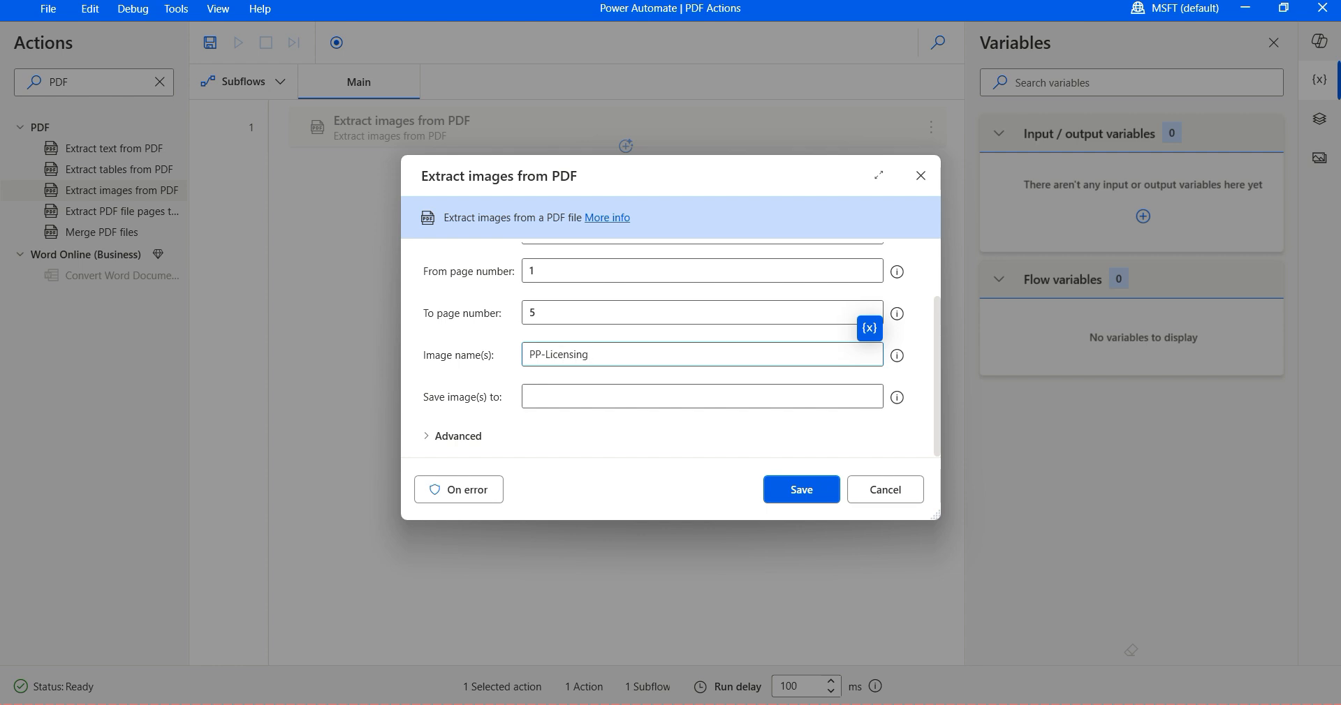
click(701, 396)
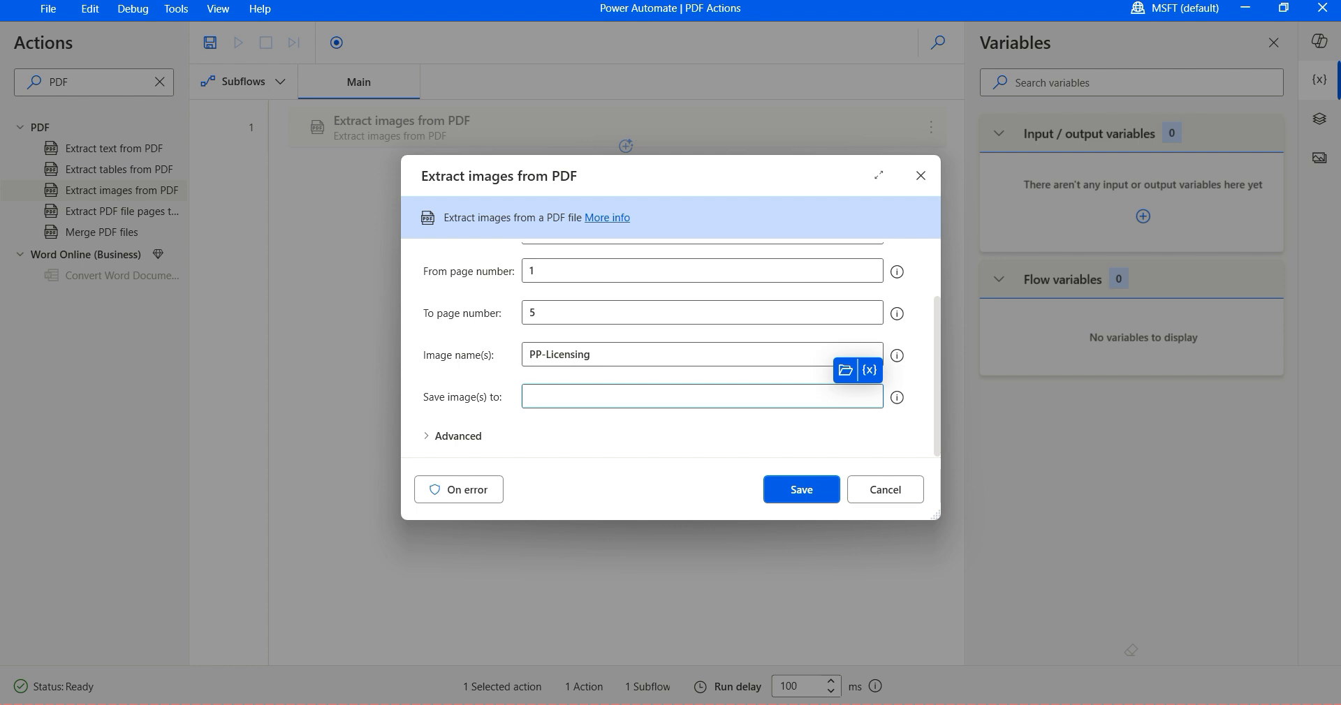
text(C:\PAD\PDF-Demo\)
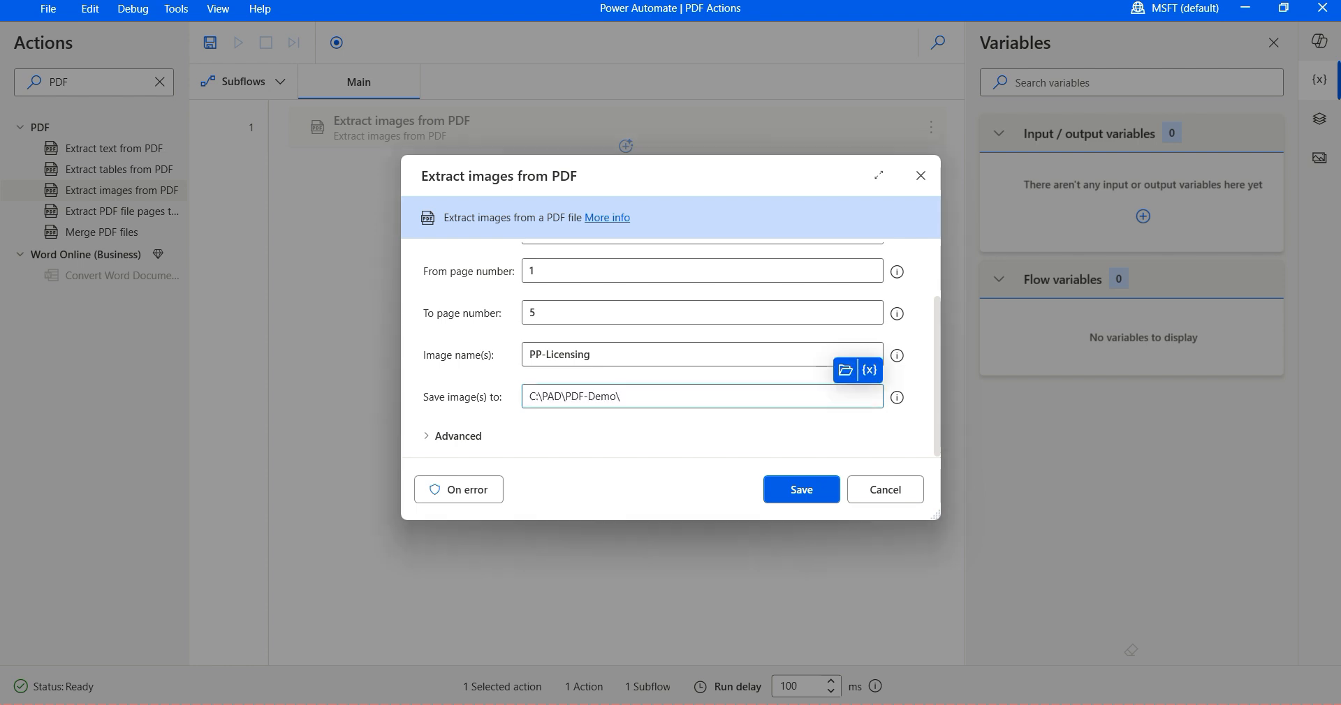
text(PP Licensing)
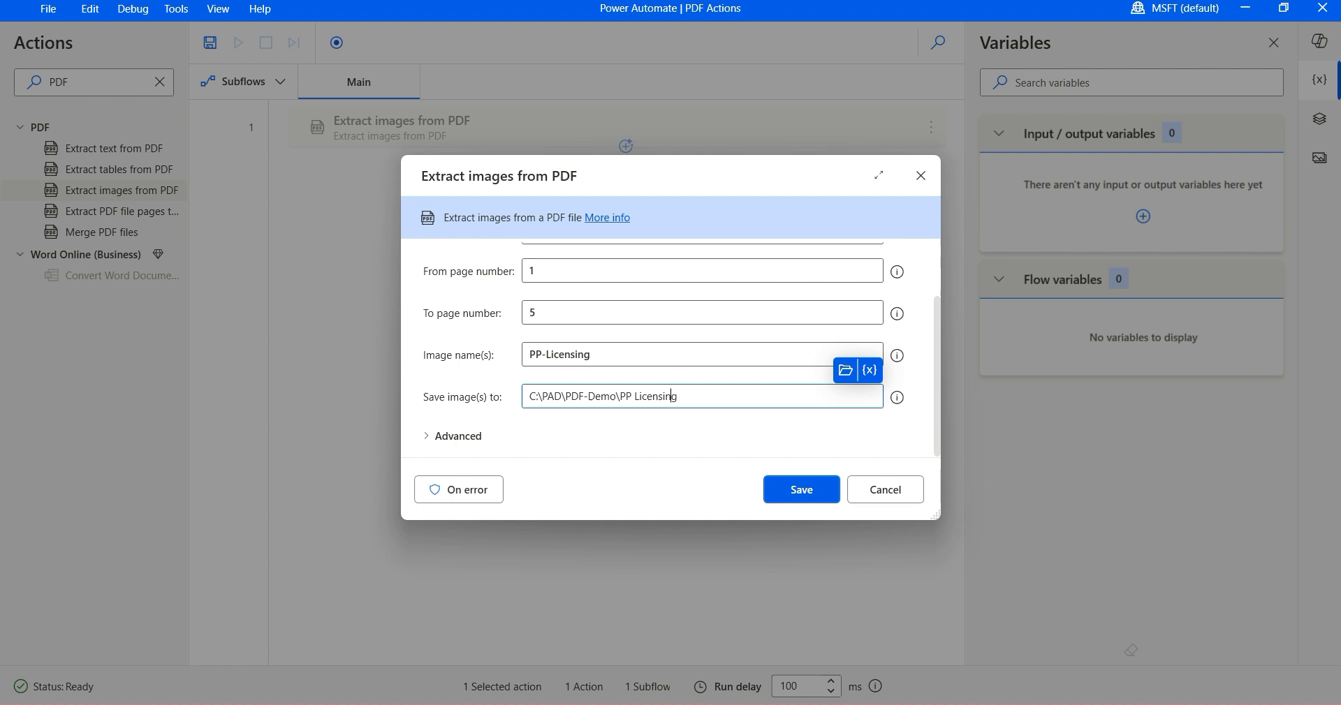
text(Guide)
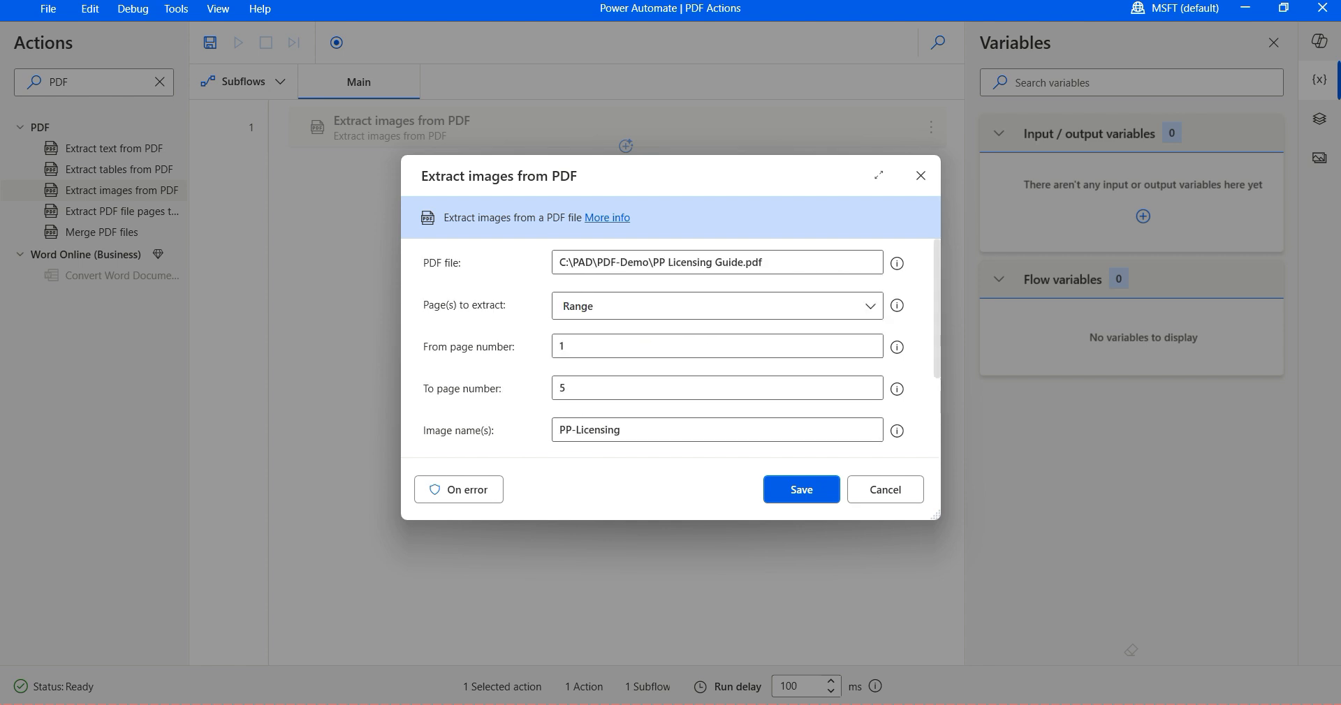
Save and run the flow, then open the PP Licensing Guide folder to view the images
click(801, 490)
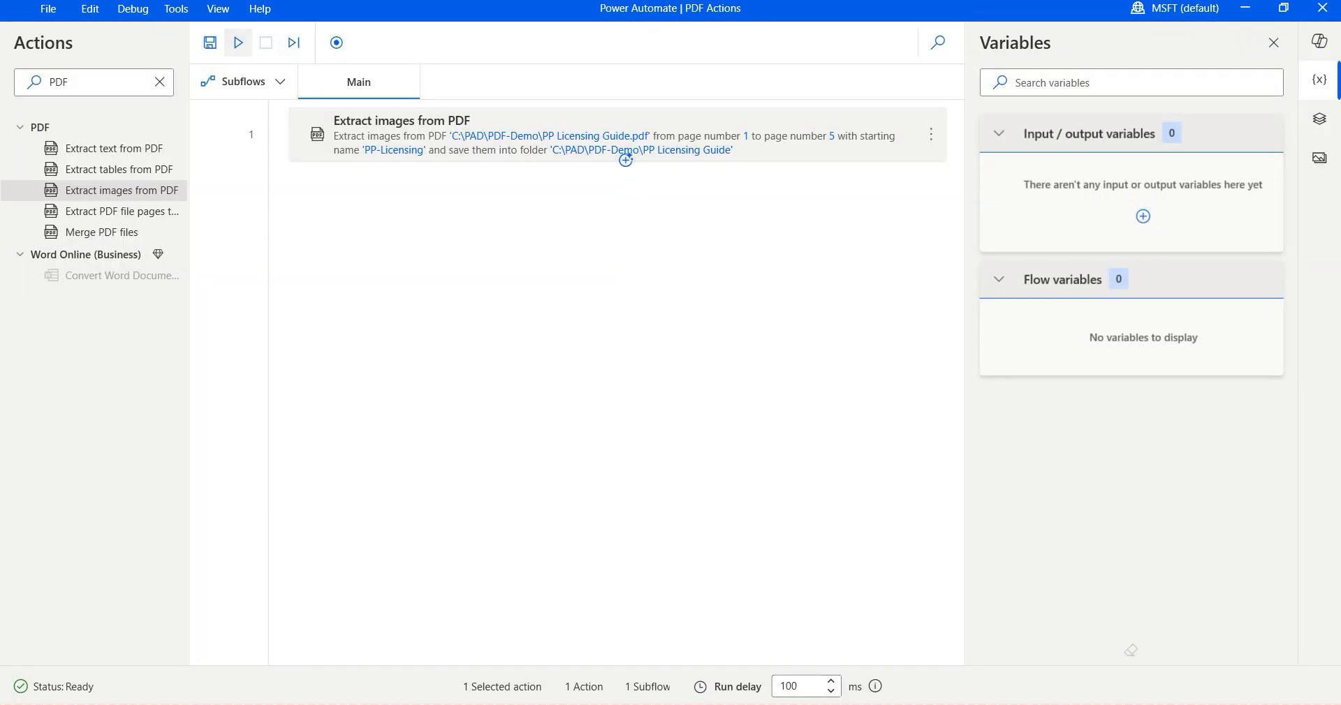
click(238, 42)
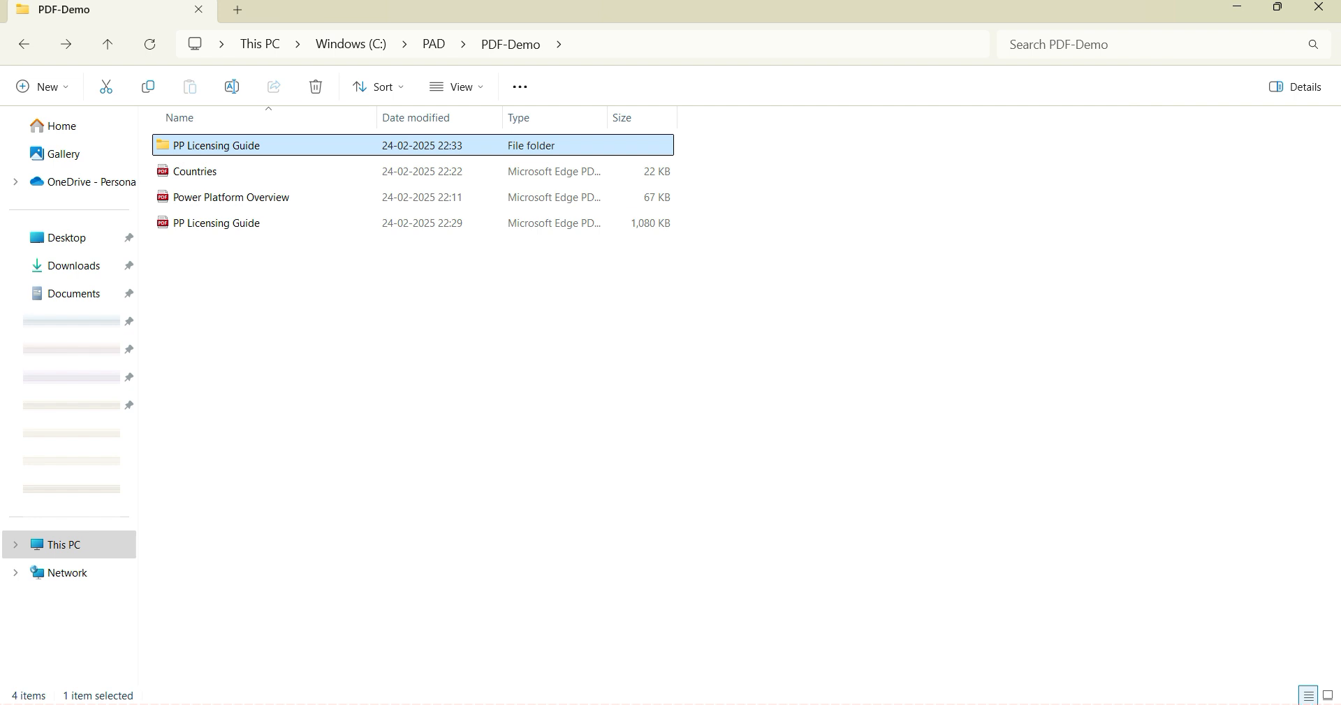
double_click(218, 146)
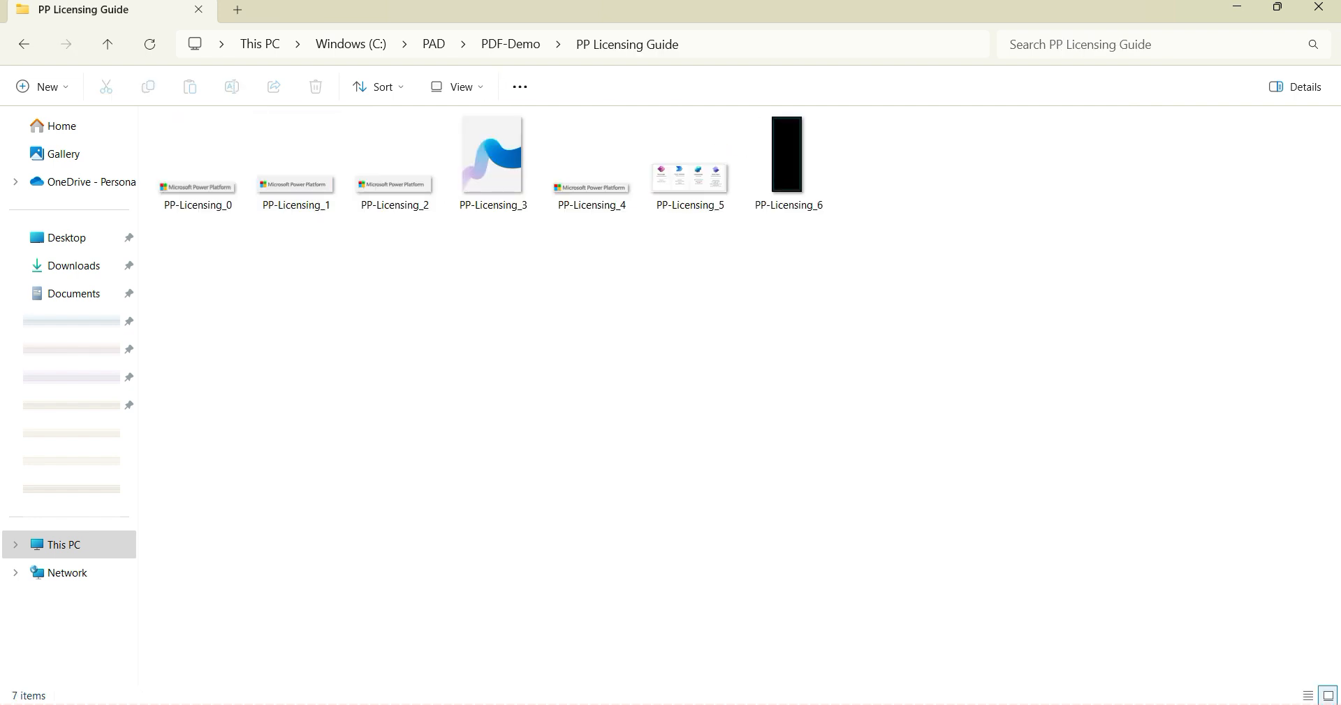
click(493, 155)
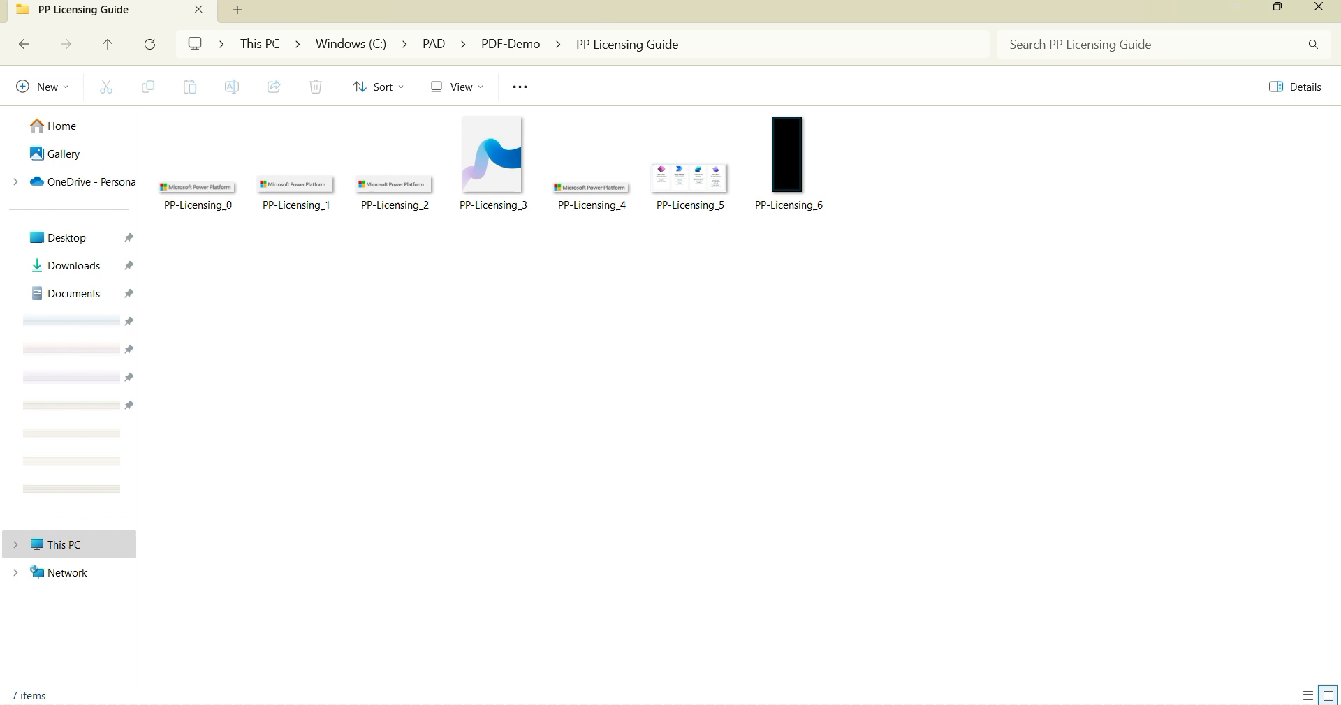
click(788, 158)
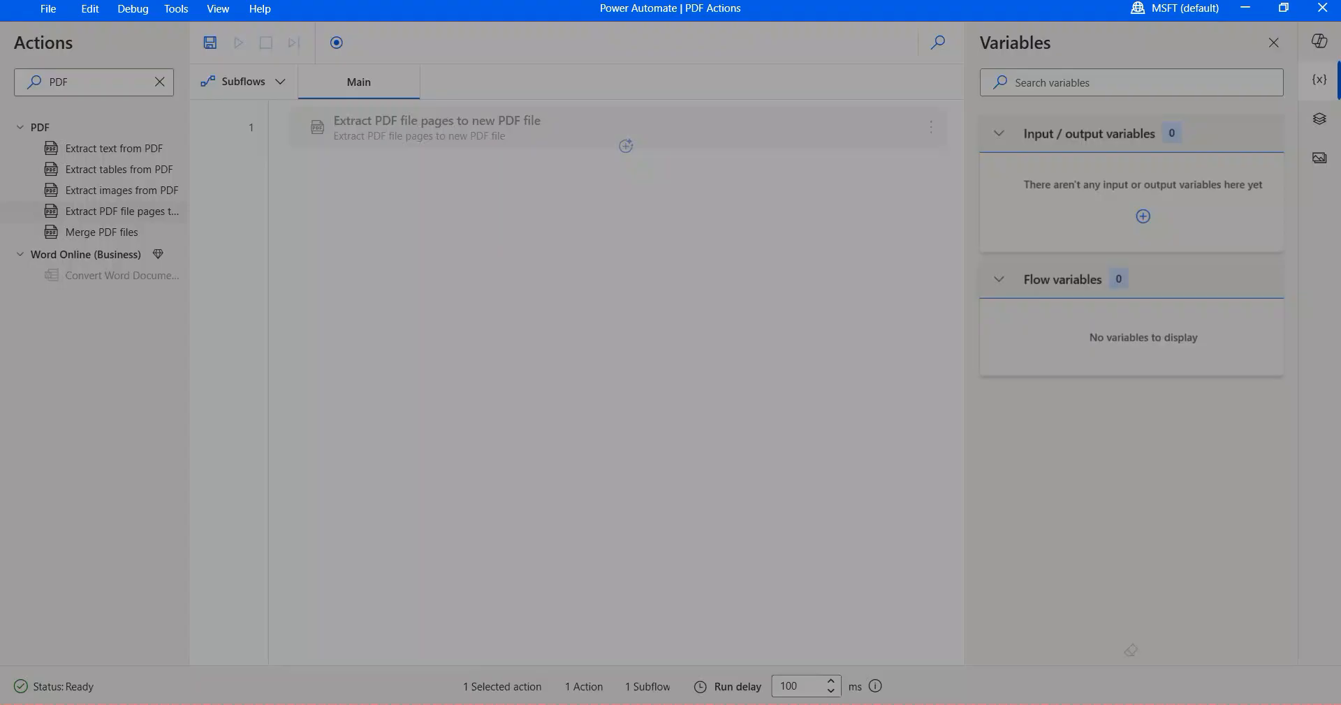
Add Extract PDF file pages from C:\PAD\PDF-Demo\Power Platform Overview.pdf, selecting pages 1,2,3-5
double_click(436, 121)
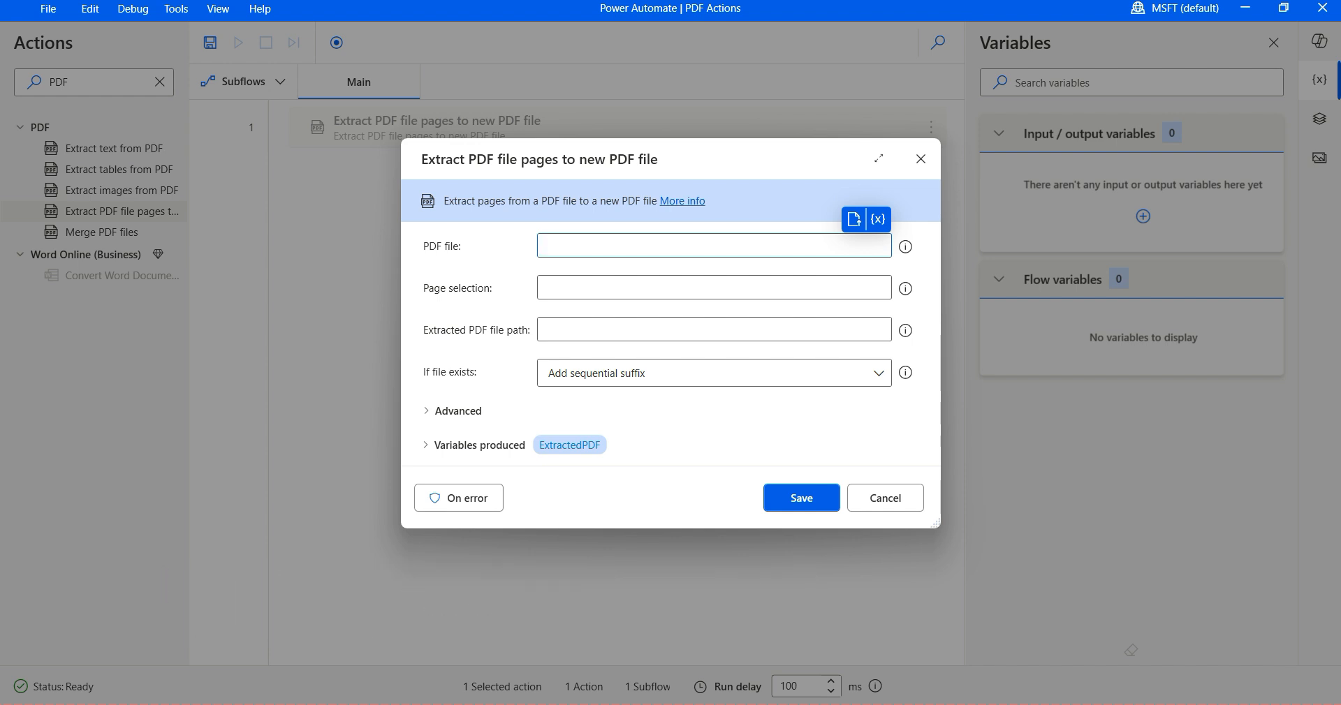
text(C:\PAD\PDF-Demo)
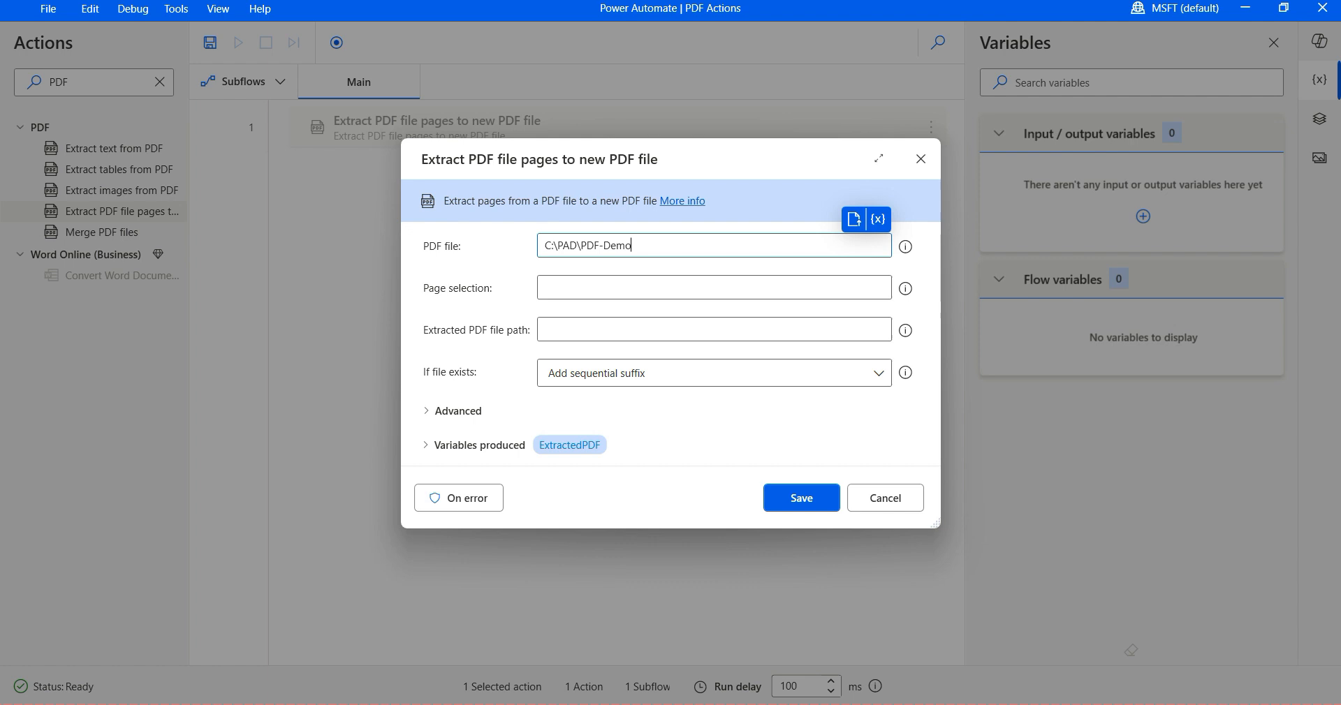
text(\)
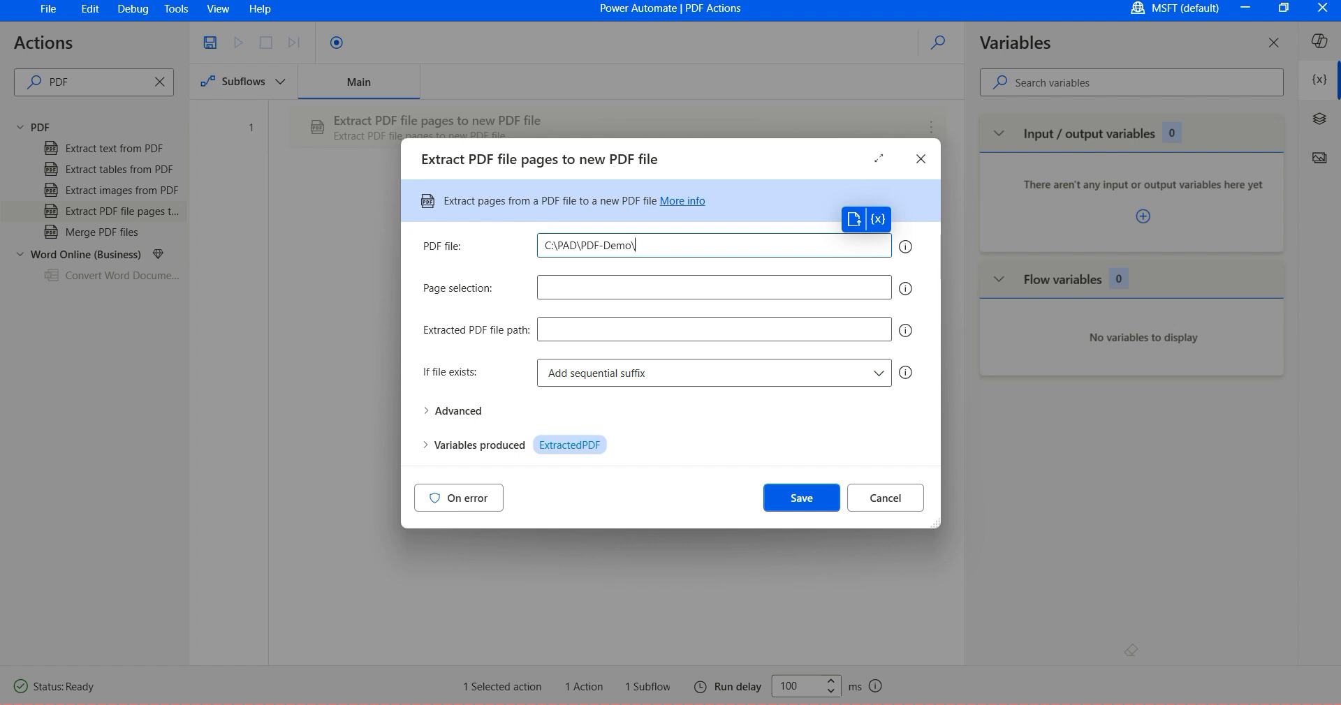
text(Power Platform)
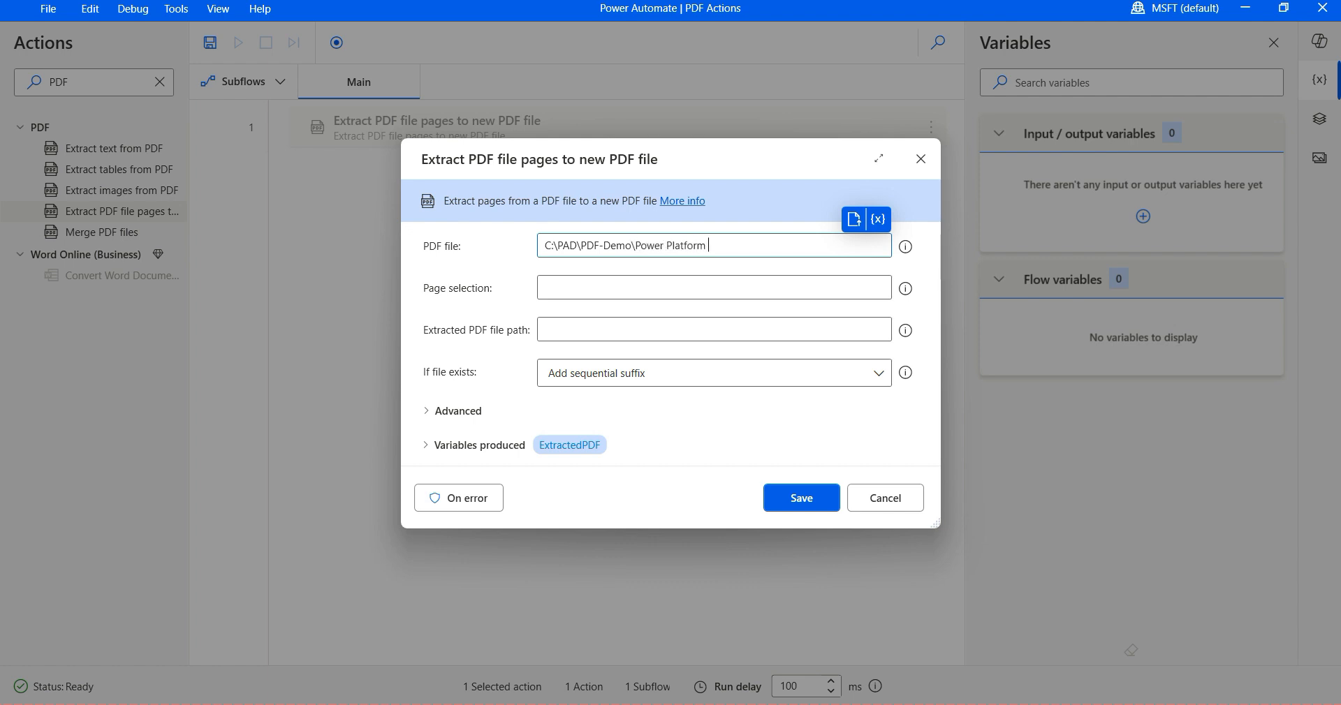
text(Overv)
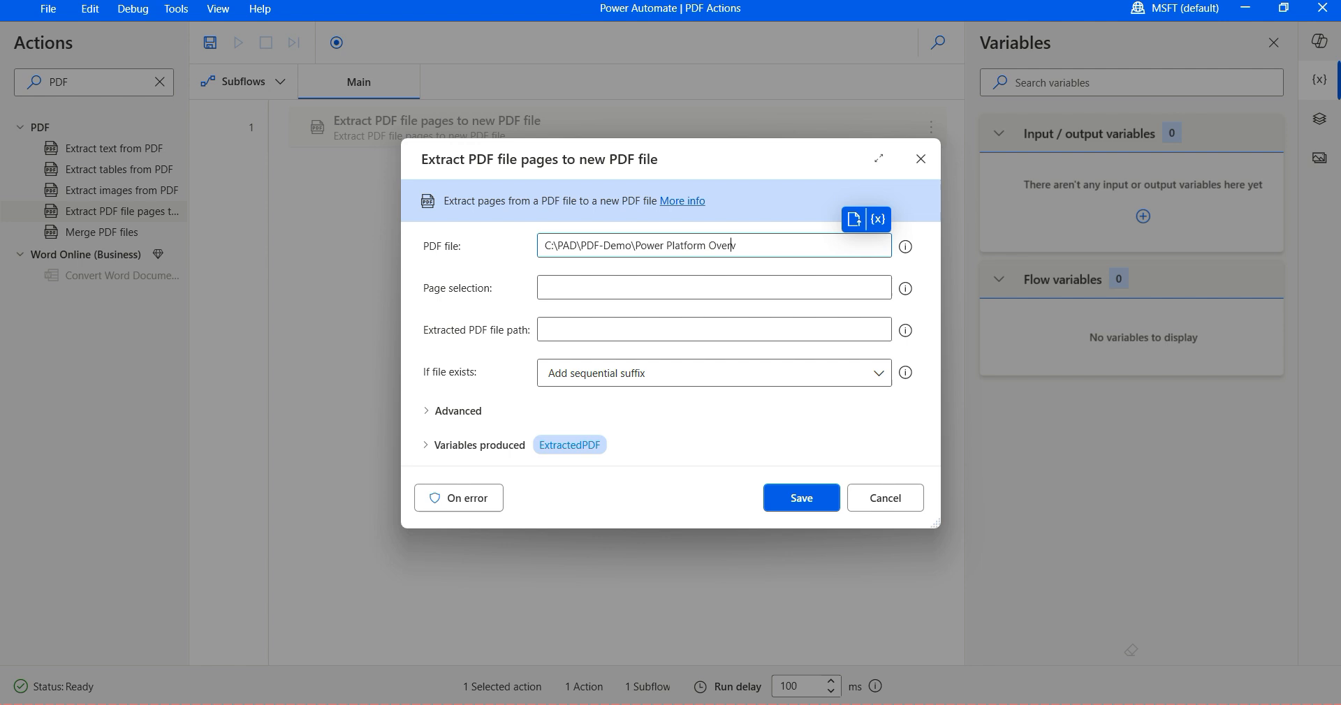
text(iew.pdf)
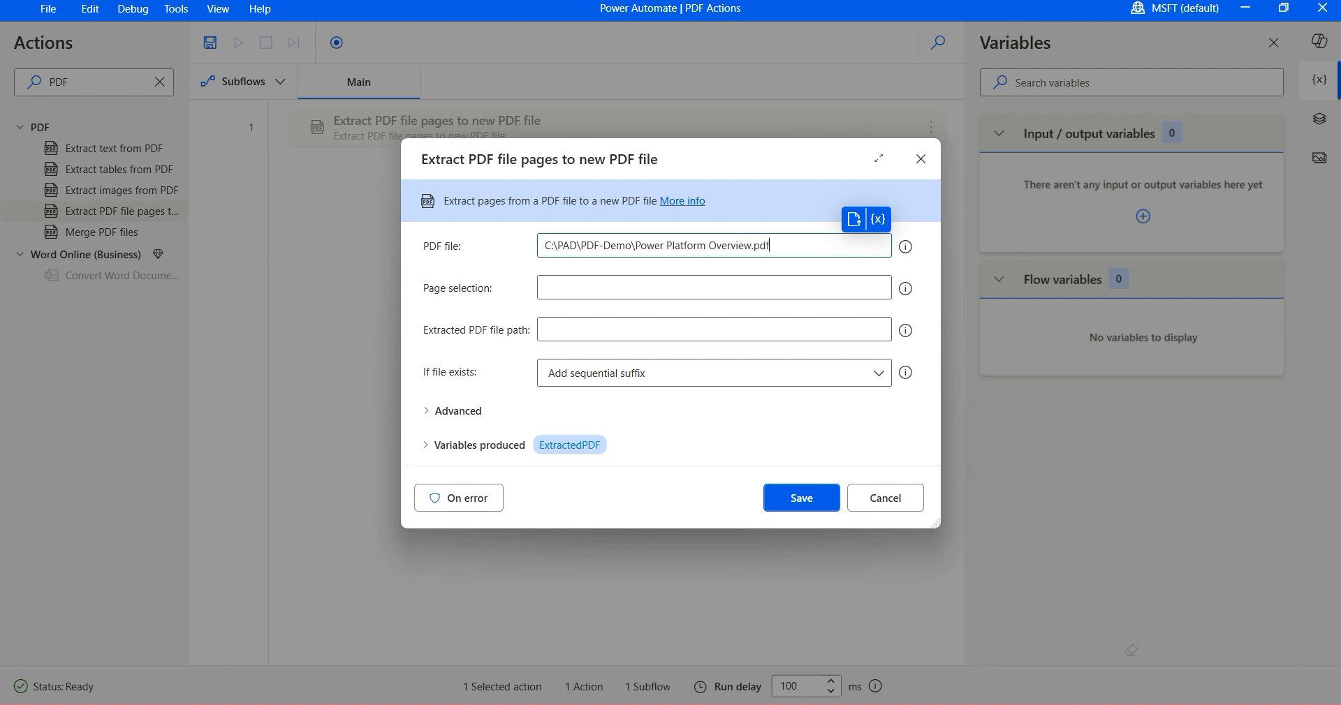
click(714, 287)
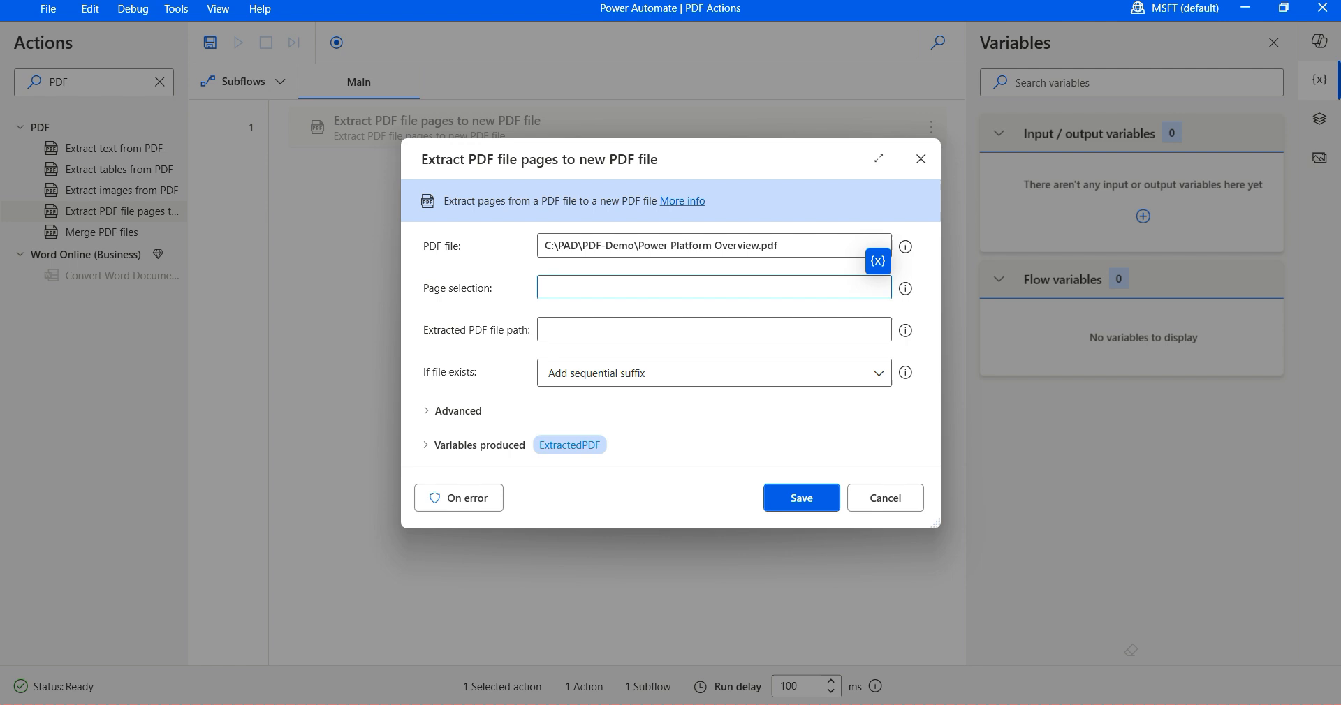
text(1)
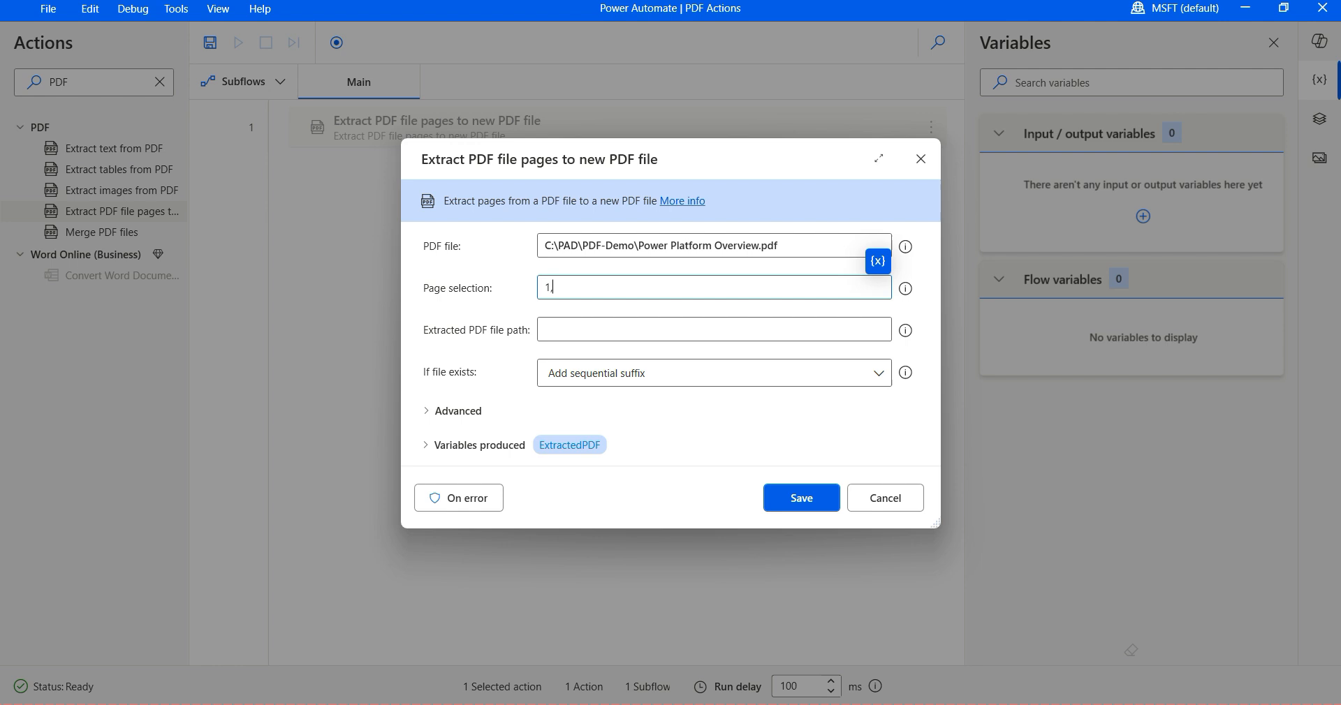
text(,2,3-5)
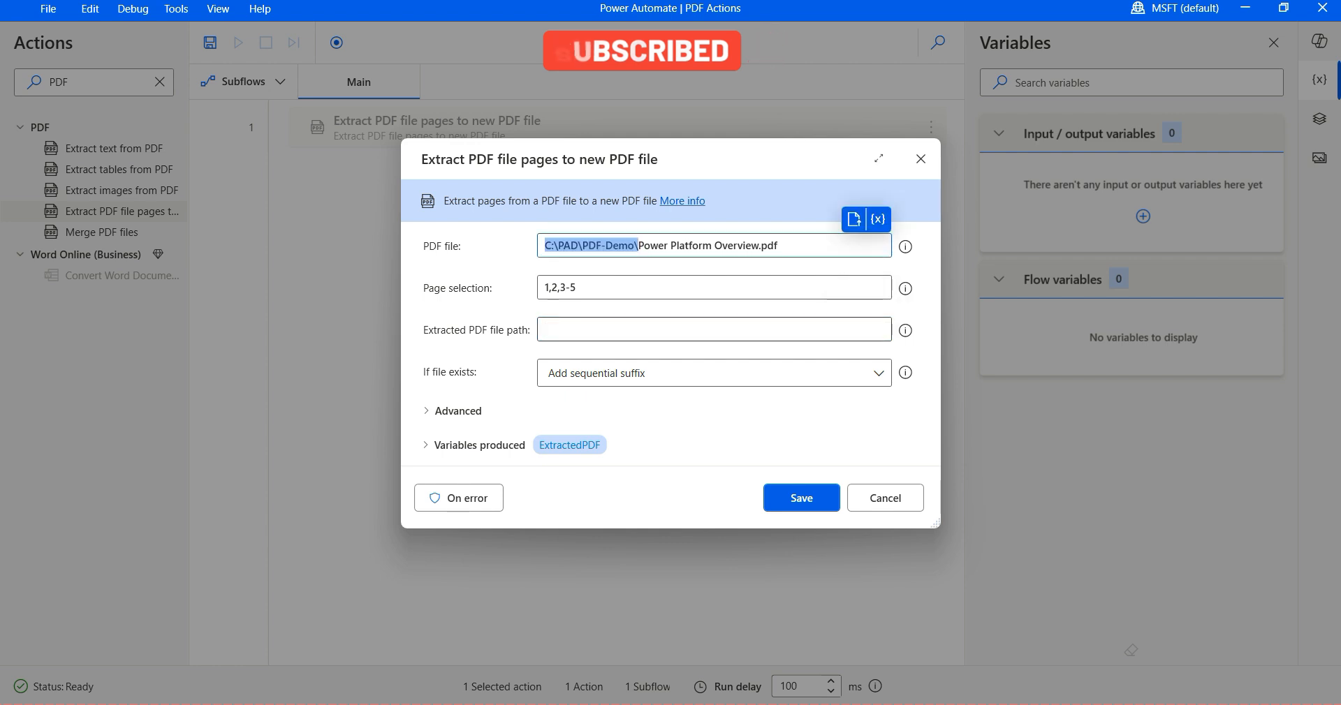
Output to Power Platform Overview\PPOverview-Short.pdf, save the action, and run the flow
text(C:\PAD\PDF-Demo\Power Platform Overview\New)
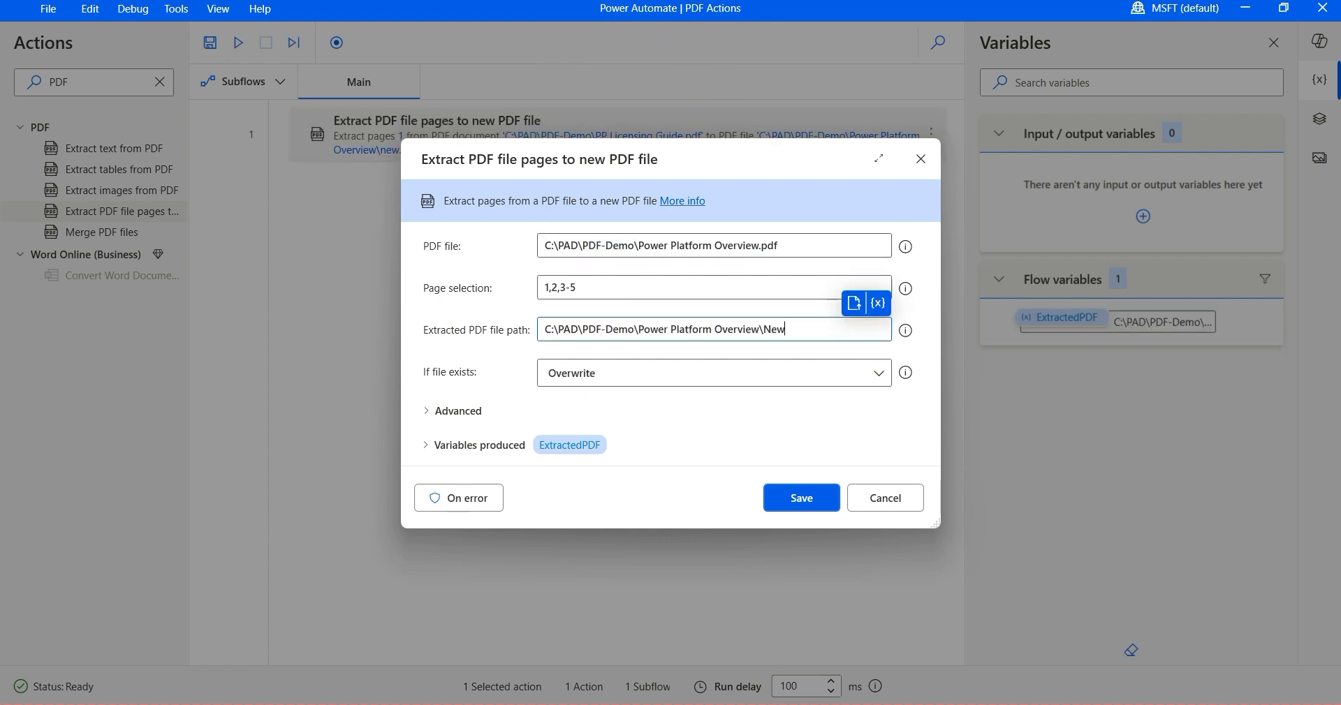
text(PP)
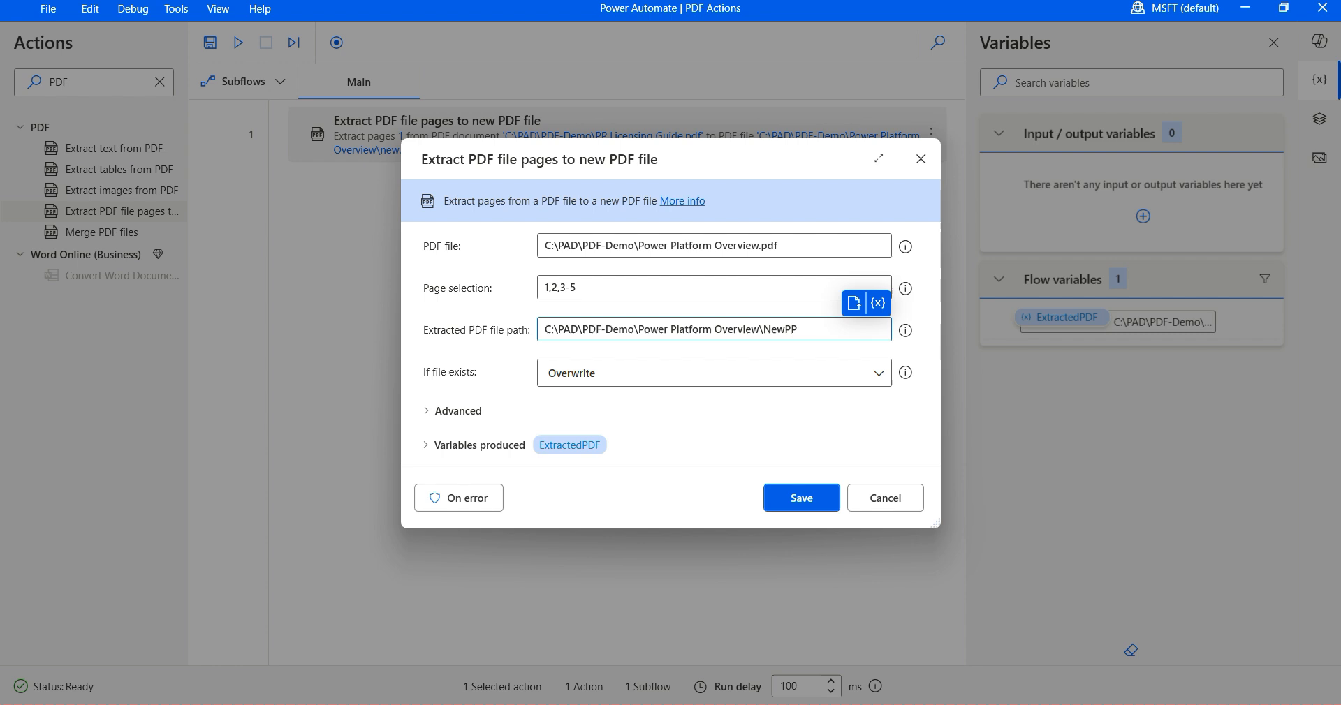
key(Backspace)
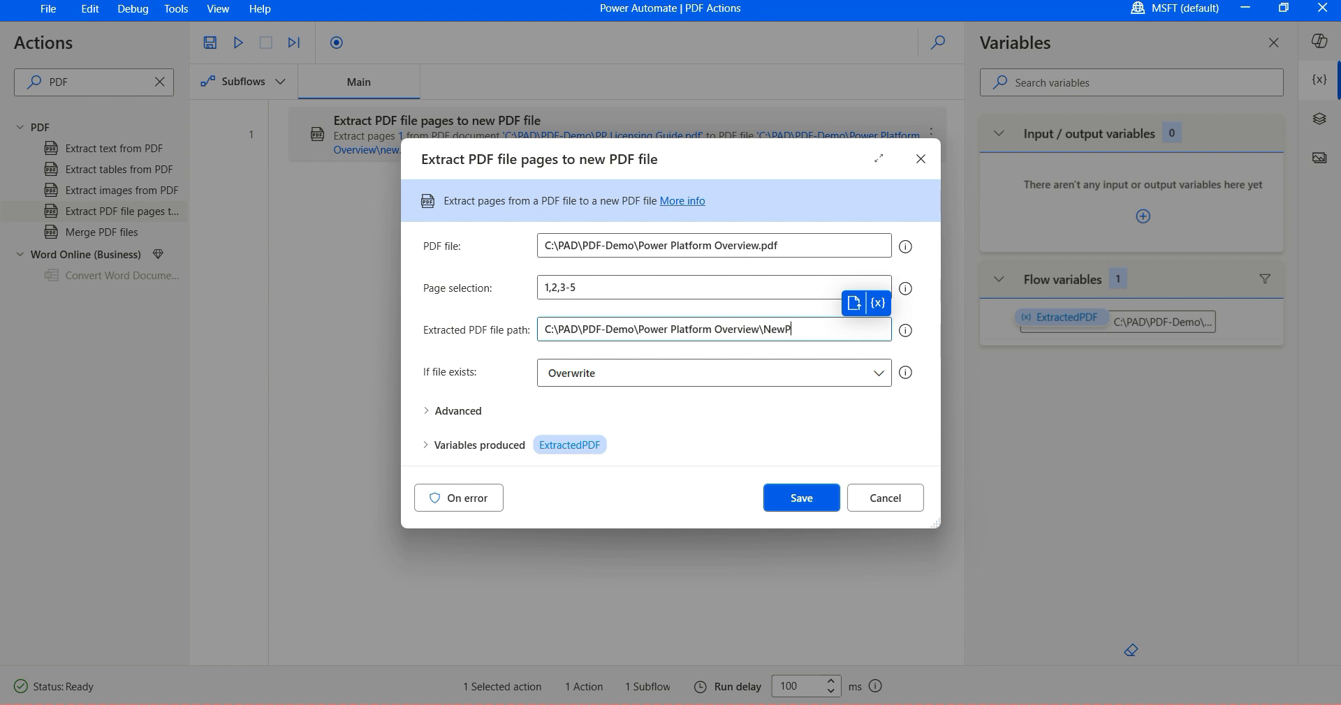
text(PPOverview-Short)
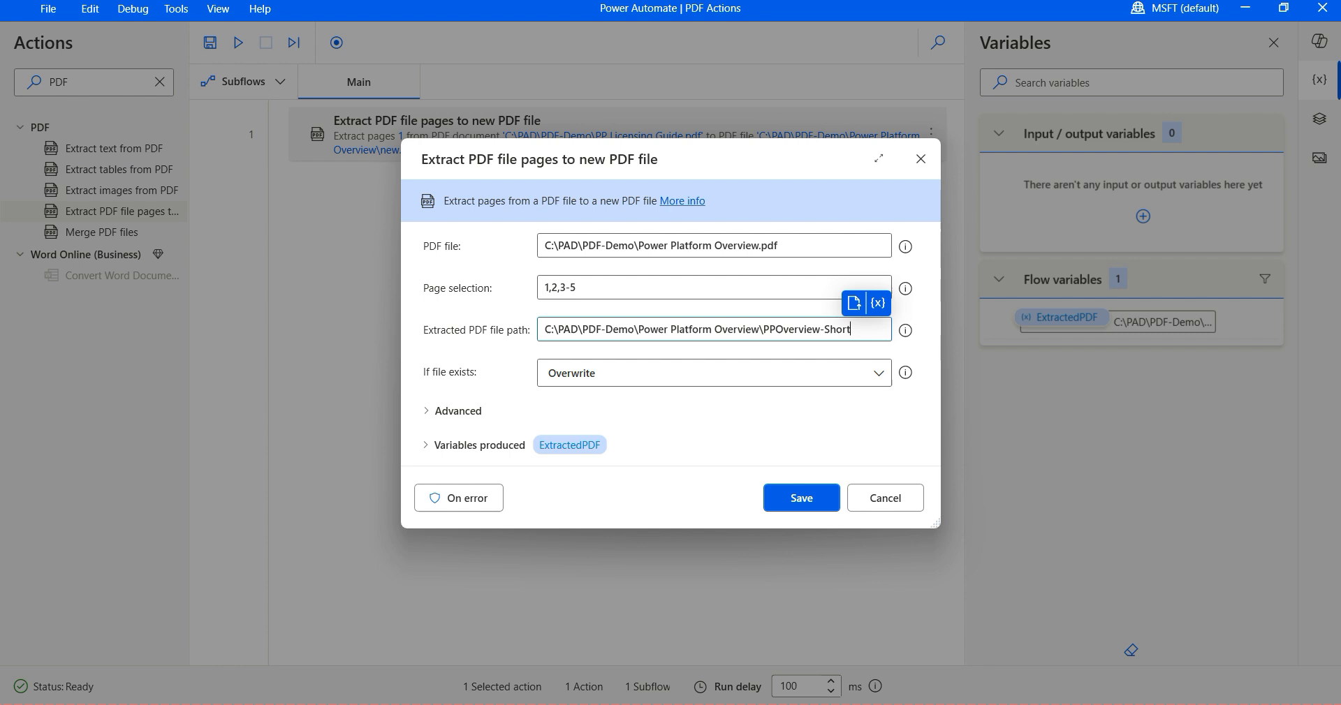
text(.pdf)
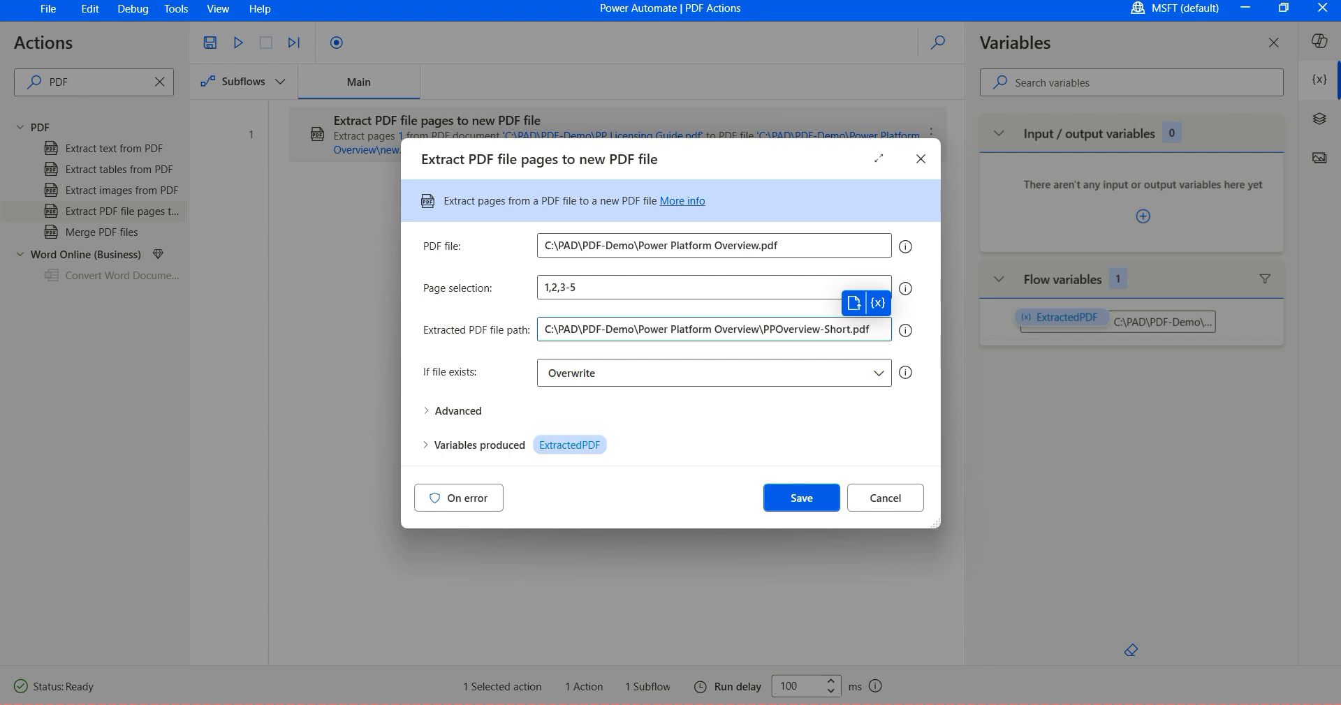
click(801, 498)
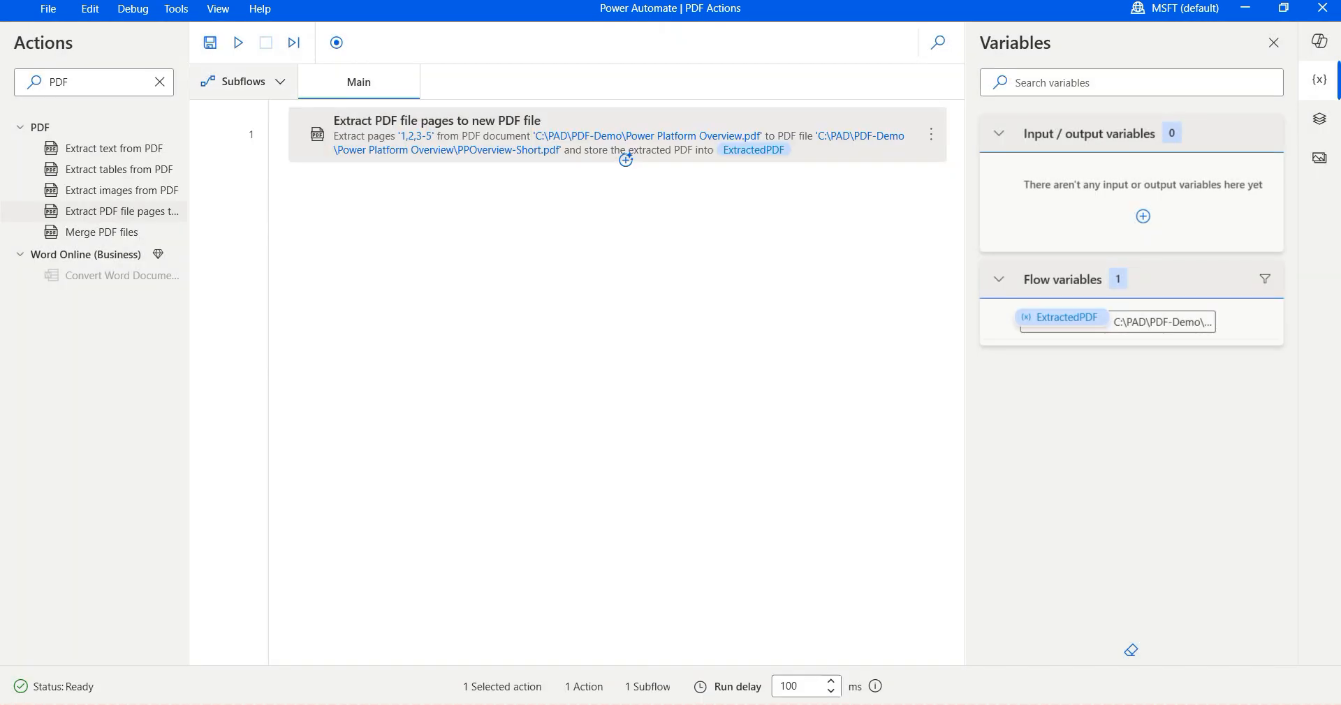
click(239, 42)
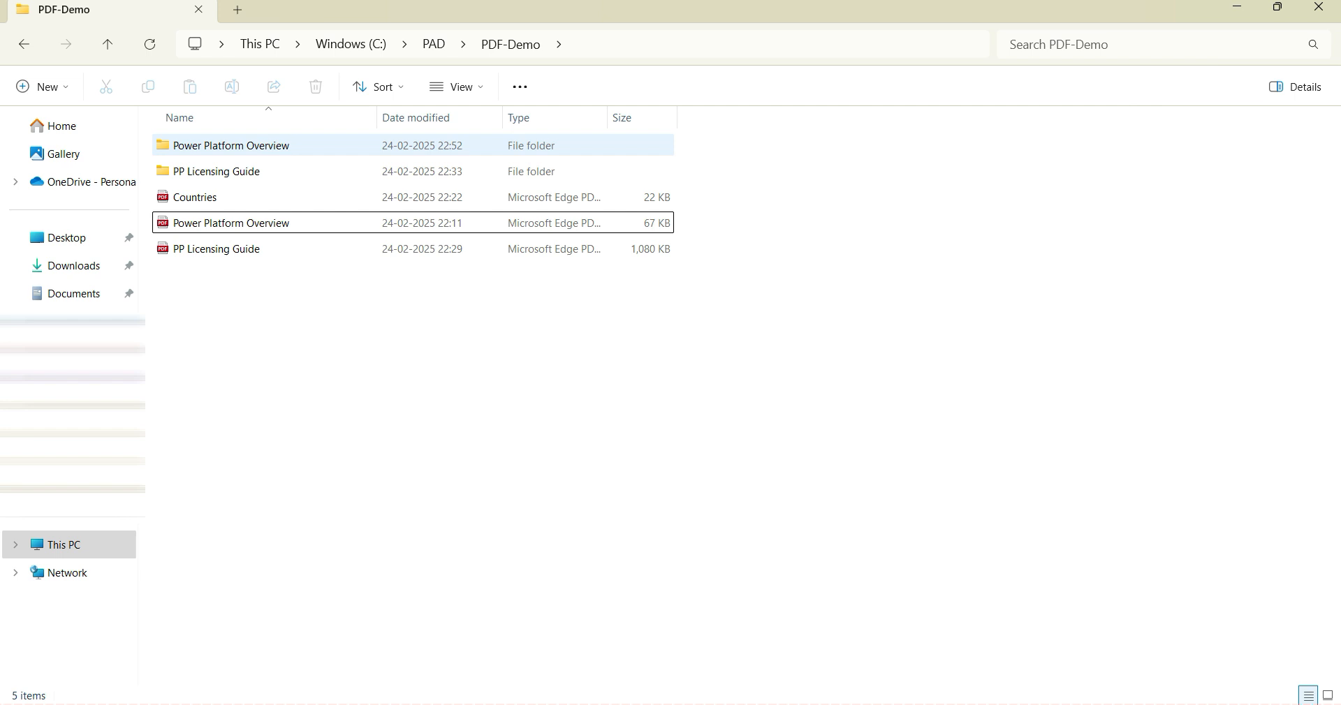
Open PPOverview-Short.pdf from the new Power Platform Overview folder
double_click(230, 146)
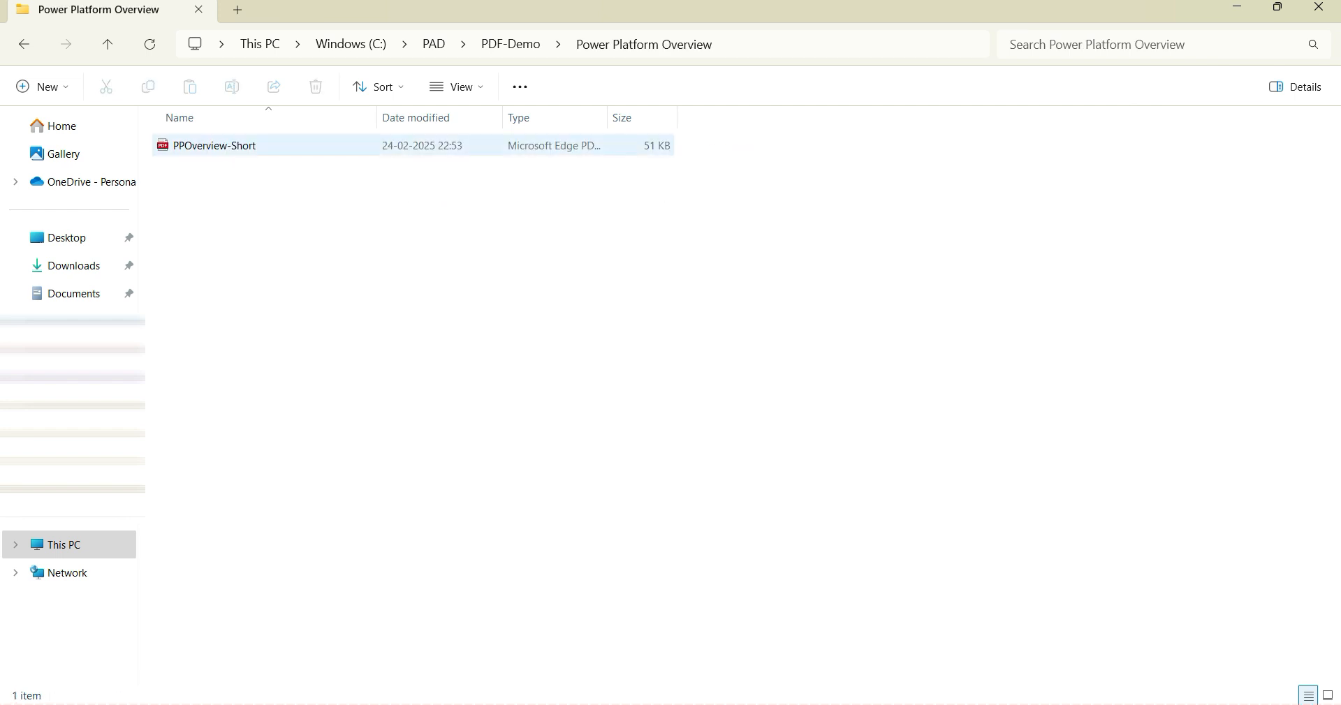
double_click(215, 146)
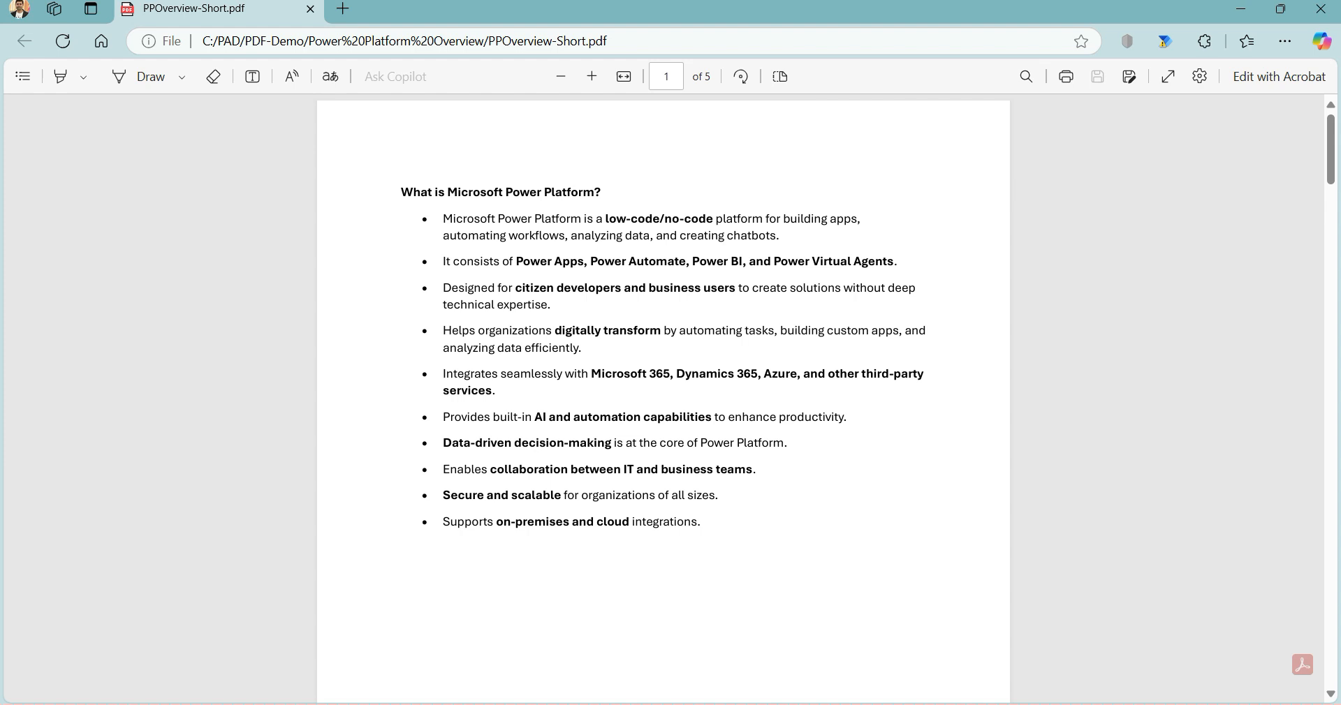
scroll(down, 3)
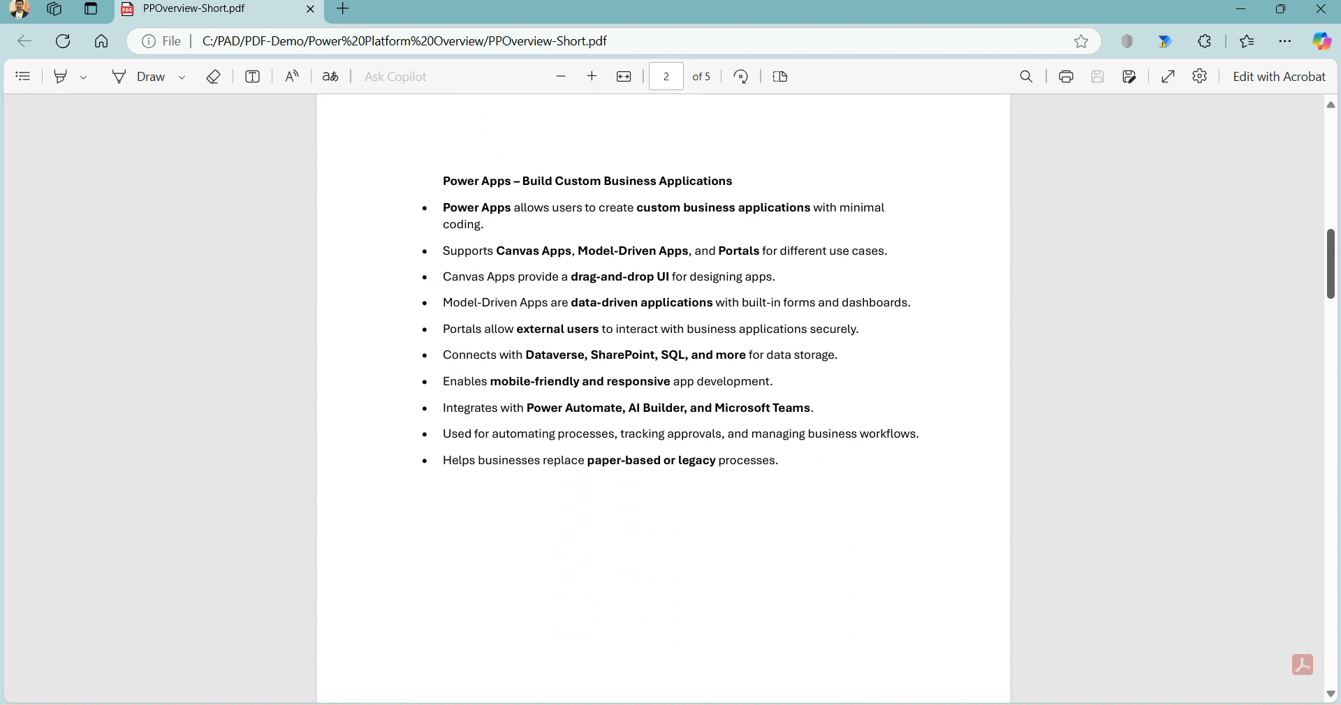
scroll(down, 3)
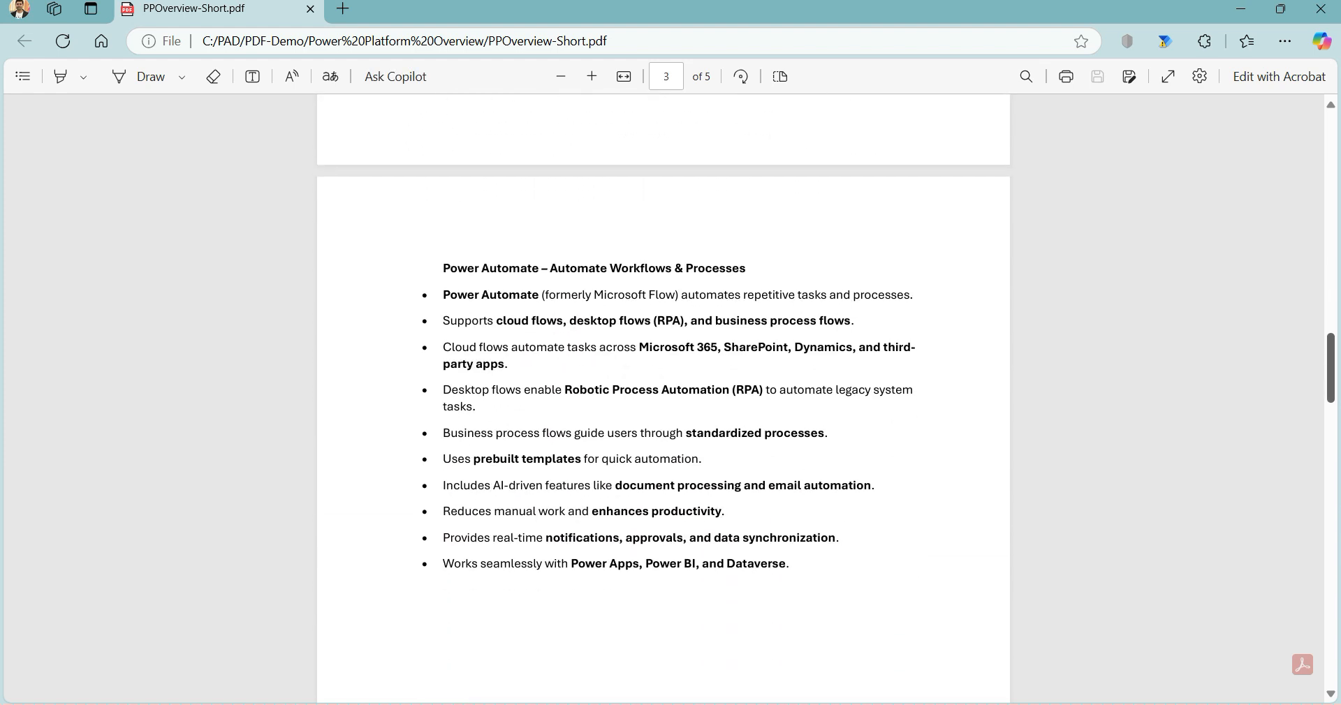
scroll(down, 3)
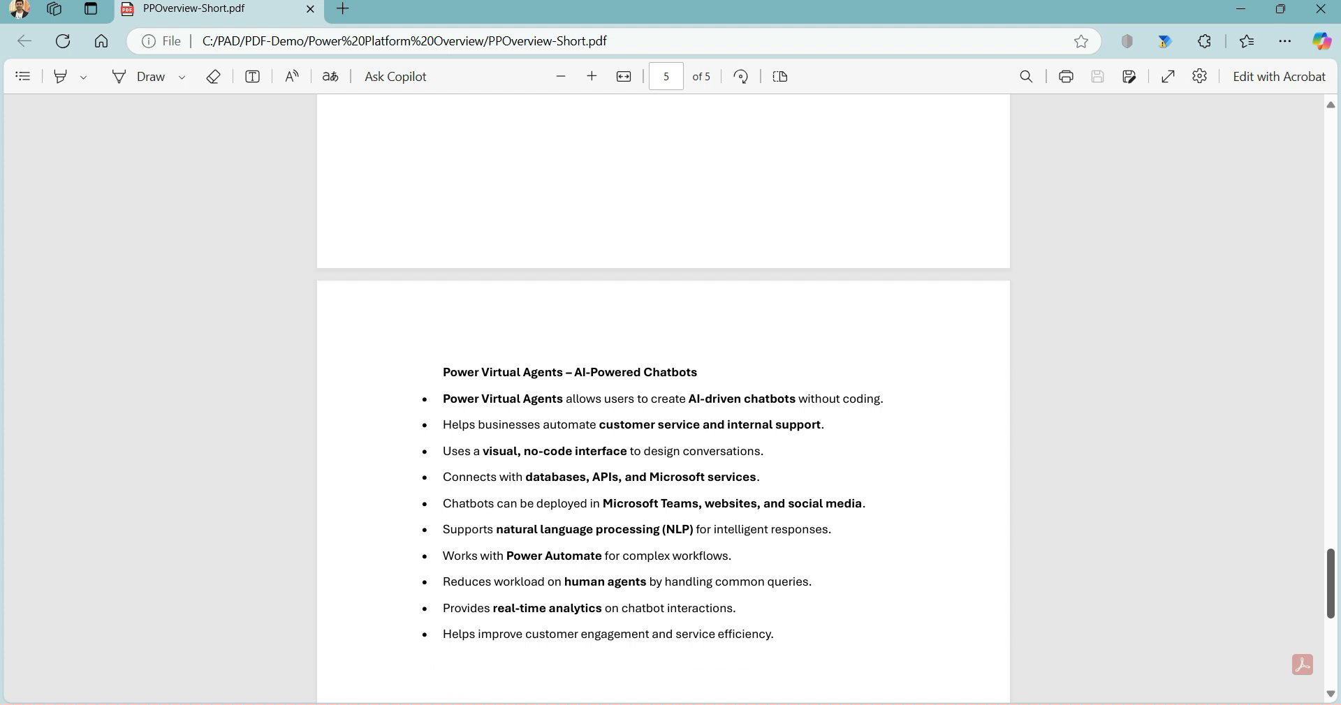
scroll(down, 3)
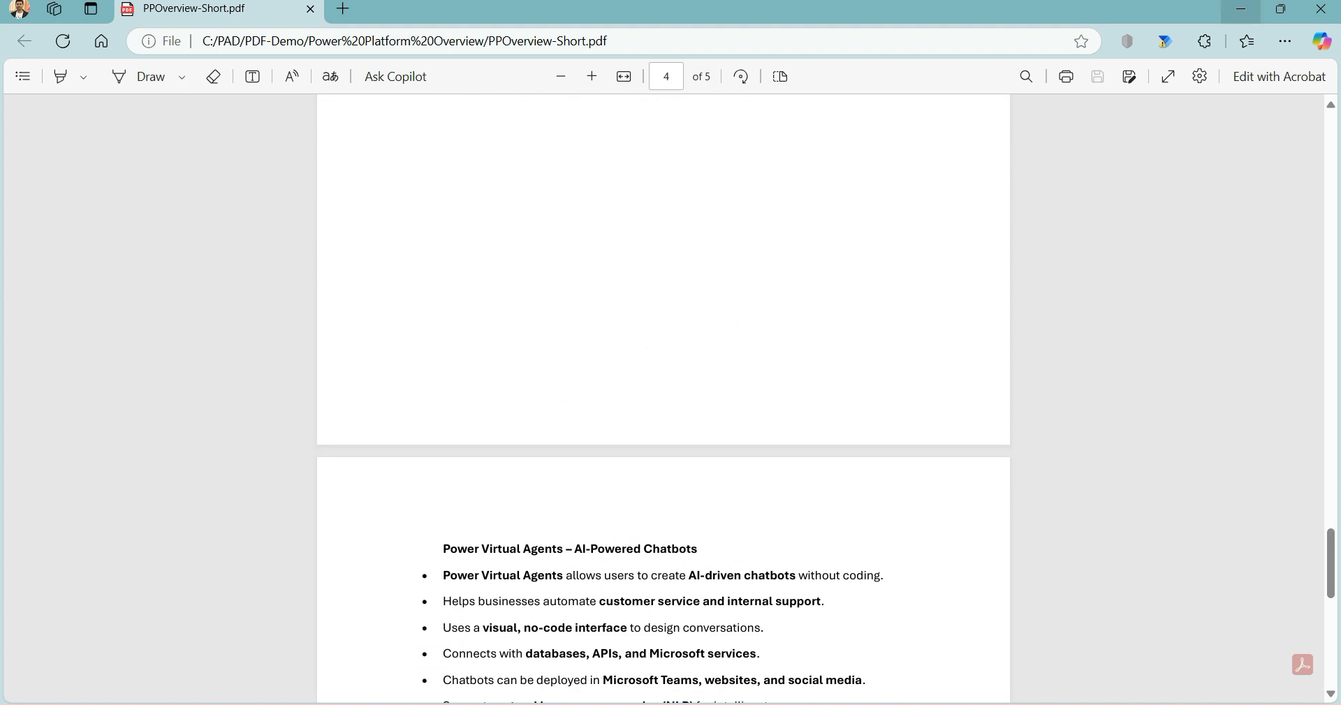
scroll(up, 3)
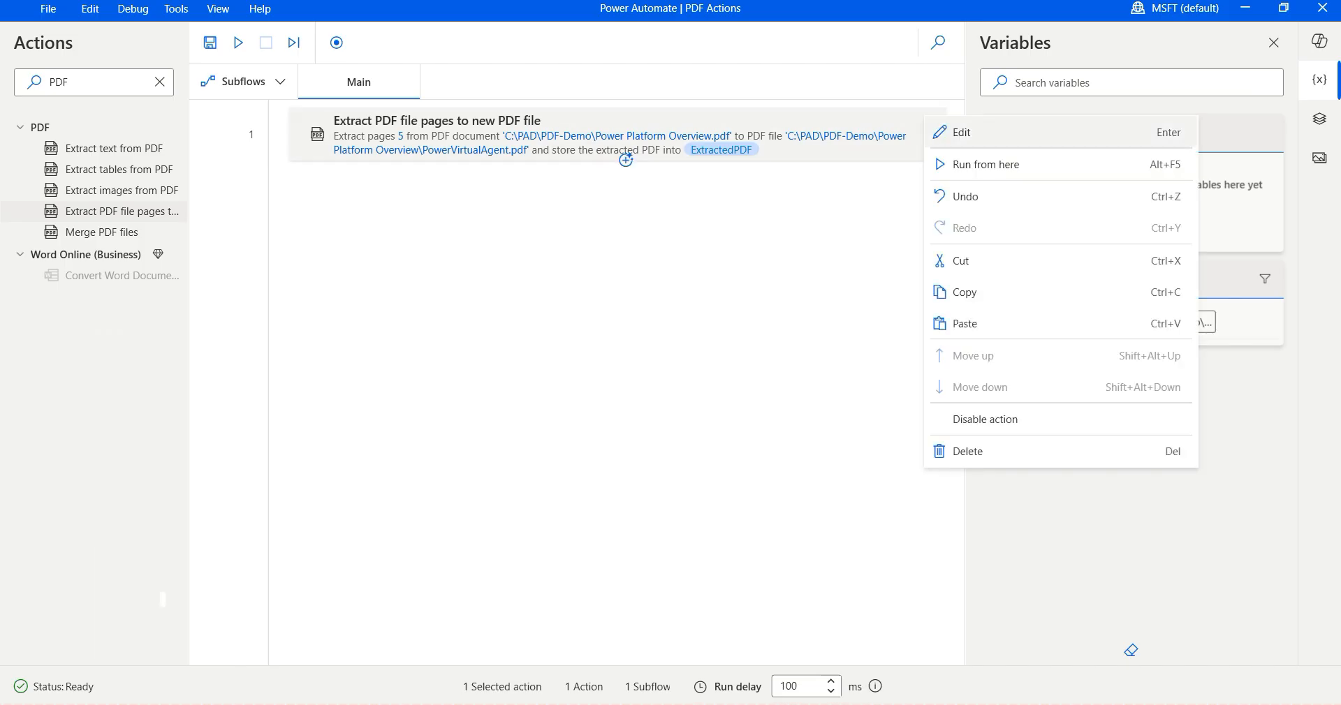
Delete the Extract PDF file pages action and add a Merge PDF files action
click(967, 451)
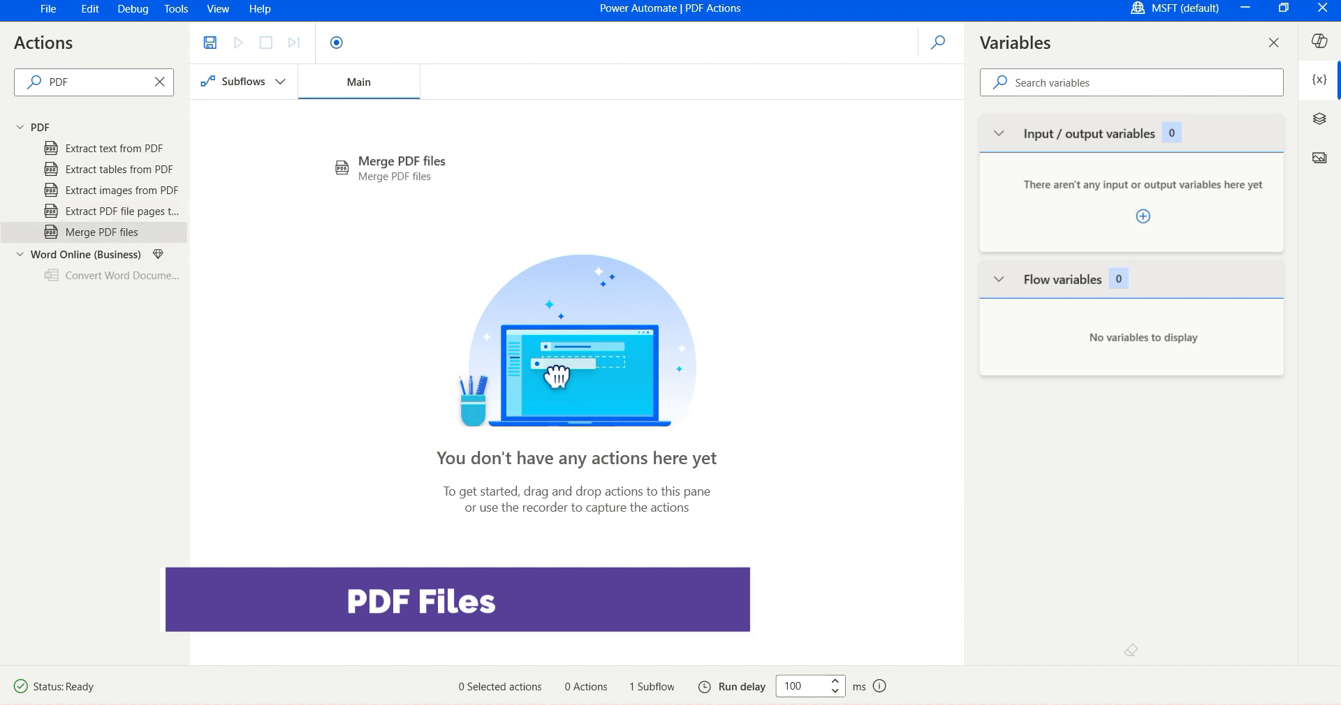
double_click(101, 231)
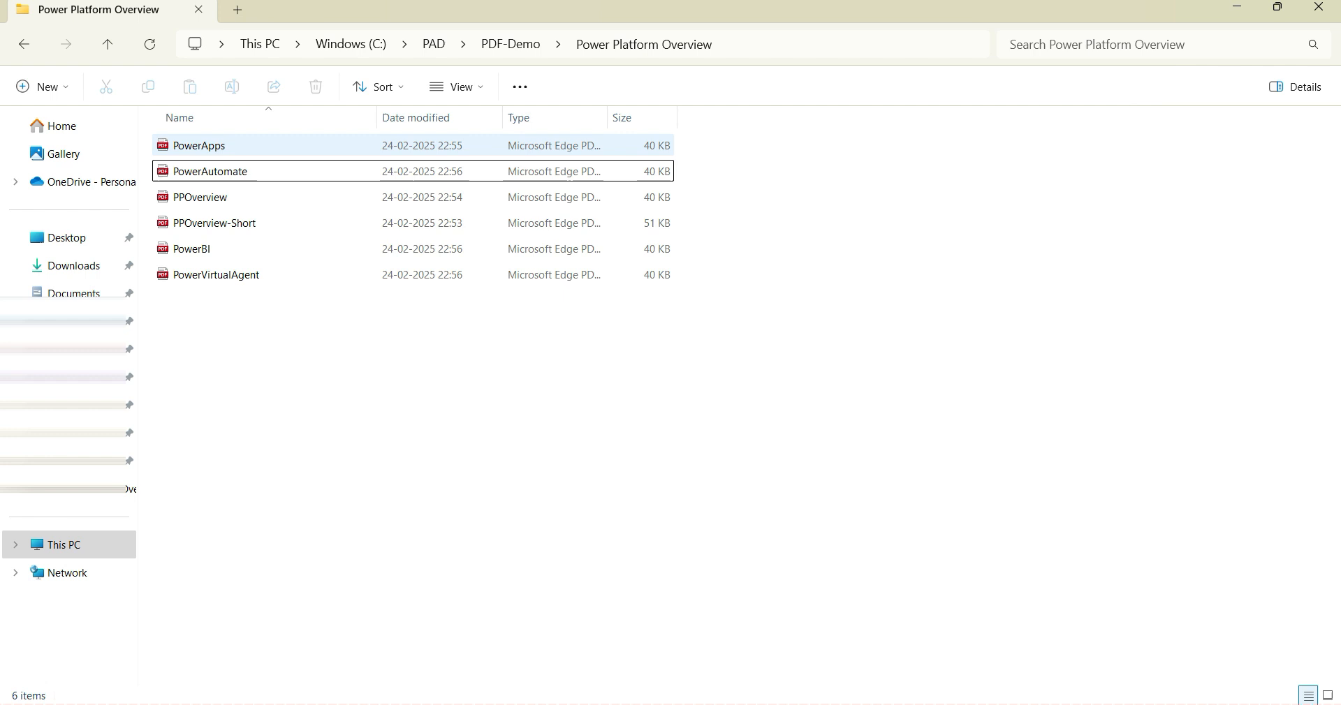
Delete PPOverview-Short.pdf from the folder and open the PowerVirtualAgent PDF
click(200, 197)
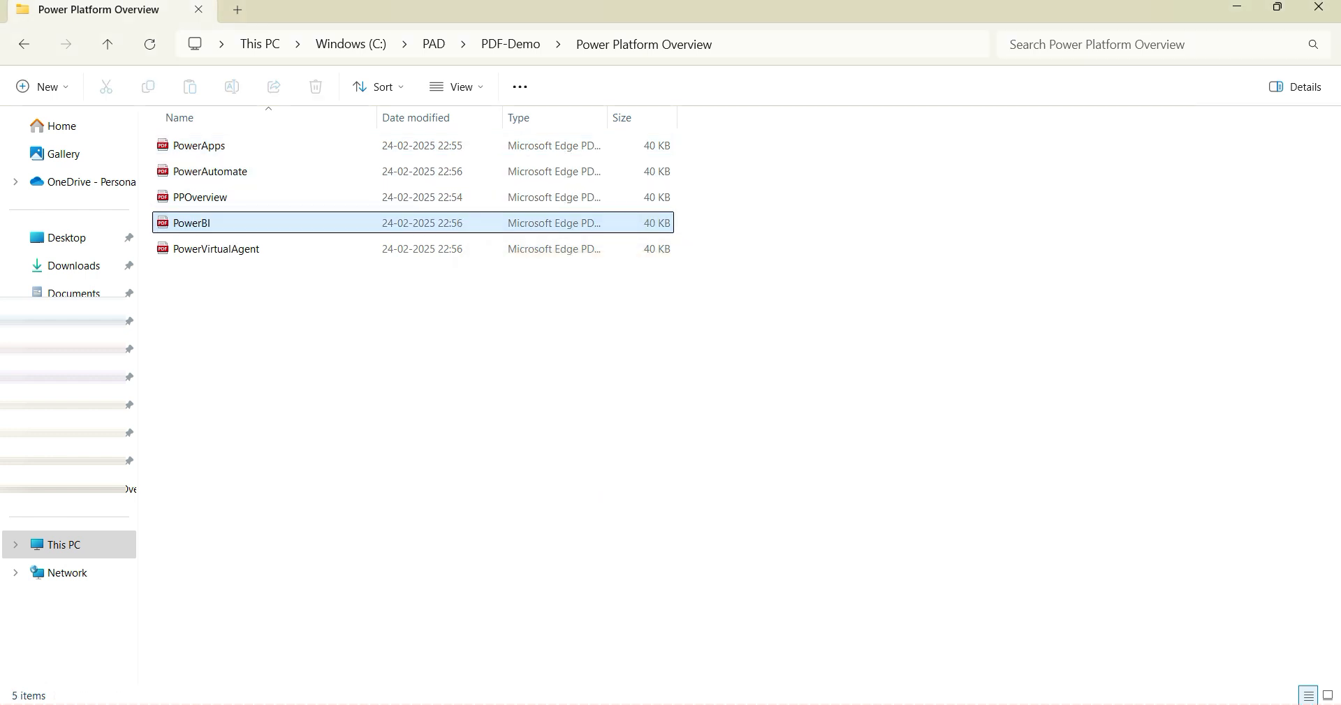
click(199, 197)
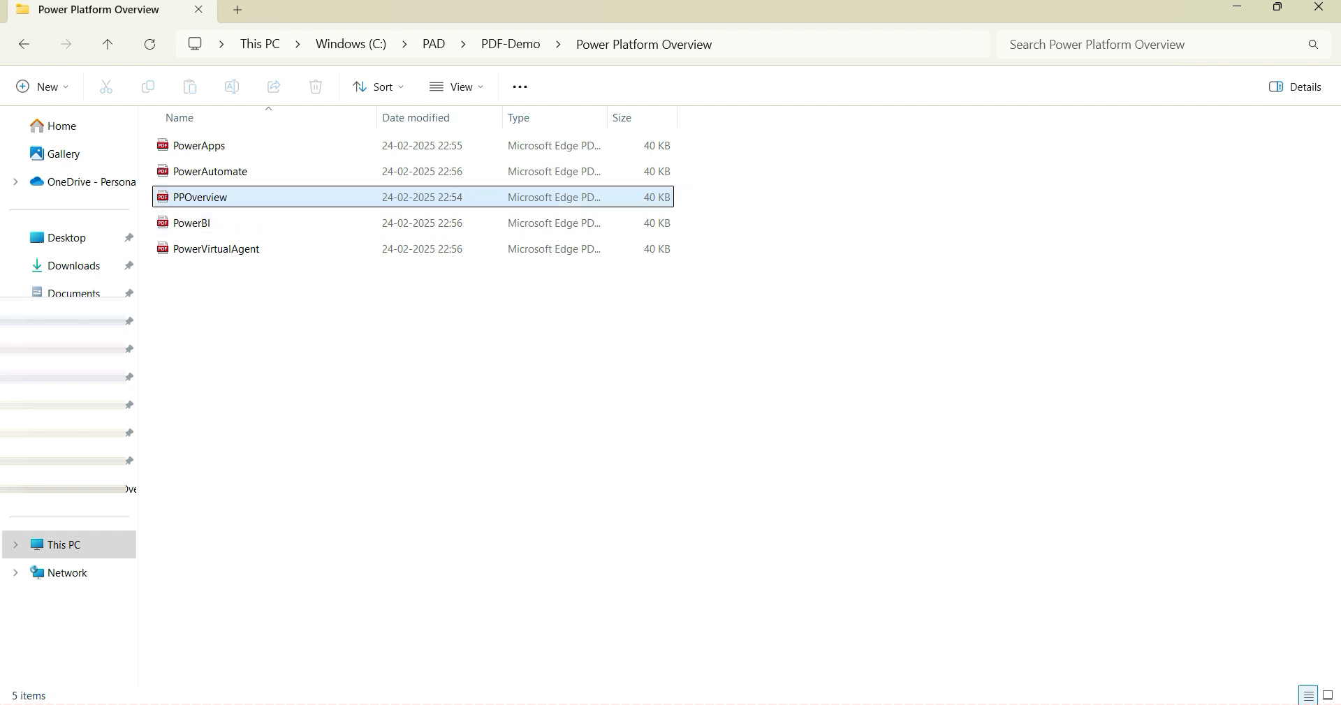
click(192, 222)
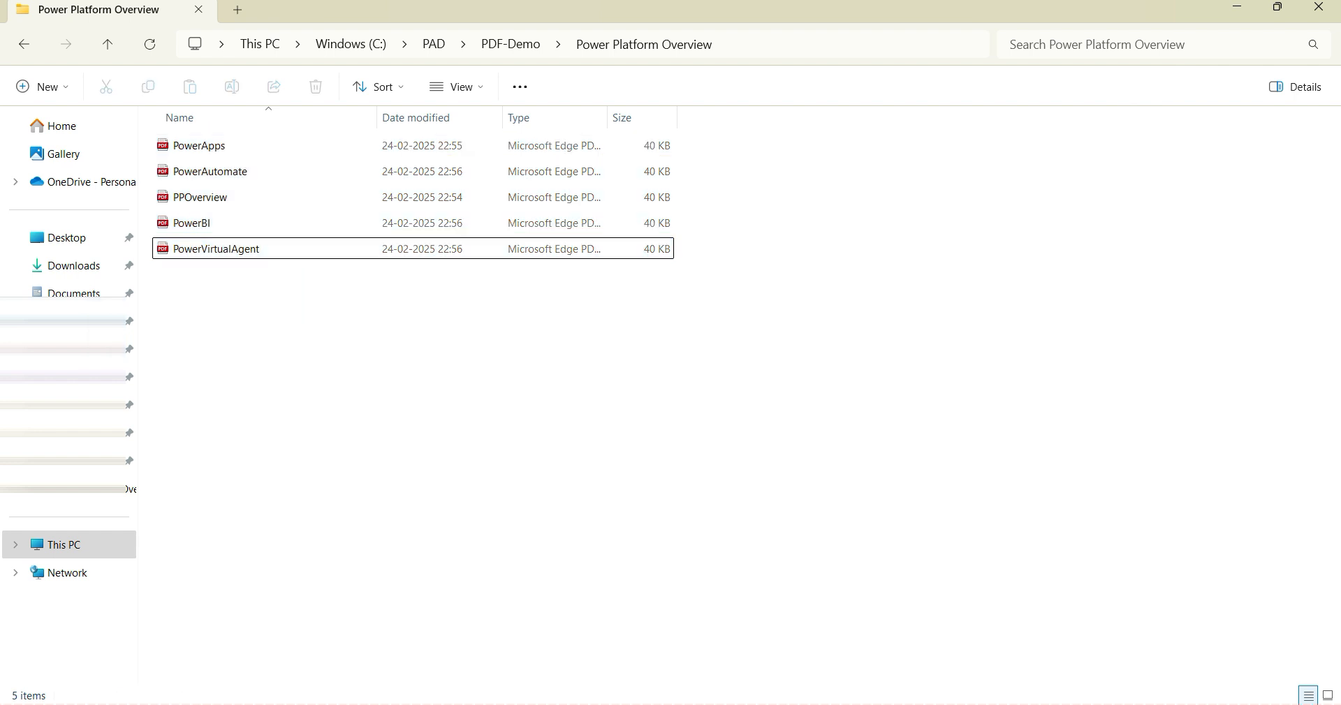
double_click(199, 145)
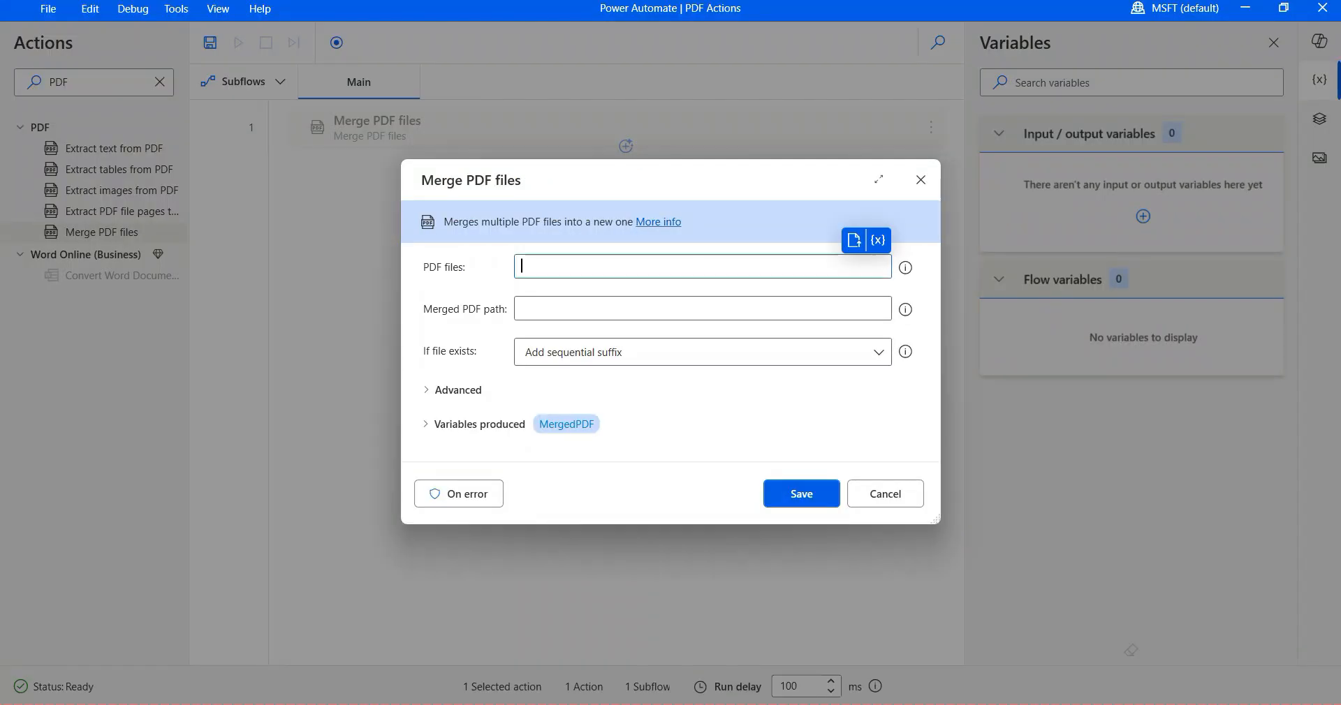
Merge the five PDFs into Power Platform Overview-Merged.pdf, save, and open the merged file
click(855, 239)
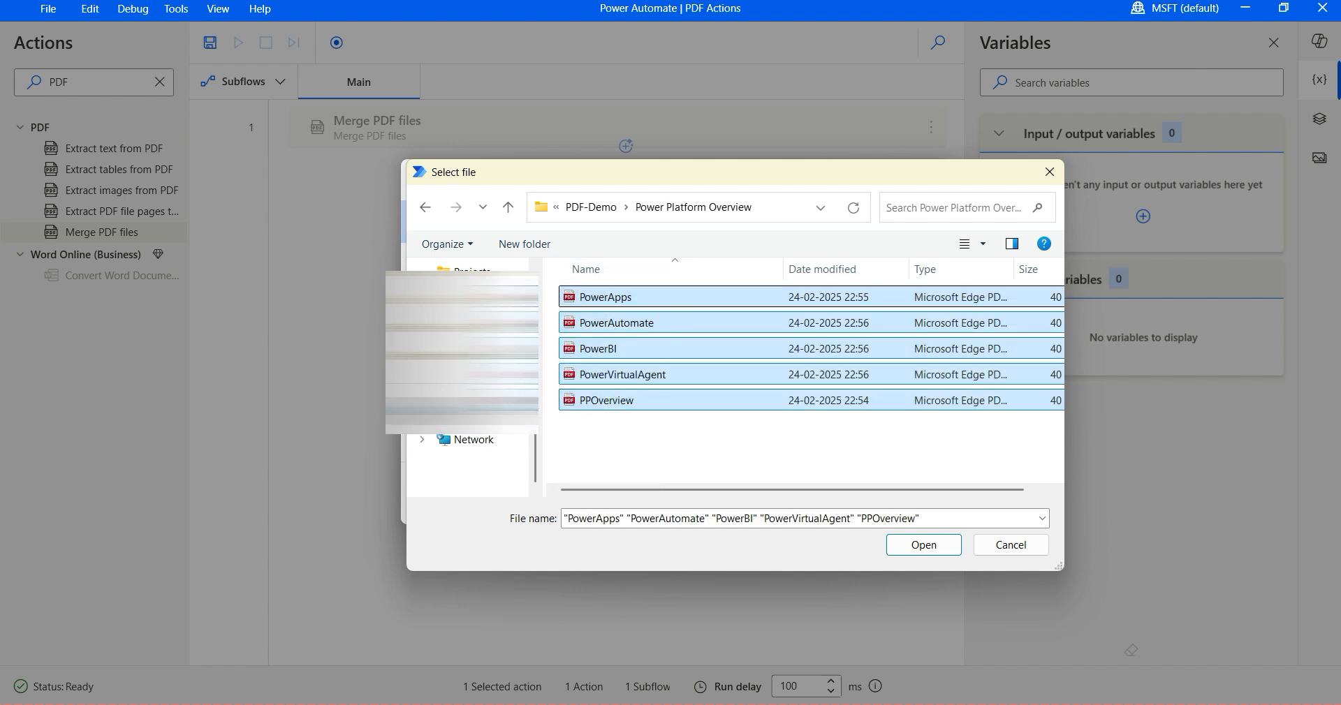
click(923, 545)
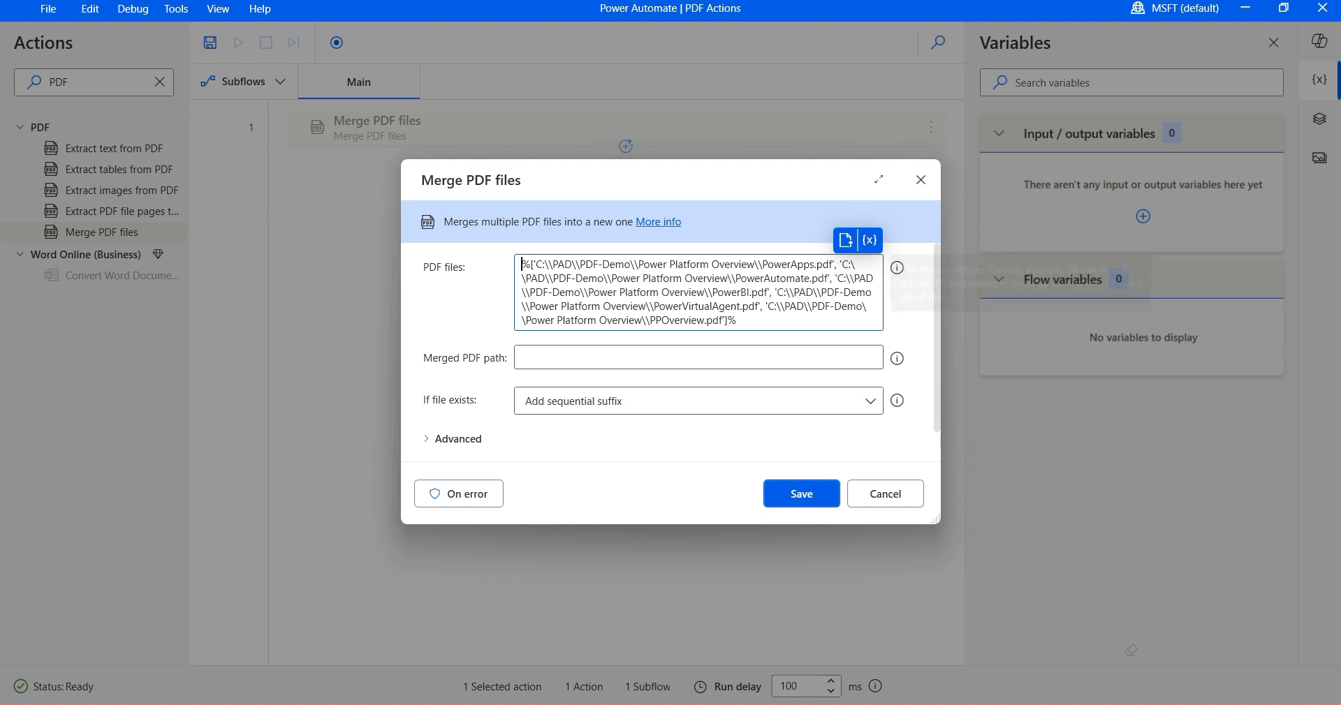
mouse_move(896, 261)
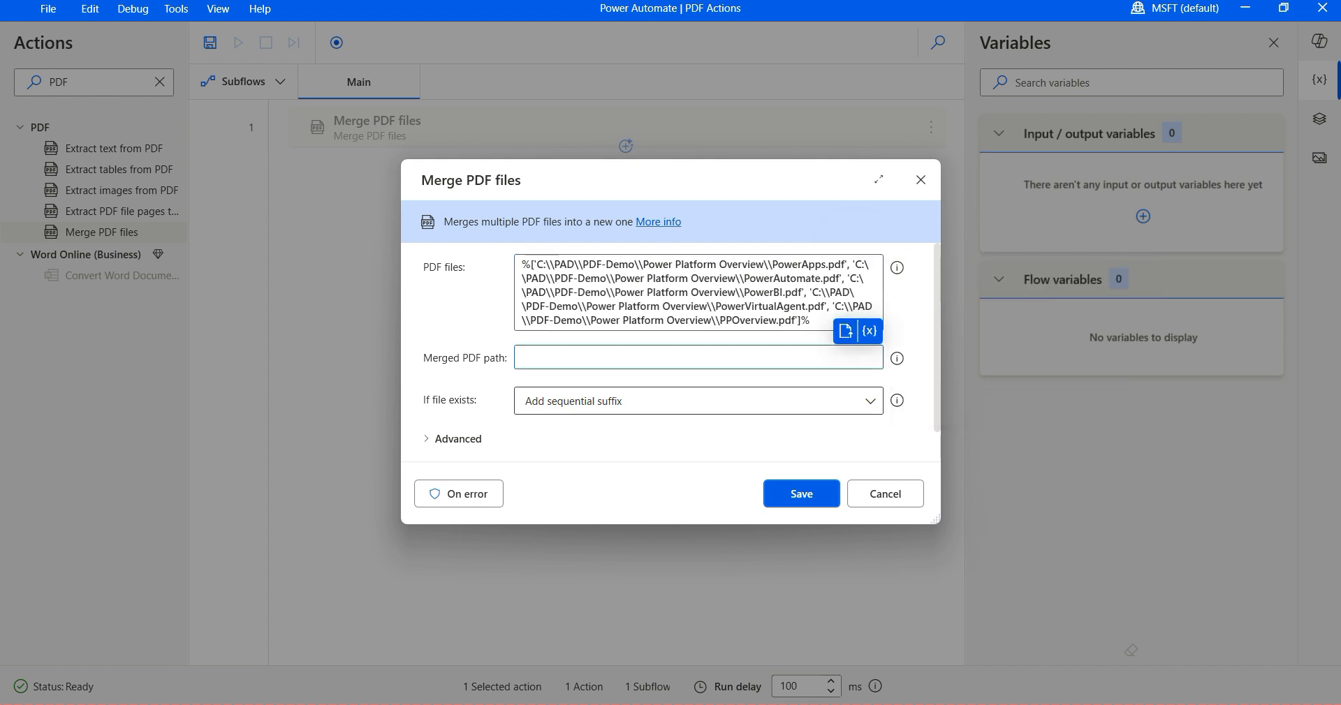
click(697, 358)
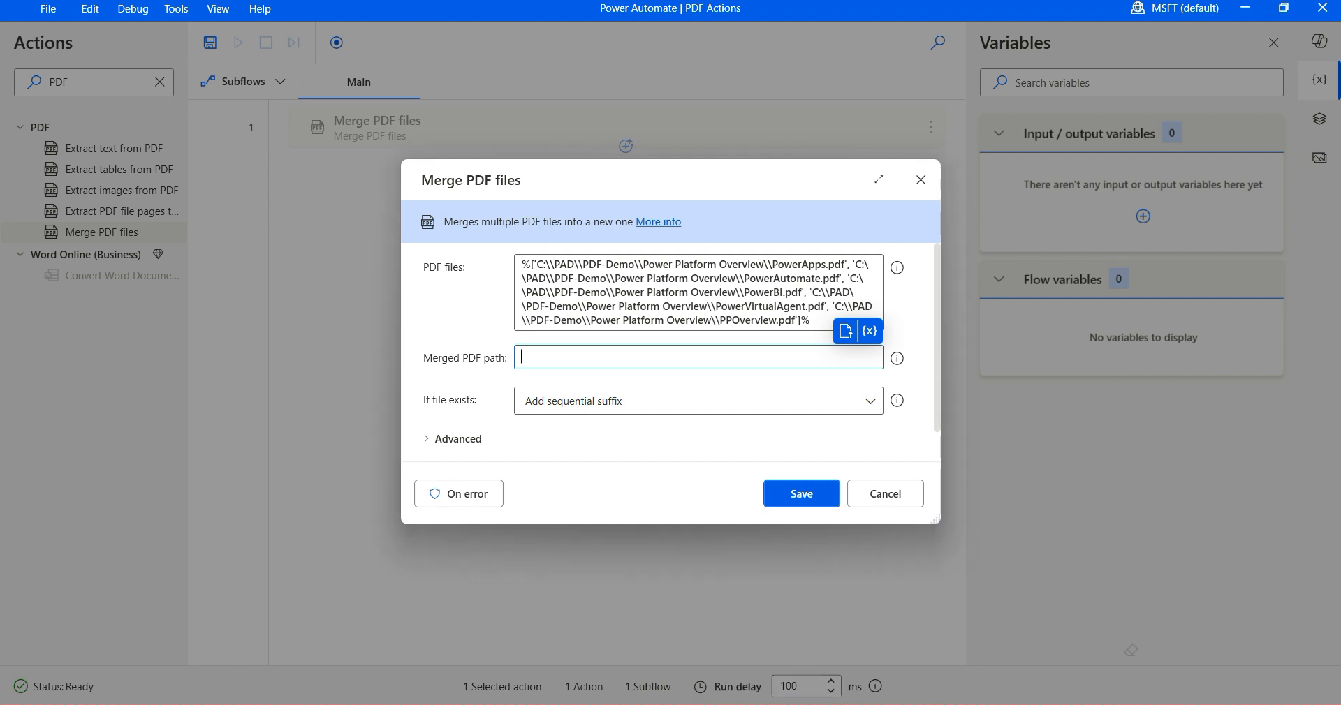
text(C:\PAD\PDF-Demo\Power Platform Overview)
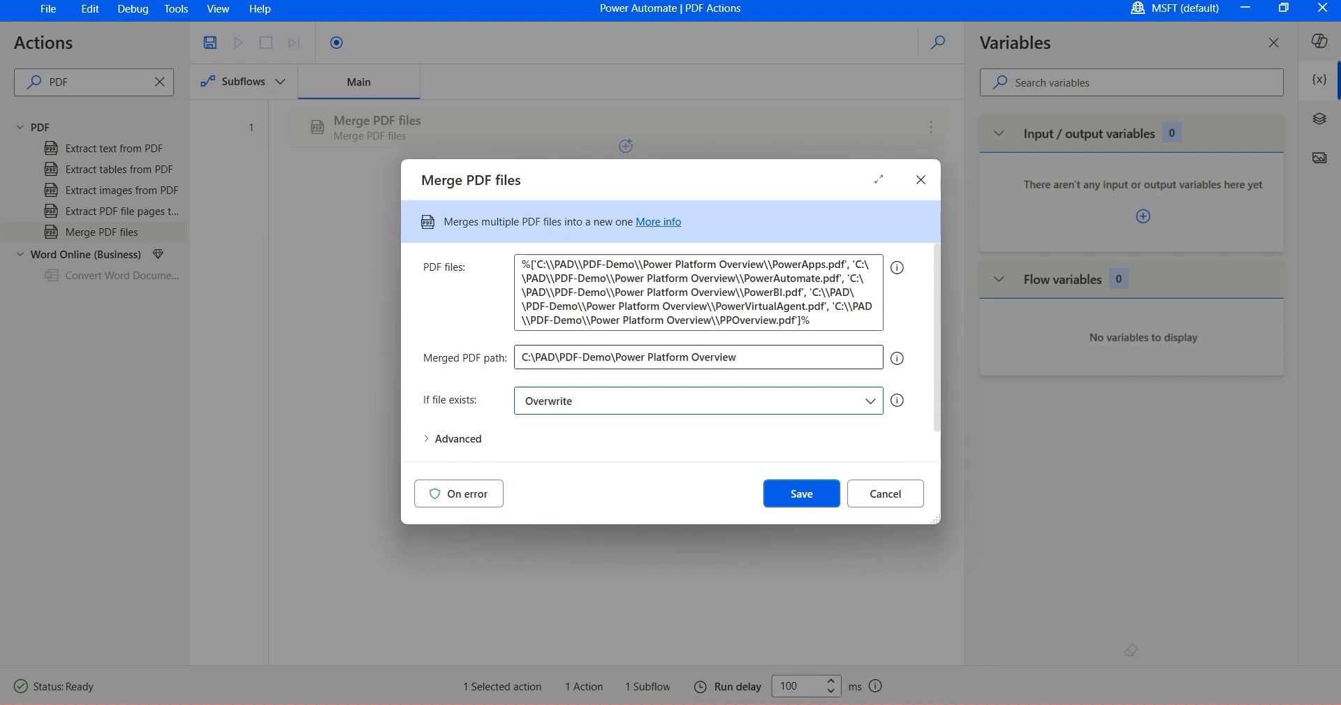
text(Po)
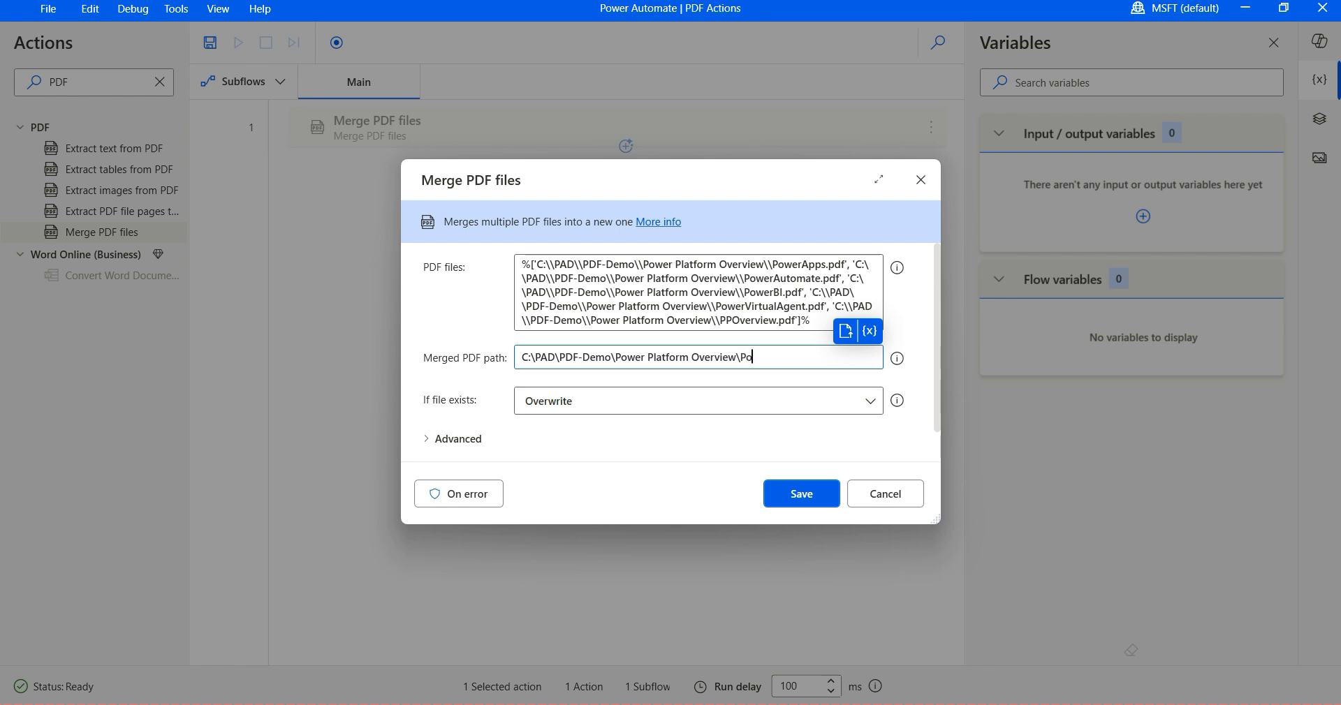
text(wer Platform)
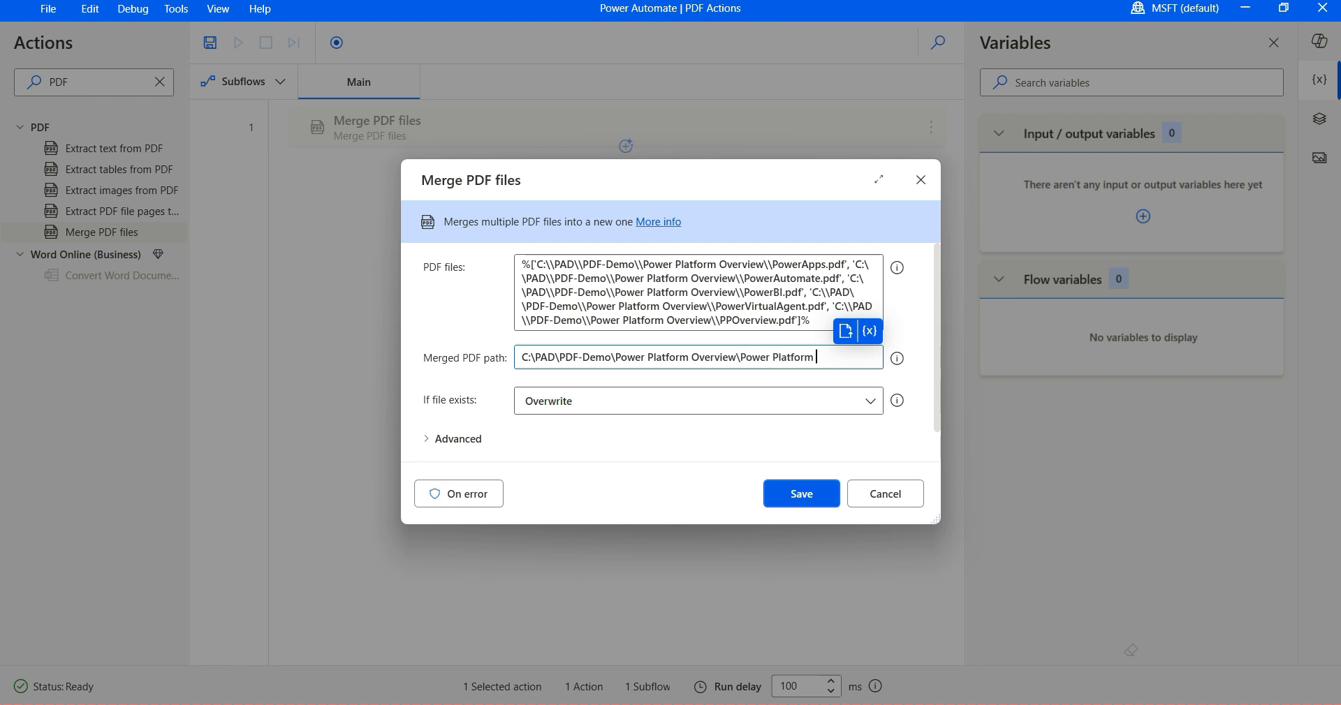
text(Overview-Merged.pd)
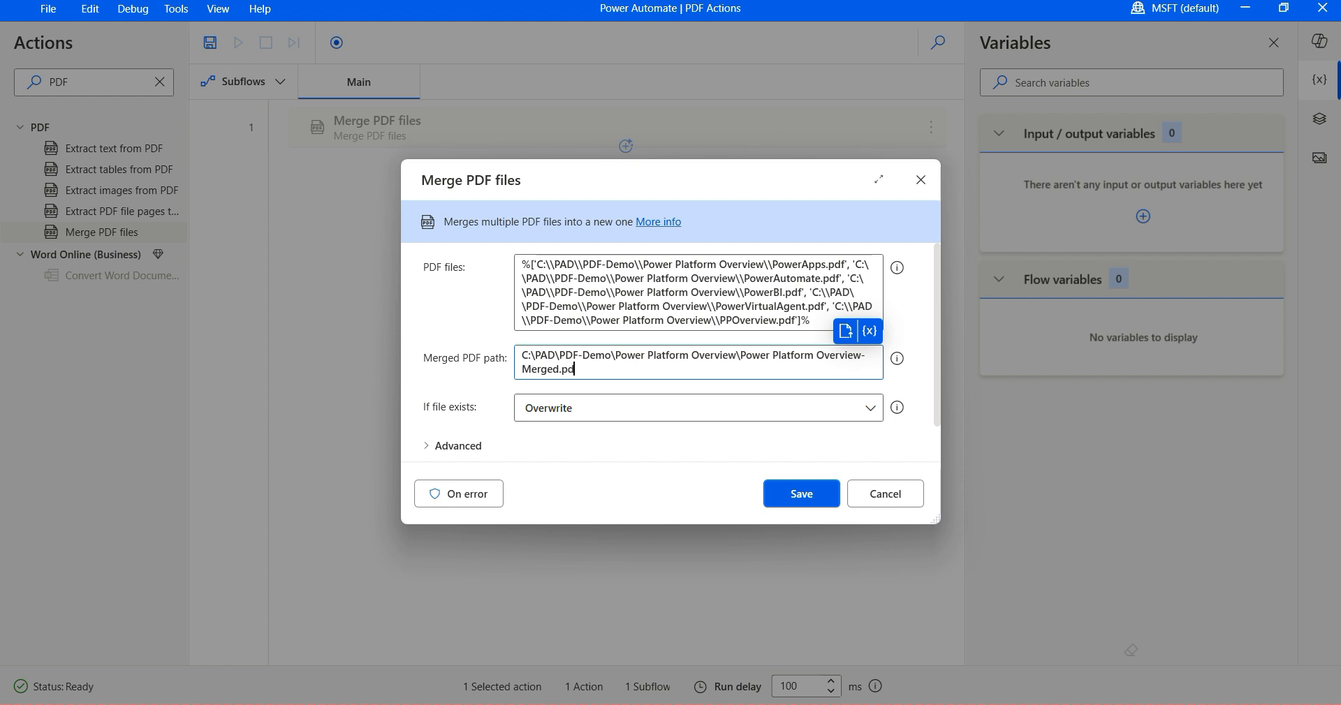
text(f)
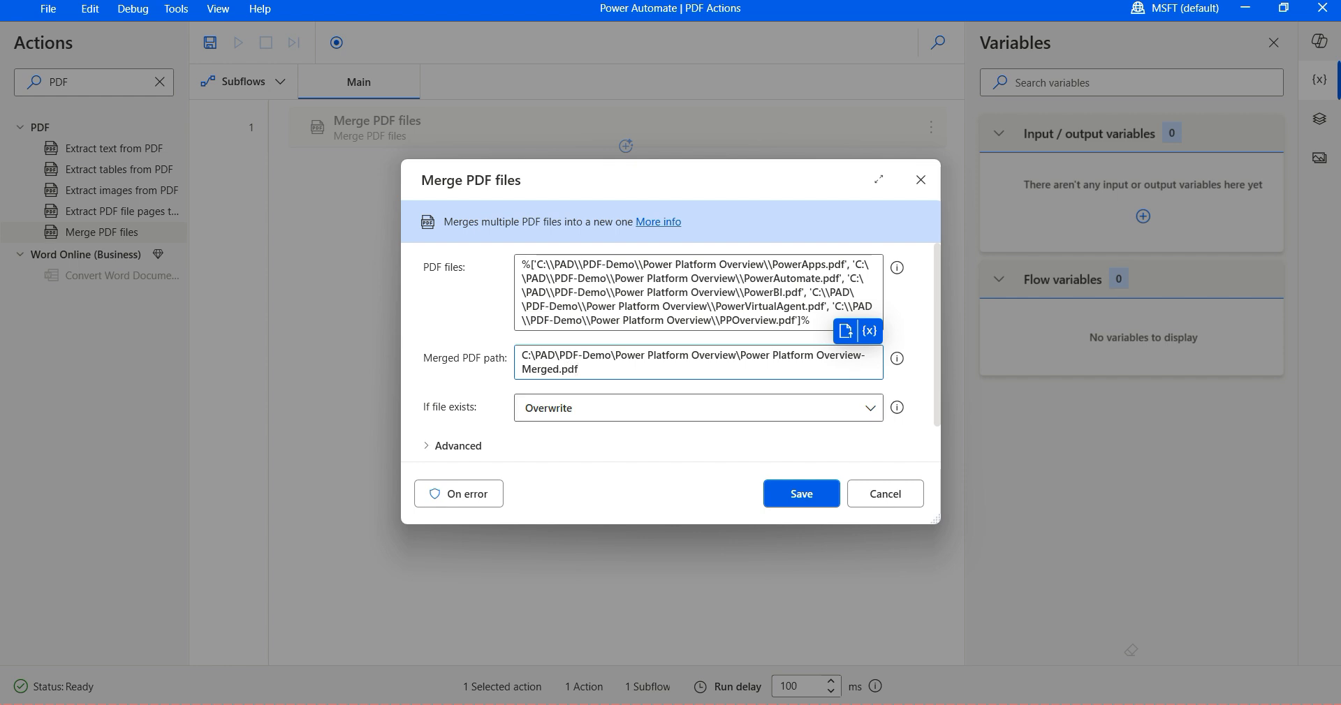
click(801, 494)
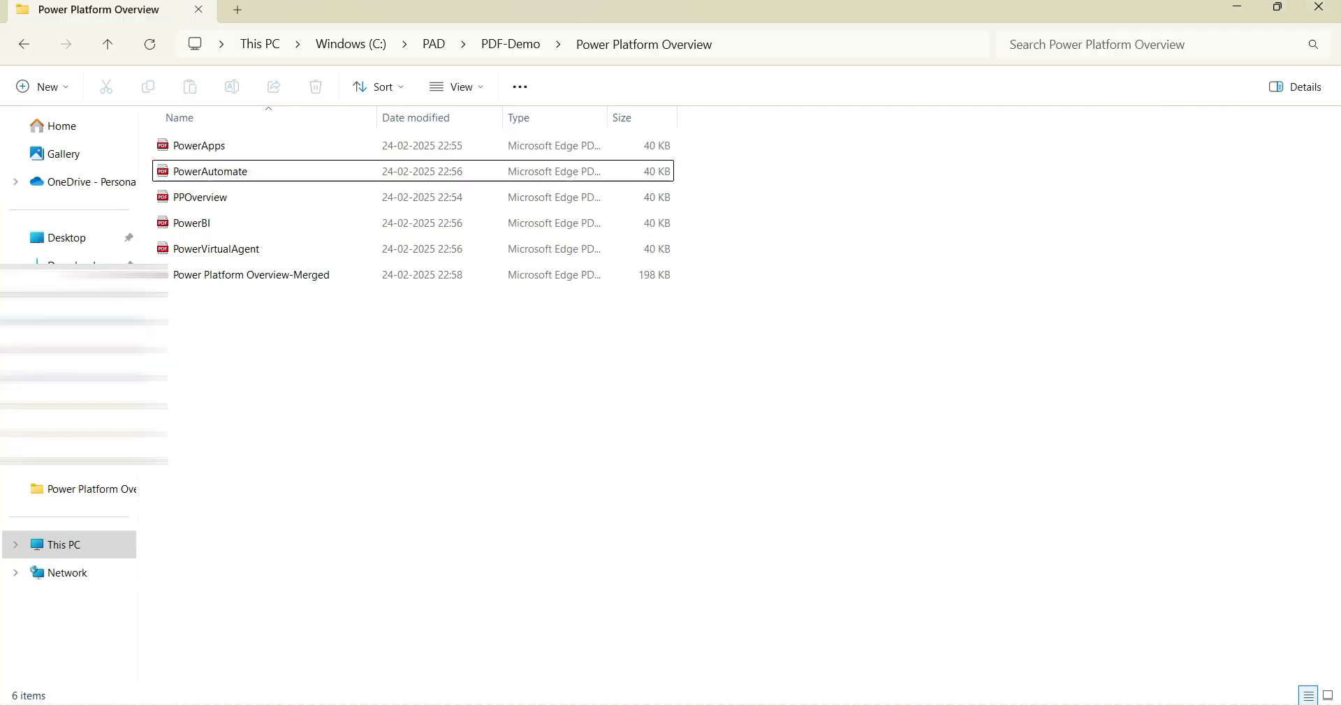
click(252, 276)
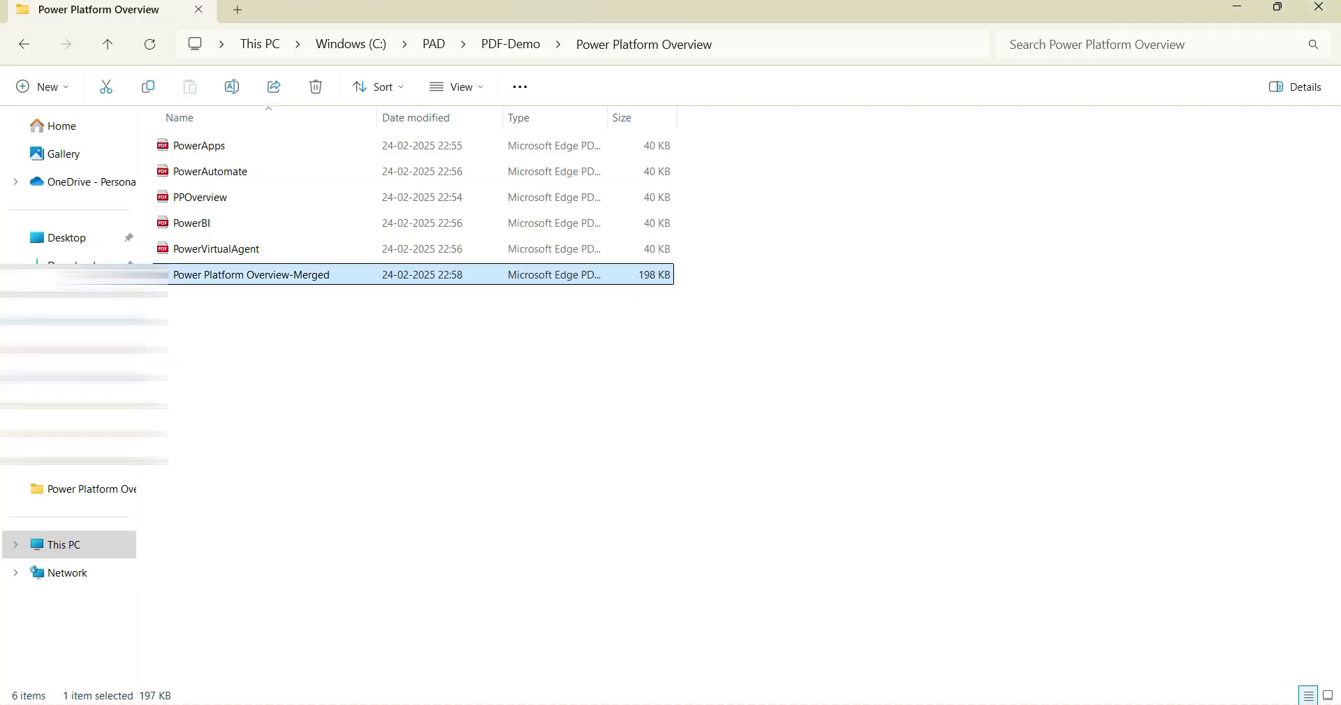
double_click(250, 274)
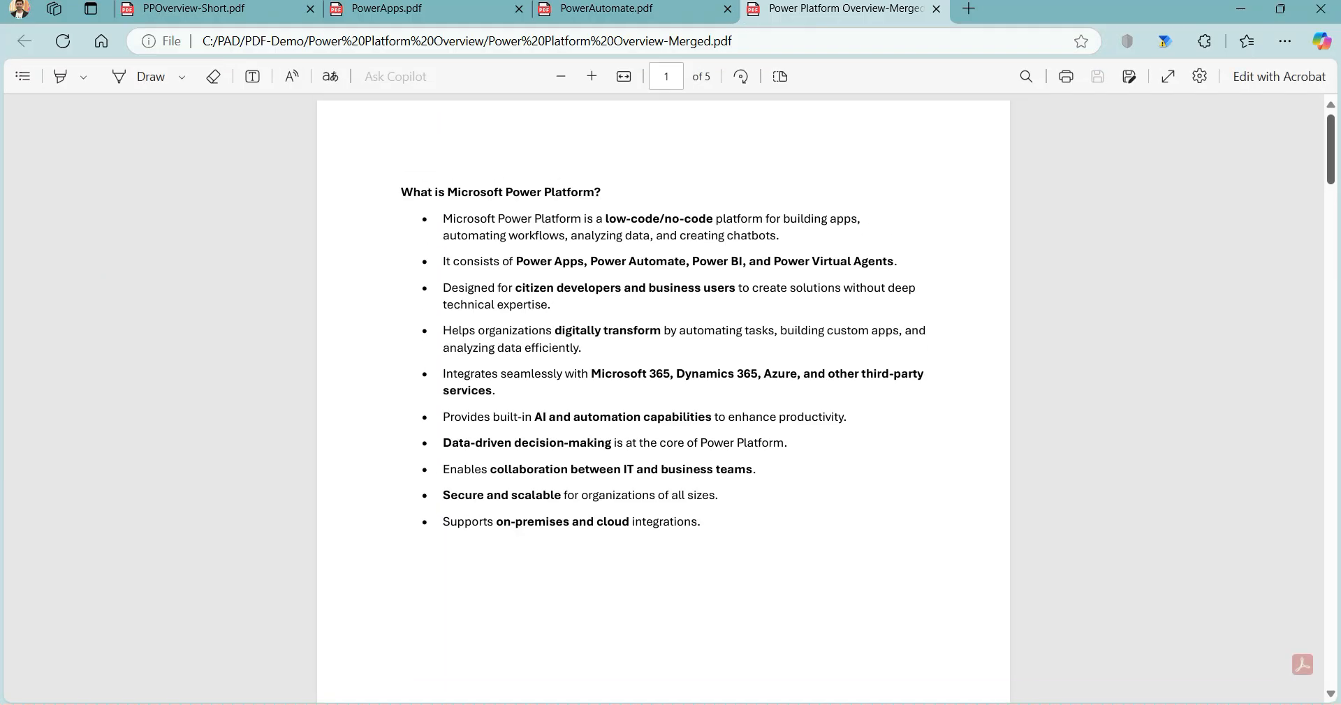
scroll(down, 3)
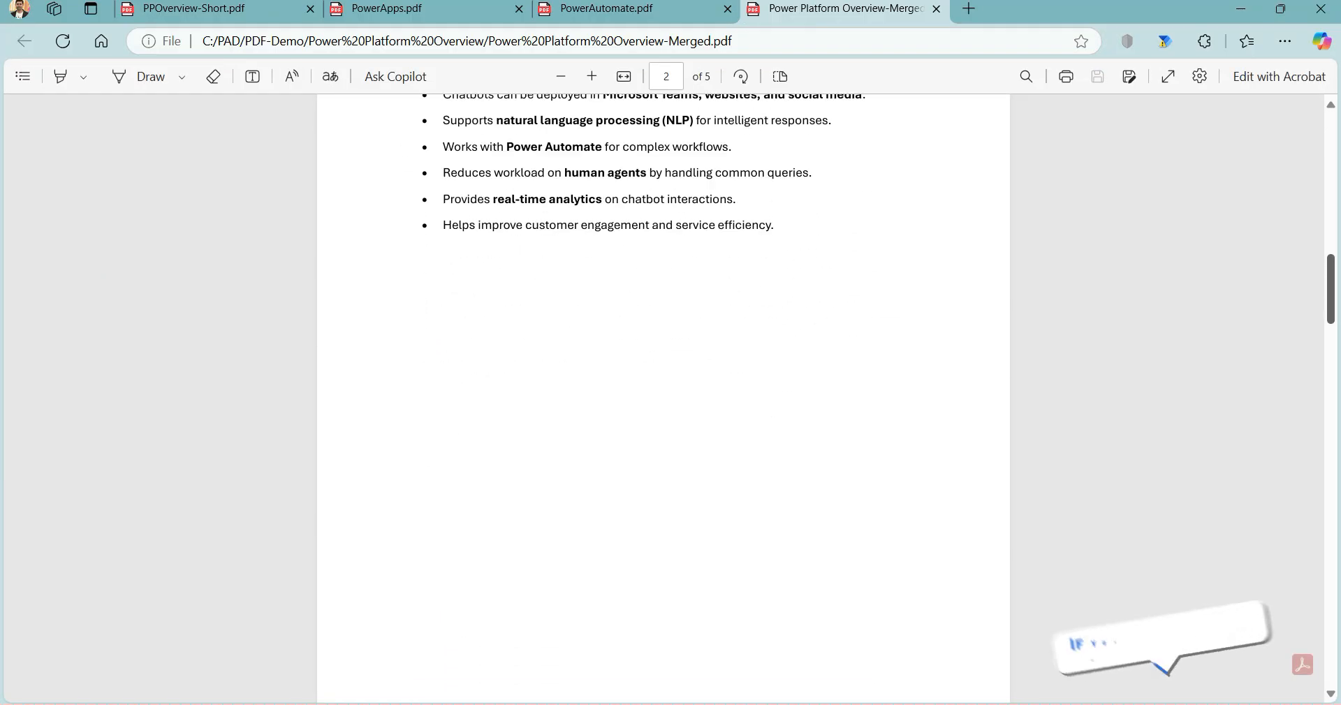
scroll(down, 3)
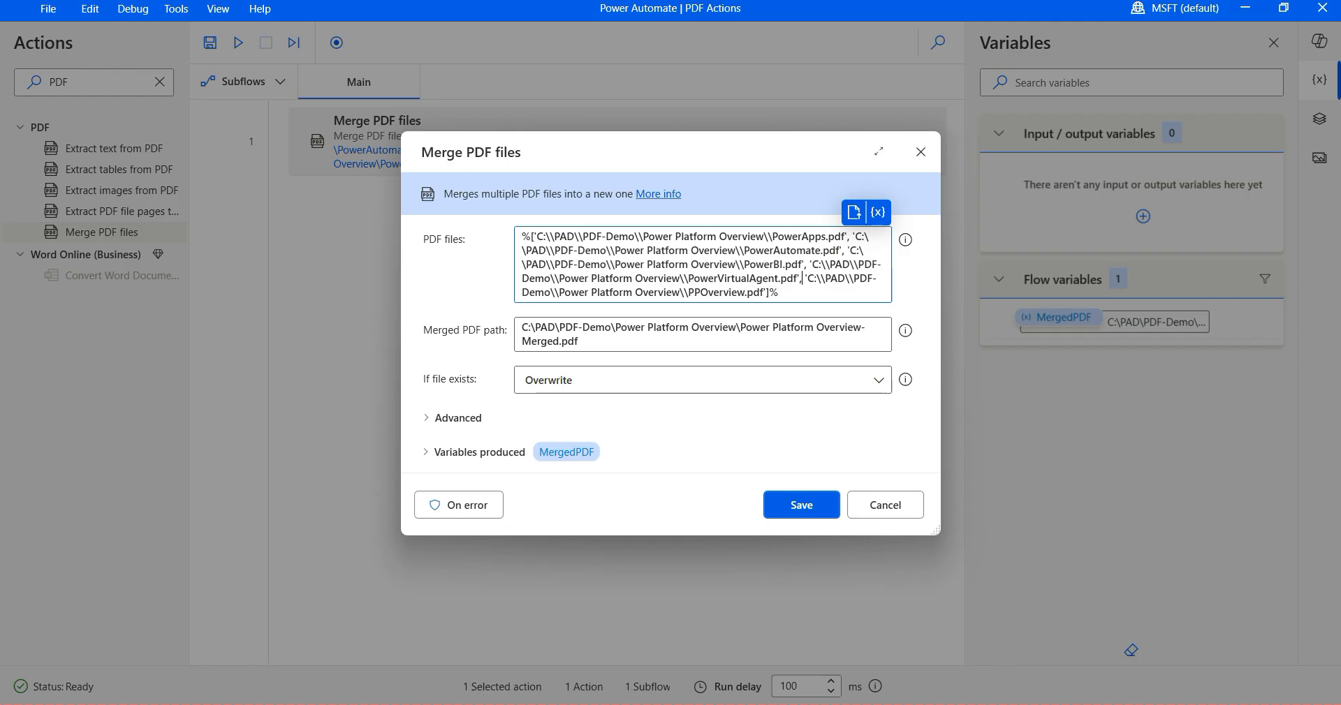
Highlight entries like PowerVirtualAgent.pdf in the Merge PDF files input list
double_click(730, 293)
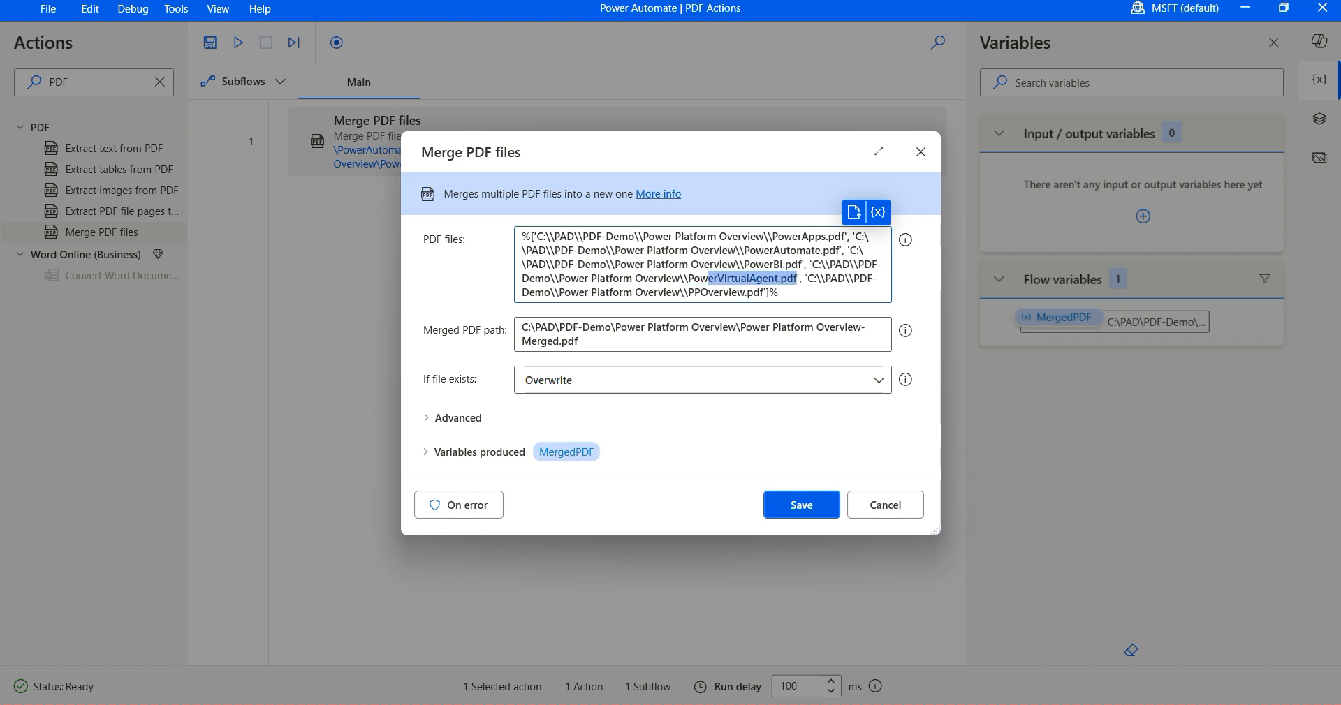
double_click(742, 279)
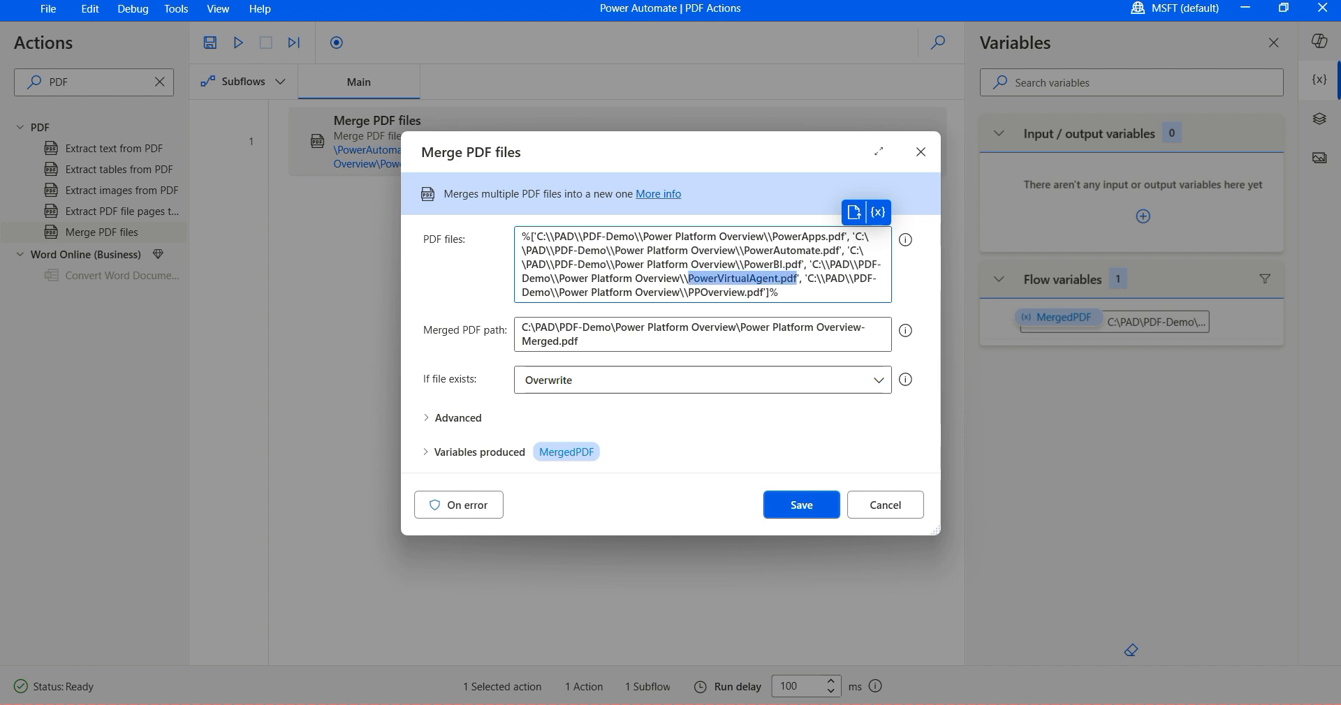
click(766, 292)
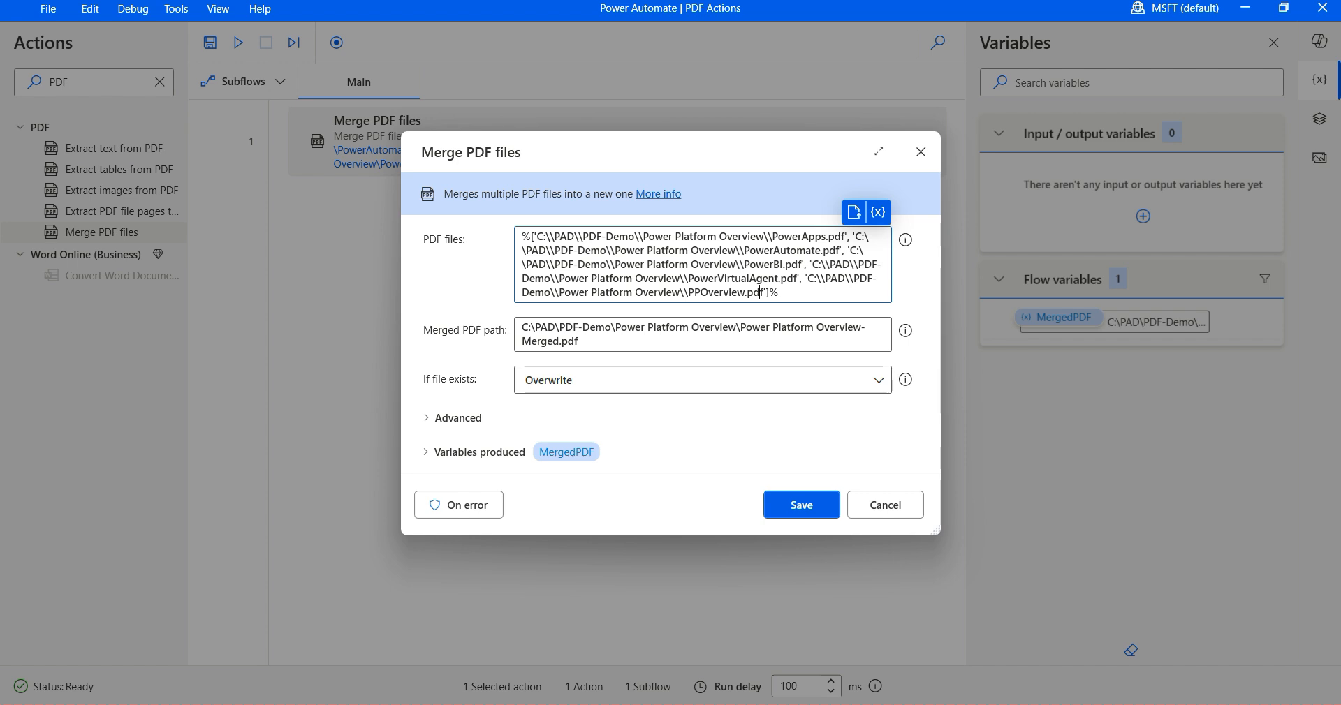
mouse_move(904, 240)
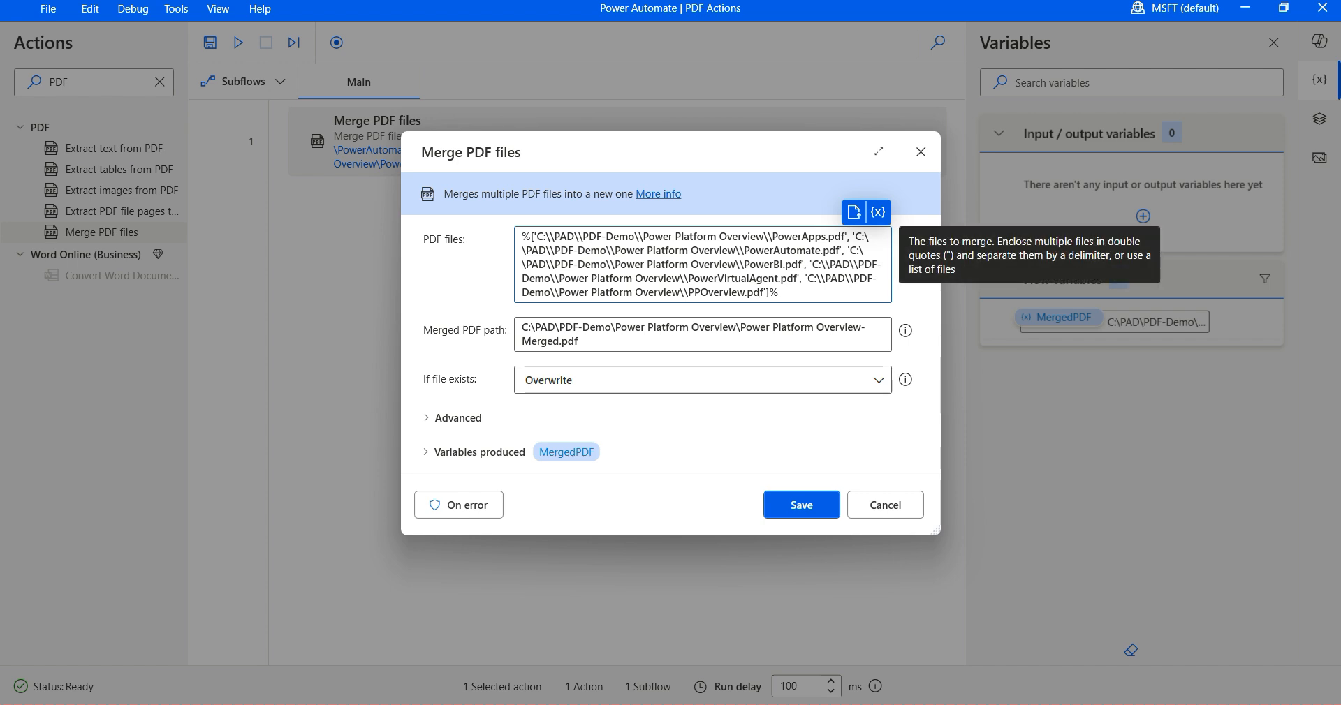